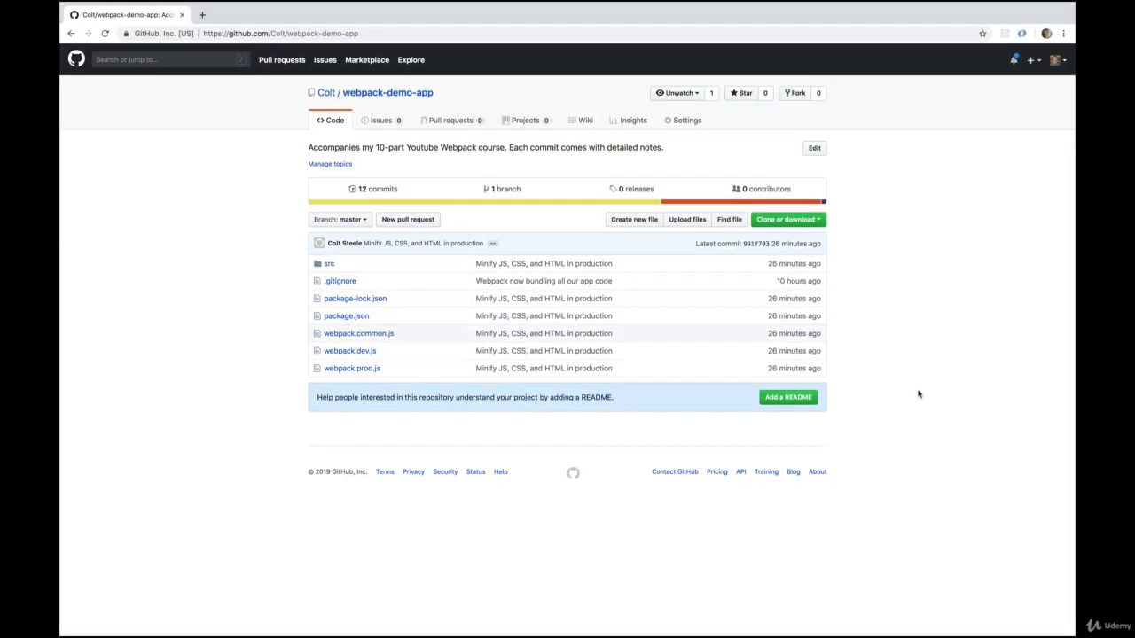
mouse_move(537, 249)
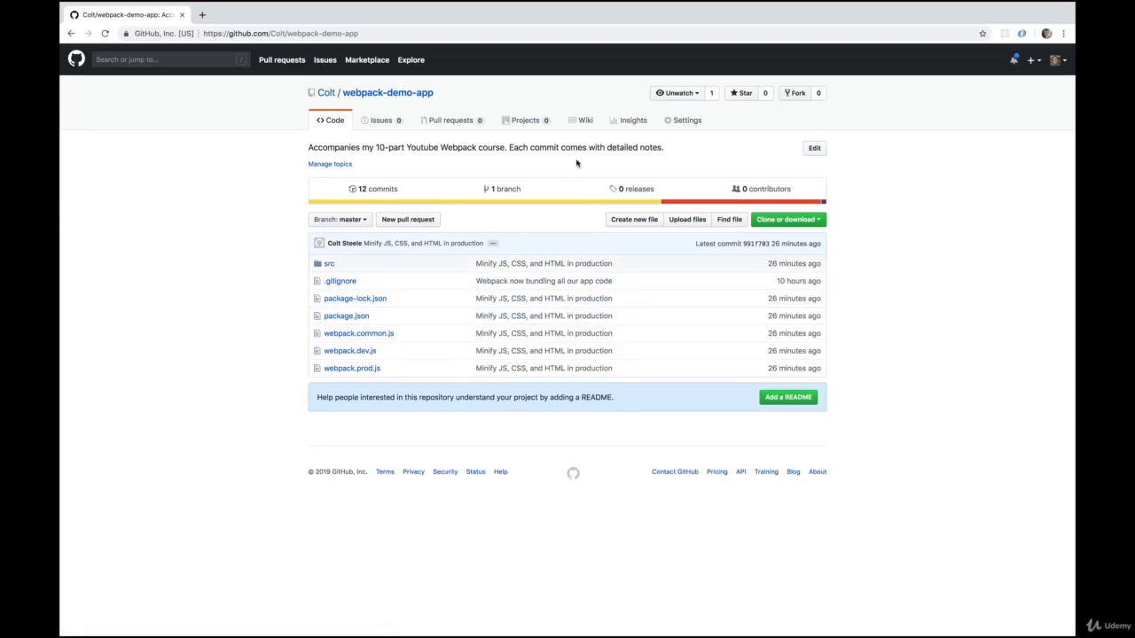
mouse_move(440, 218)
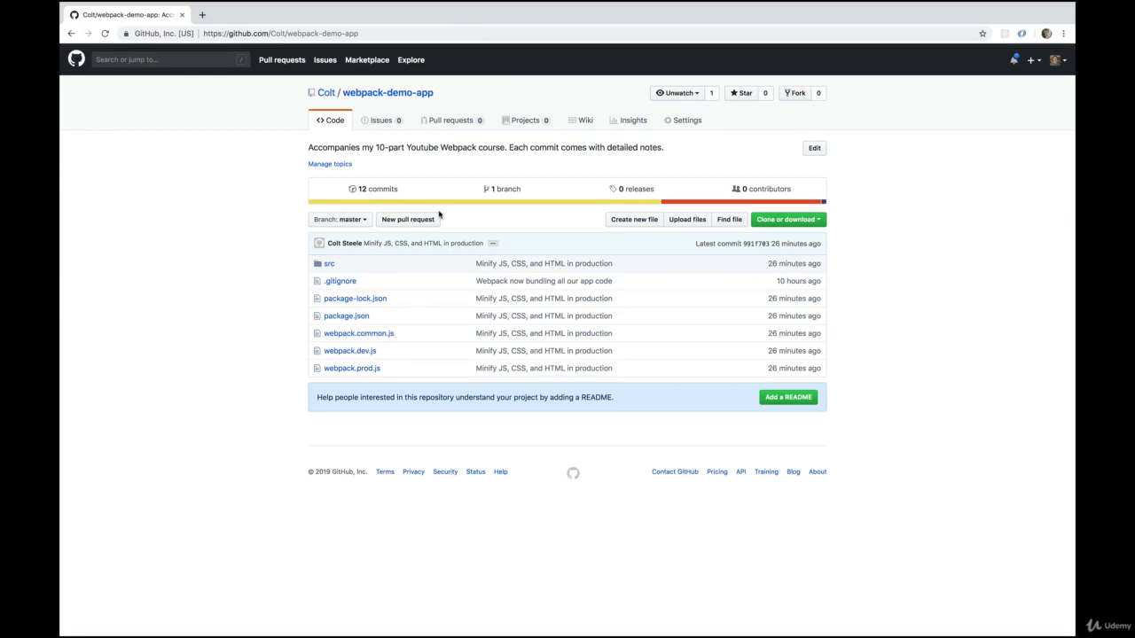
Step: Open the webpack-demo-app '12 commits' list on GitHub and browse the commit history
left_click(374, 188)
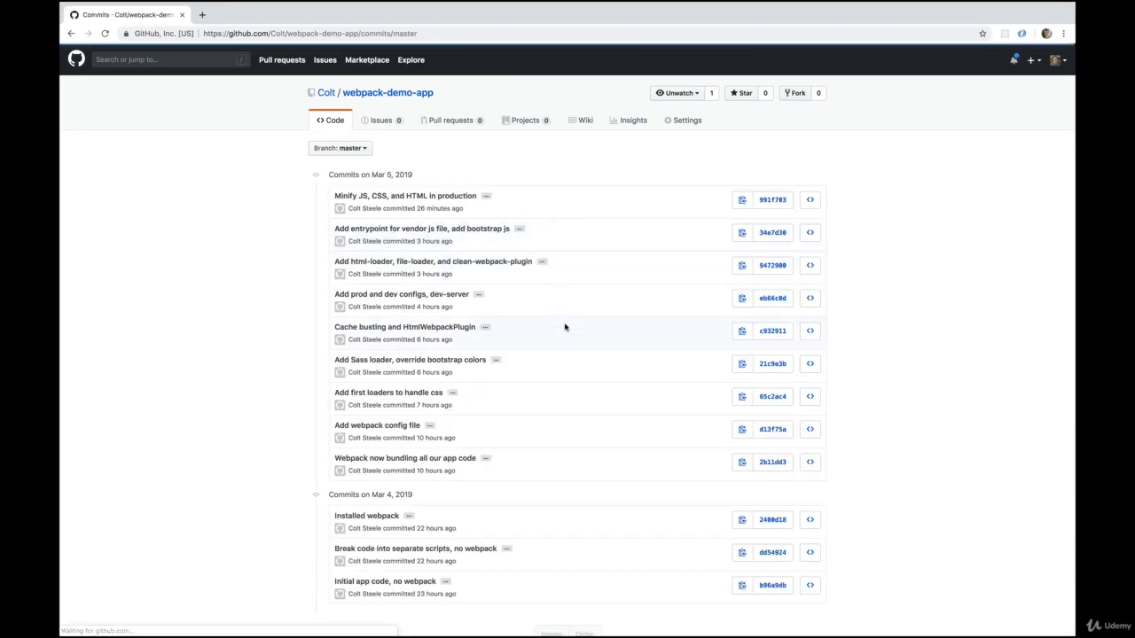
scroll("down", 3)
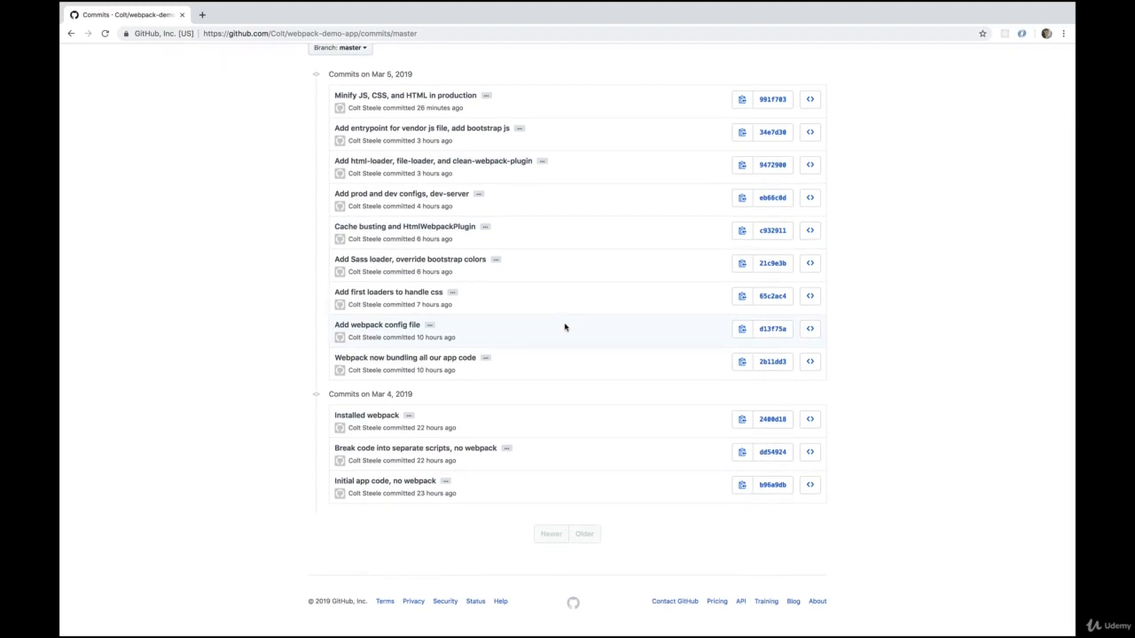
mouse_move(469, 289)
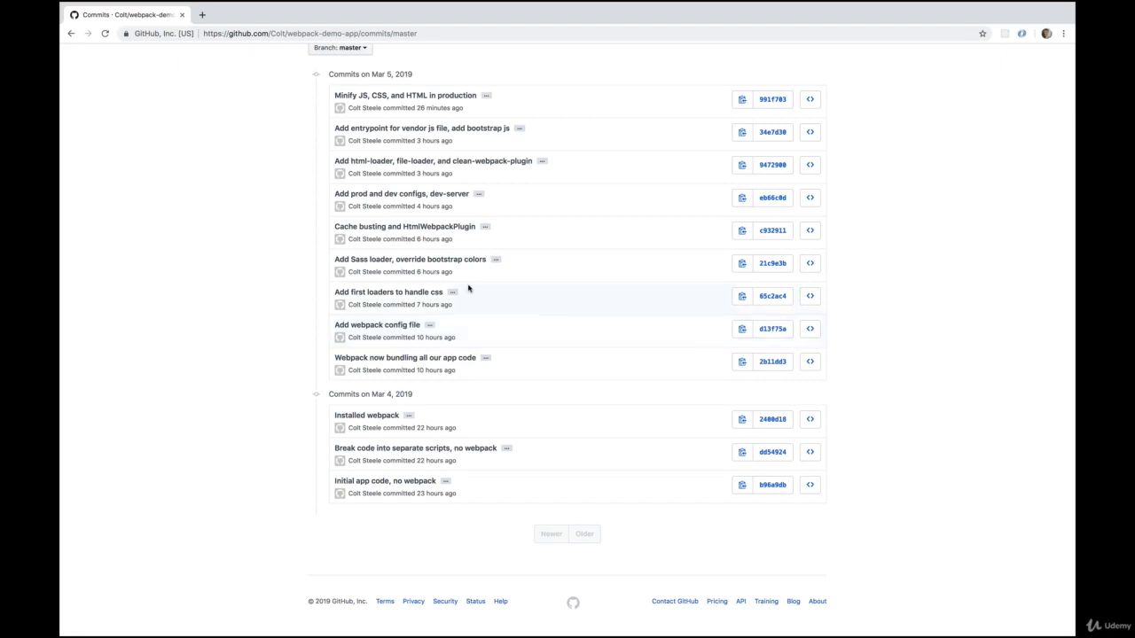
mouse_move(516, 271)
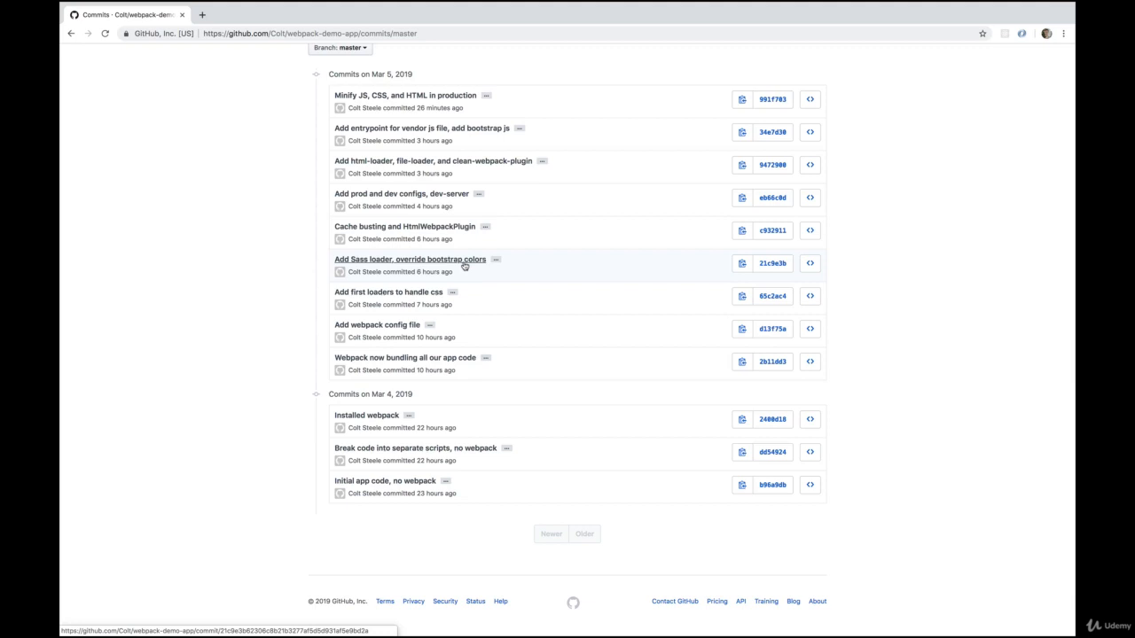
left_click(402, 258)
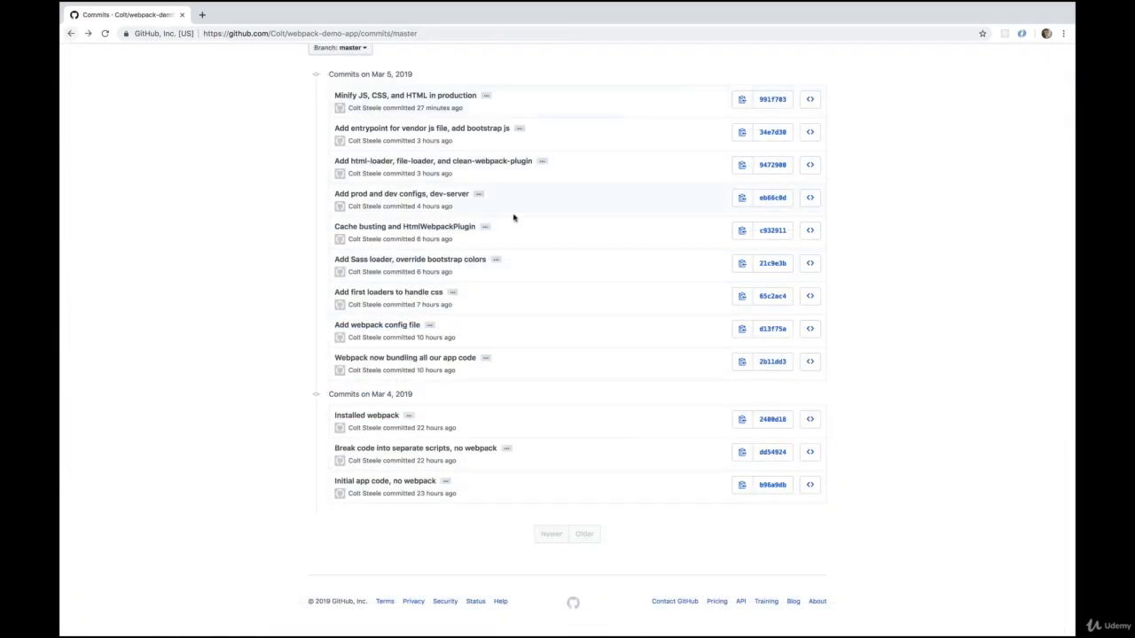
scroll("up", 3)
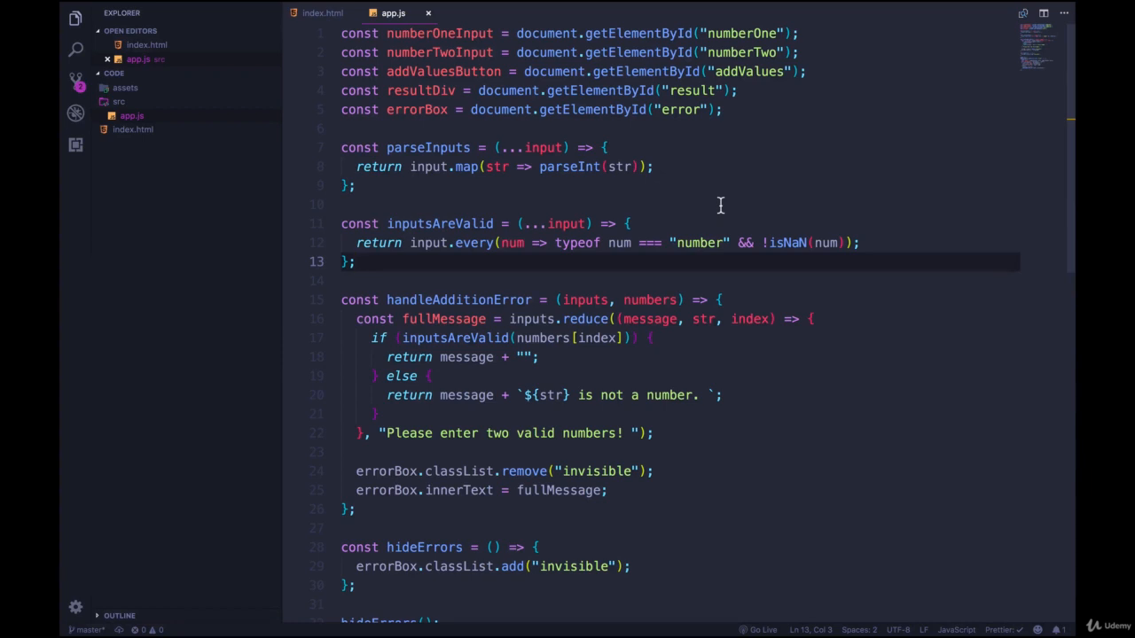
scroll("down", 3)
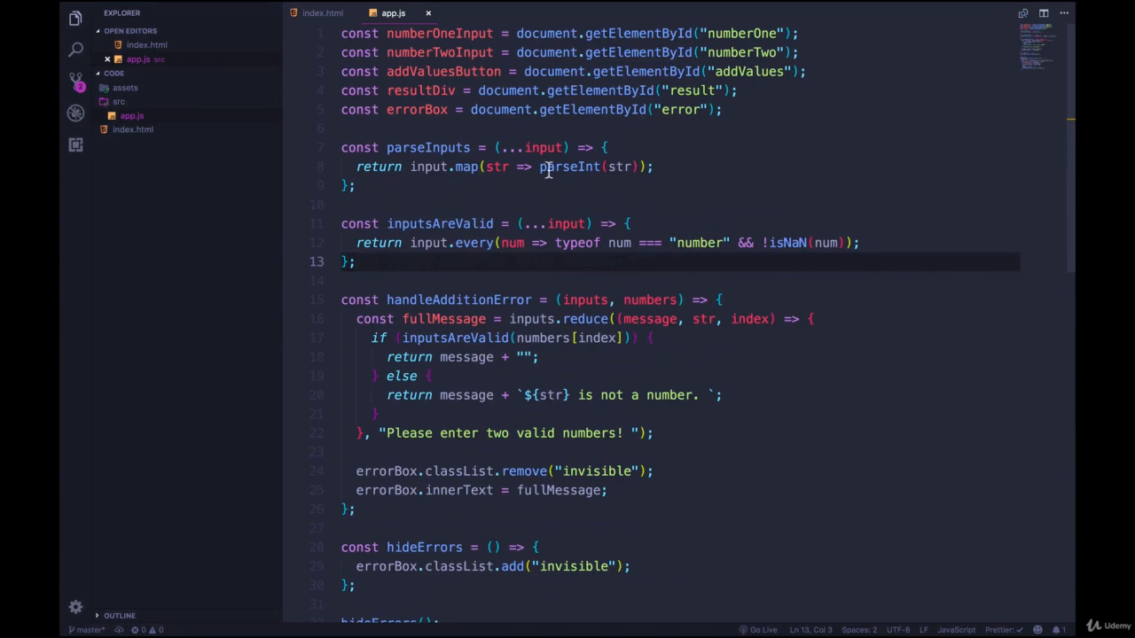
left_click(317, 13)
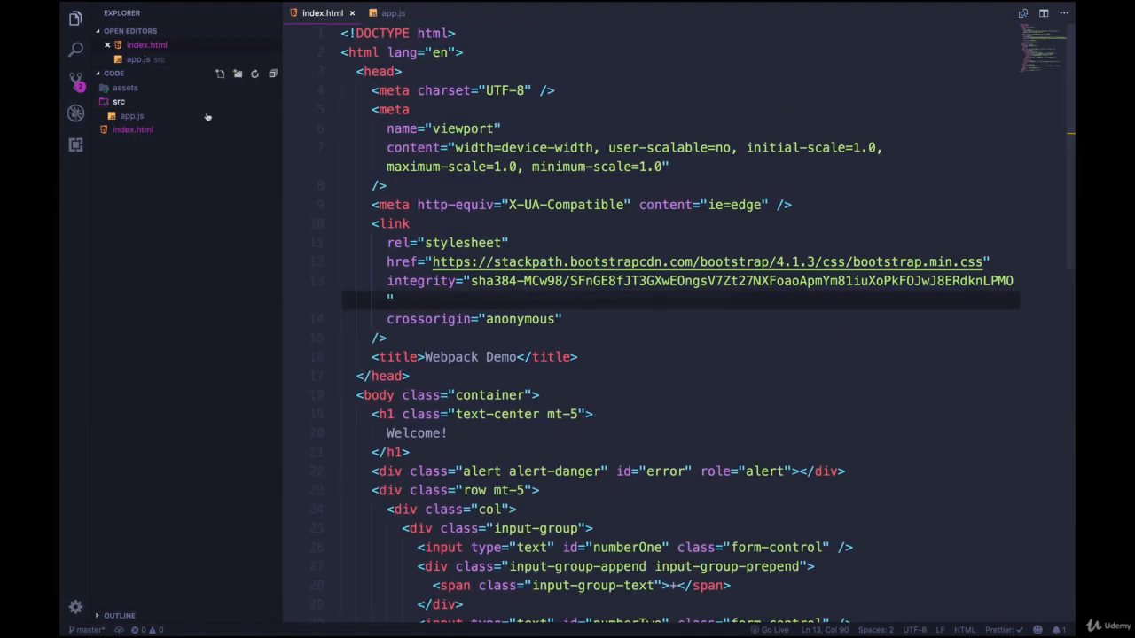
left_click(390, 14)
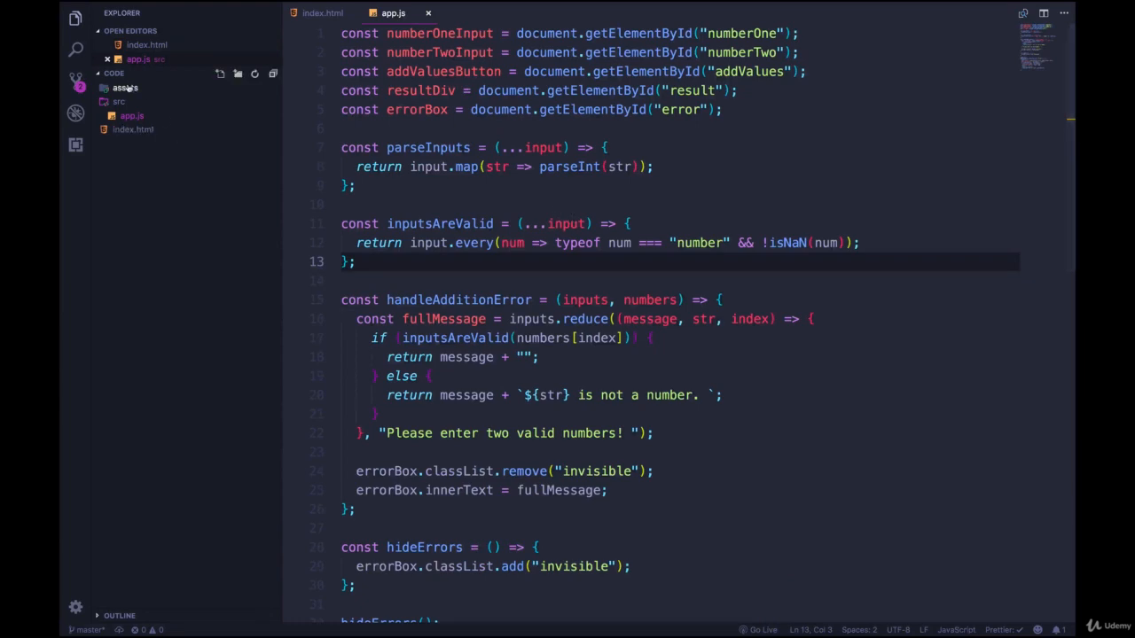
left_click(322, 24)
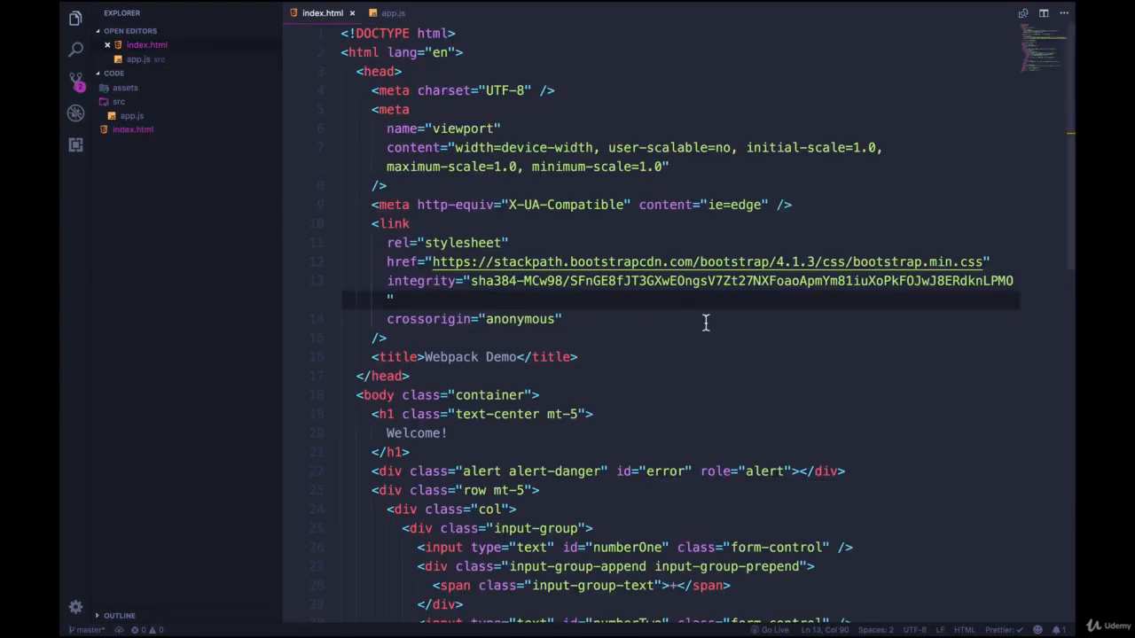
scroll("down", 3)
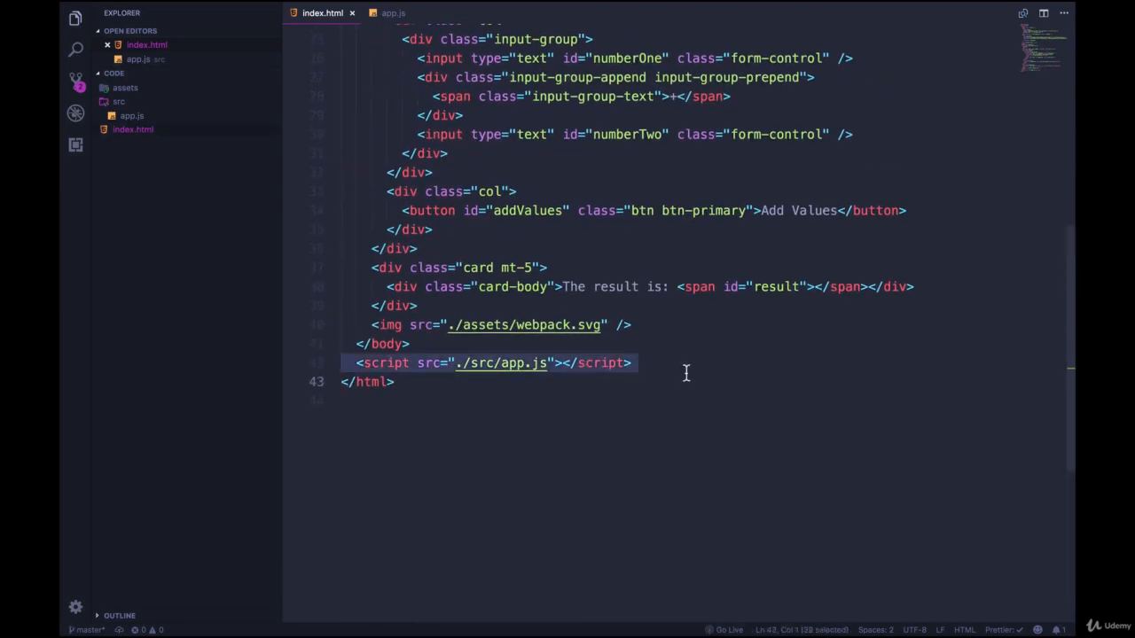
left_click(391, 12)
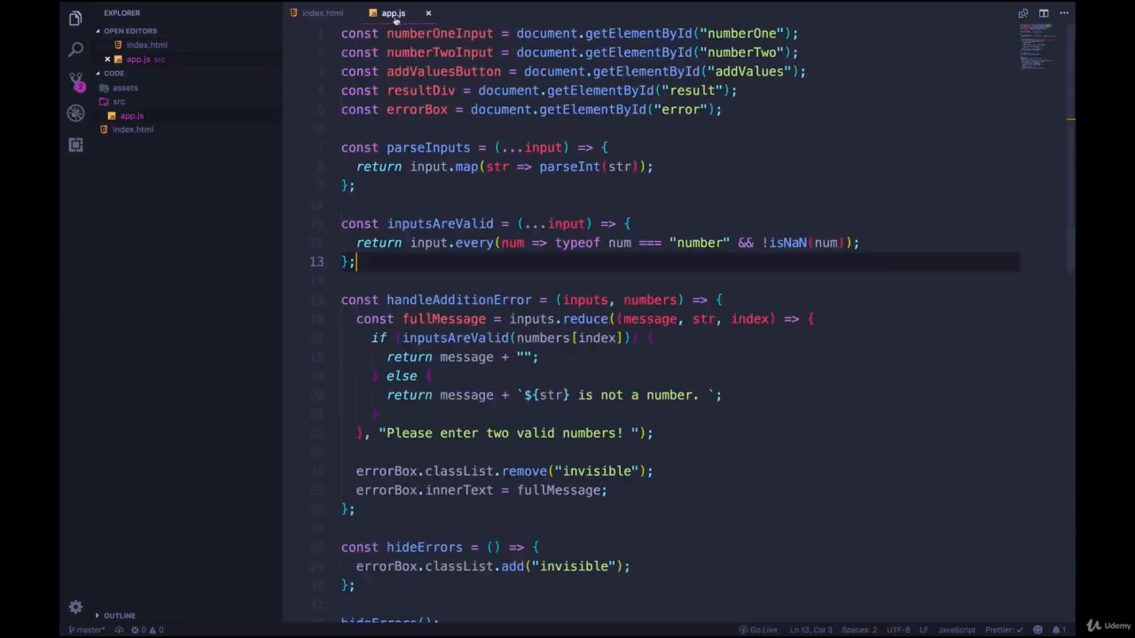
scroll("down", 3)
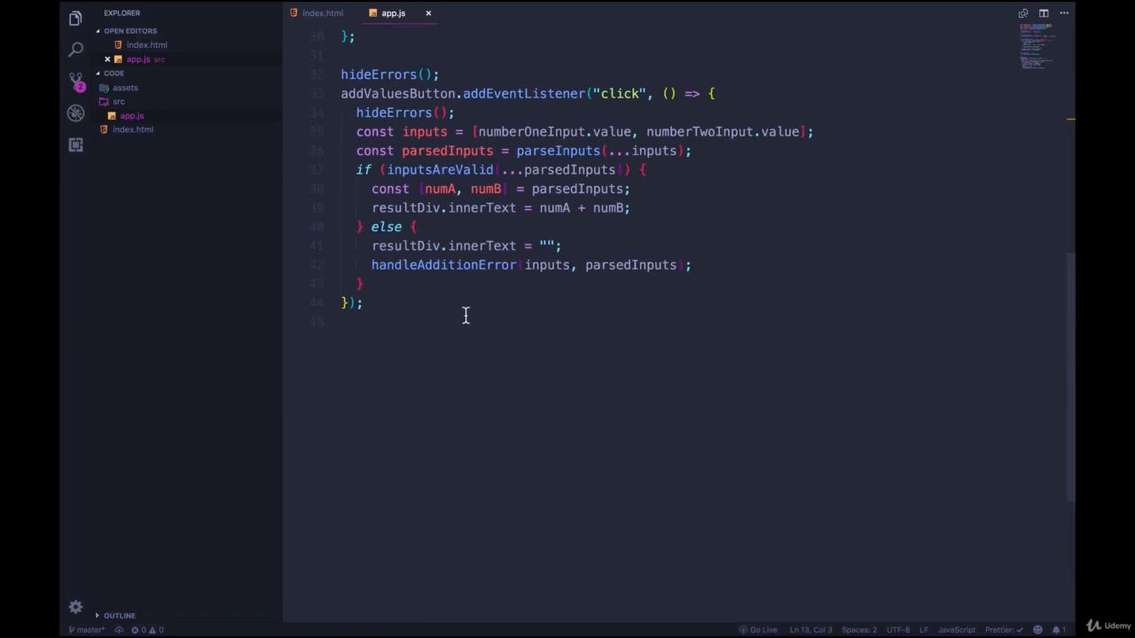
mouse_move(497, 307)
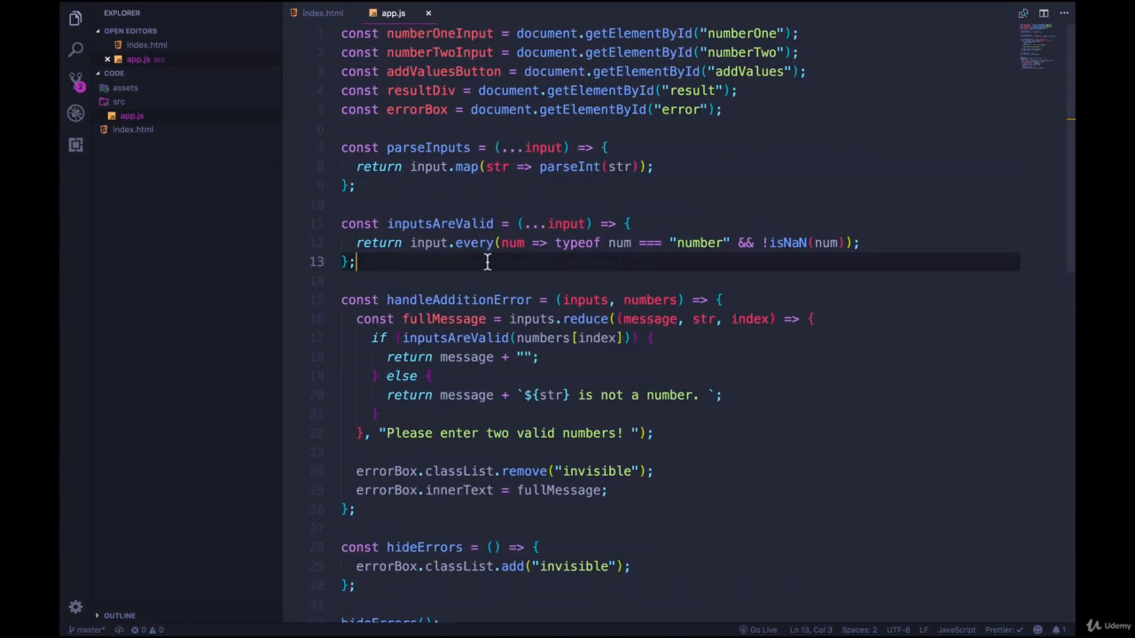
mouse_move(683, 124)
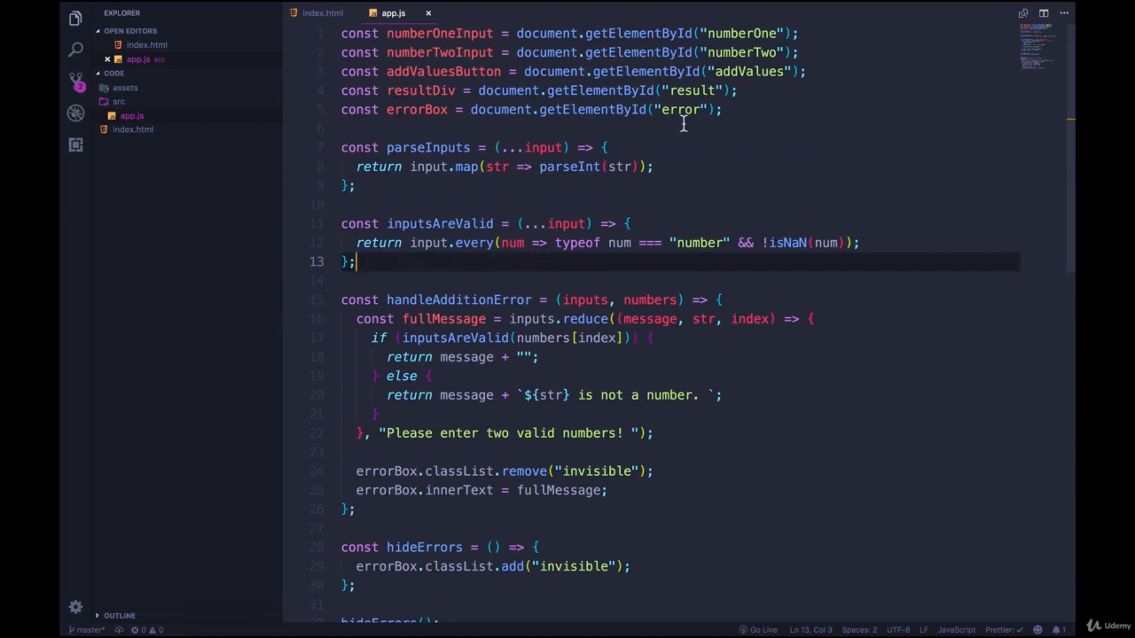
scroll("down", 3)
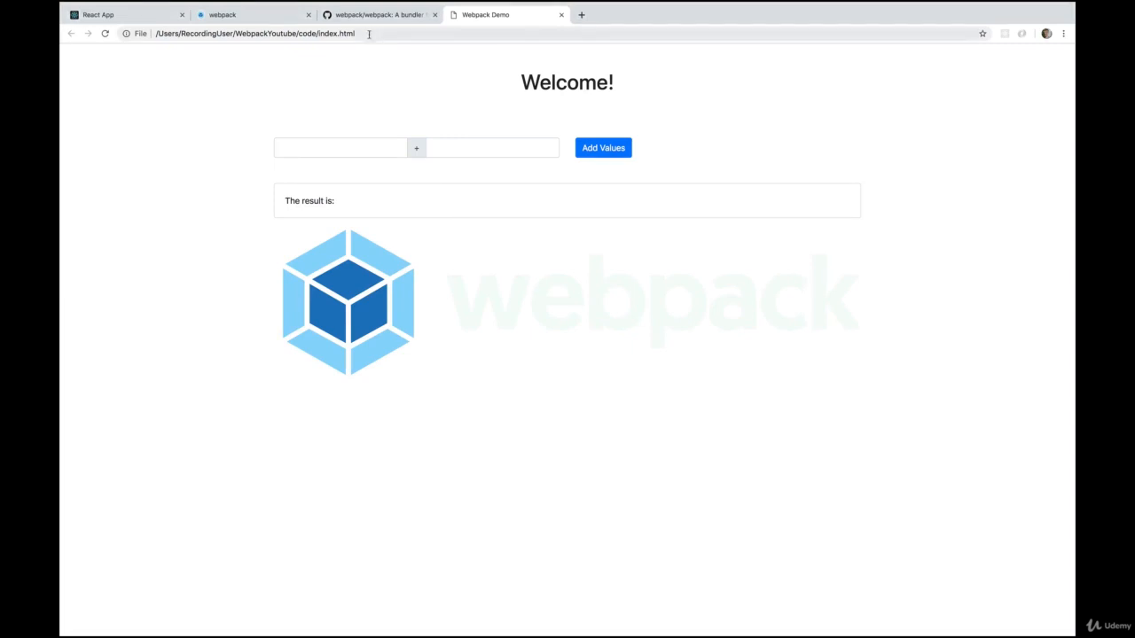
mouse_move(662, 142)
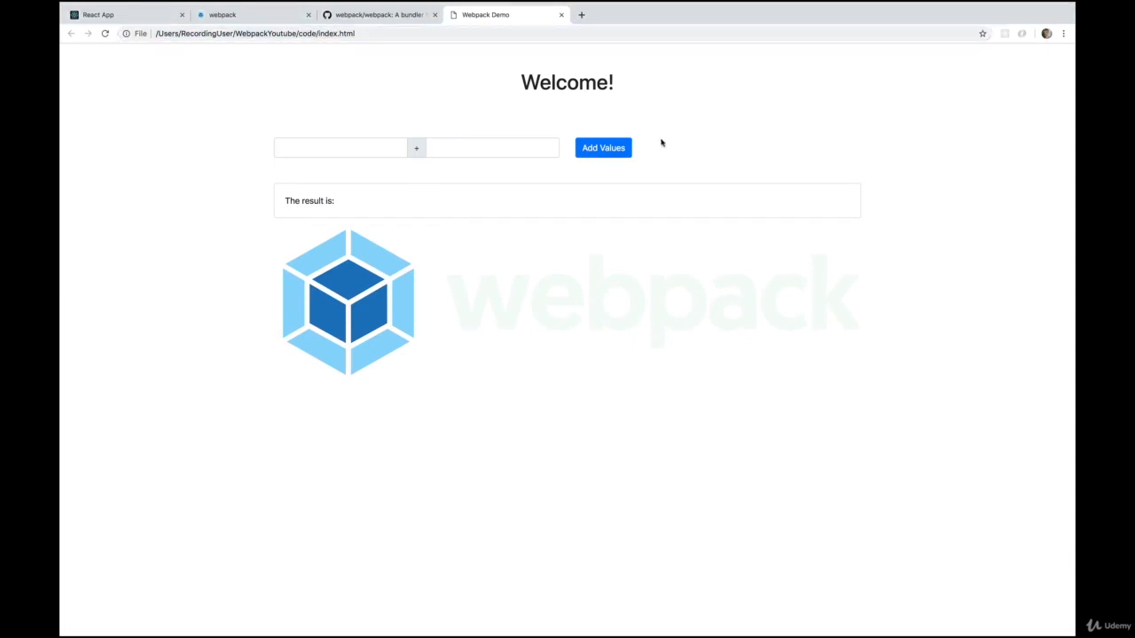
mouse_move(474, 159)
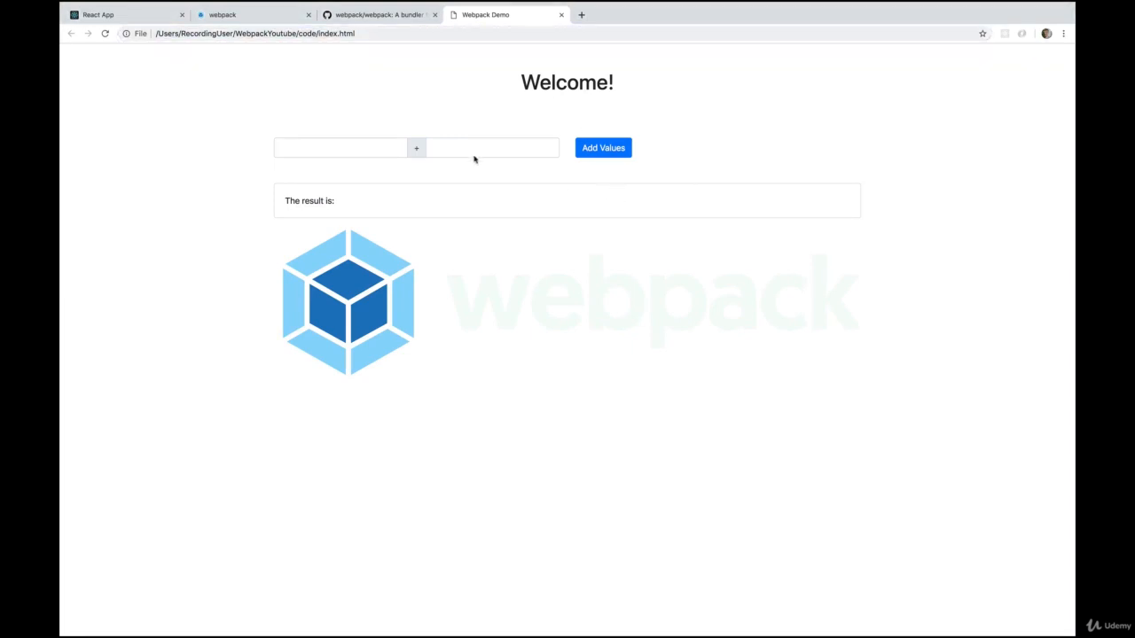
Step: Enter 12 in both calculator inputs and add them
type("12")
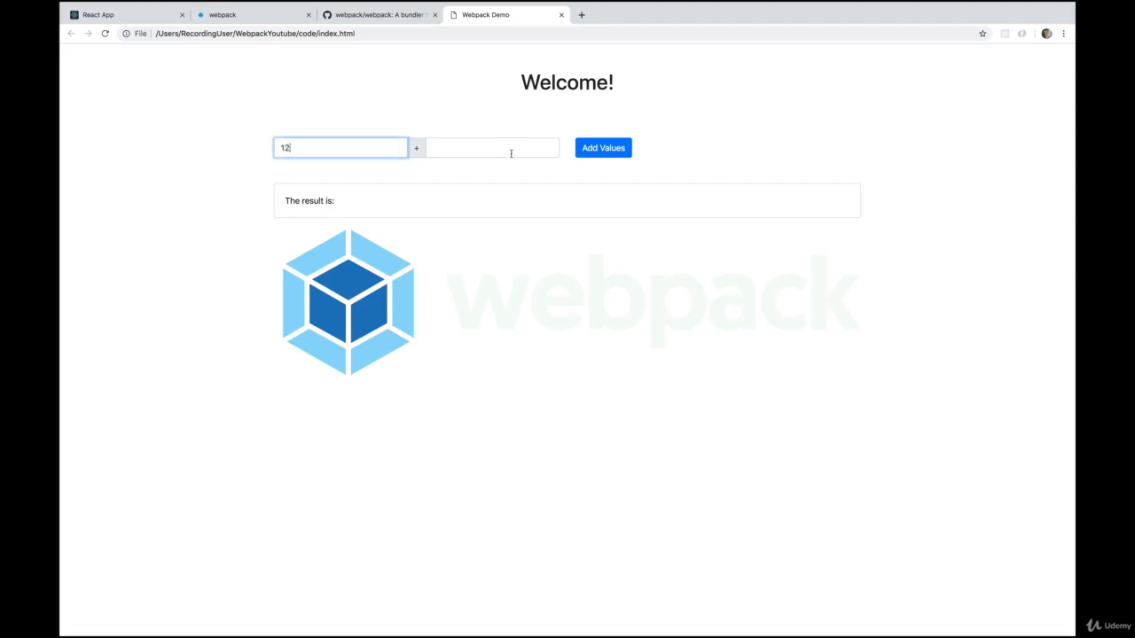
type("12")
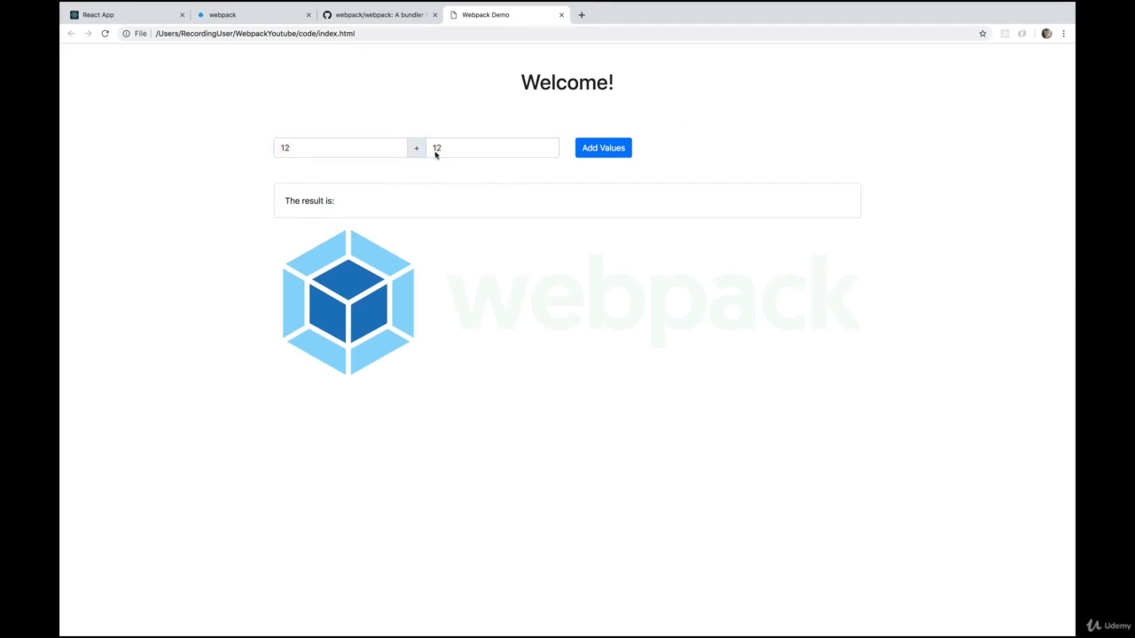
left_click(602, 147)
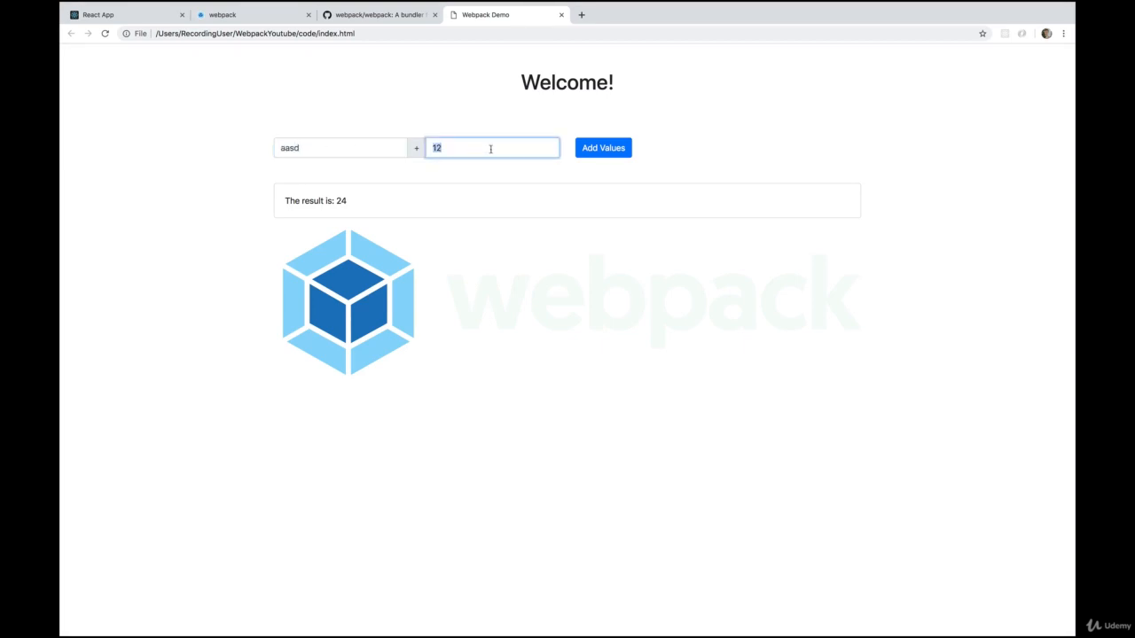
Step: Try non-numeric input, then add partly numeric values 1asd and 12asd, giving 13
type("asdkjalsd")
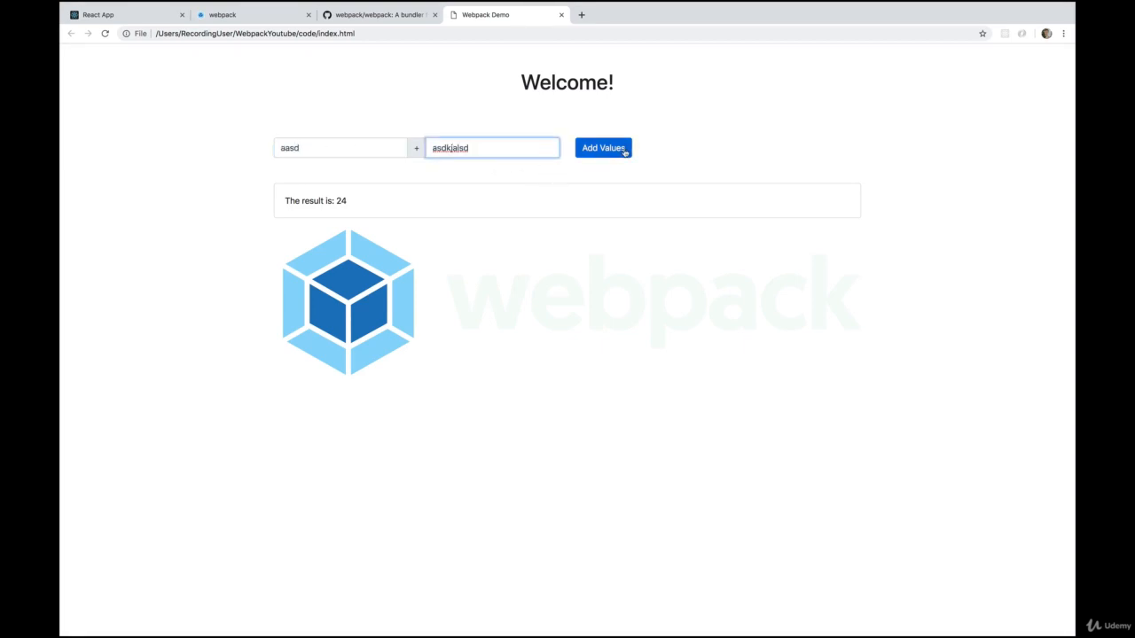
left_click(603, 148)
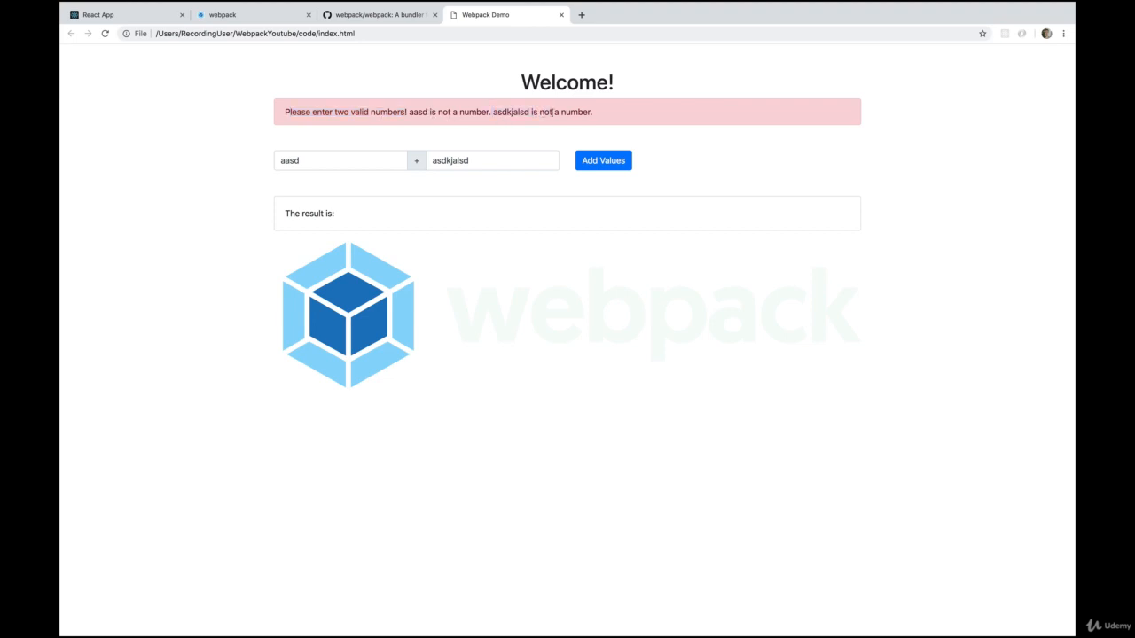
double_click(290, 160)
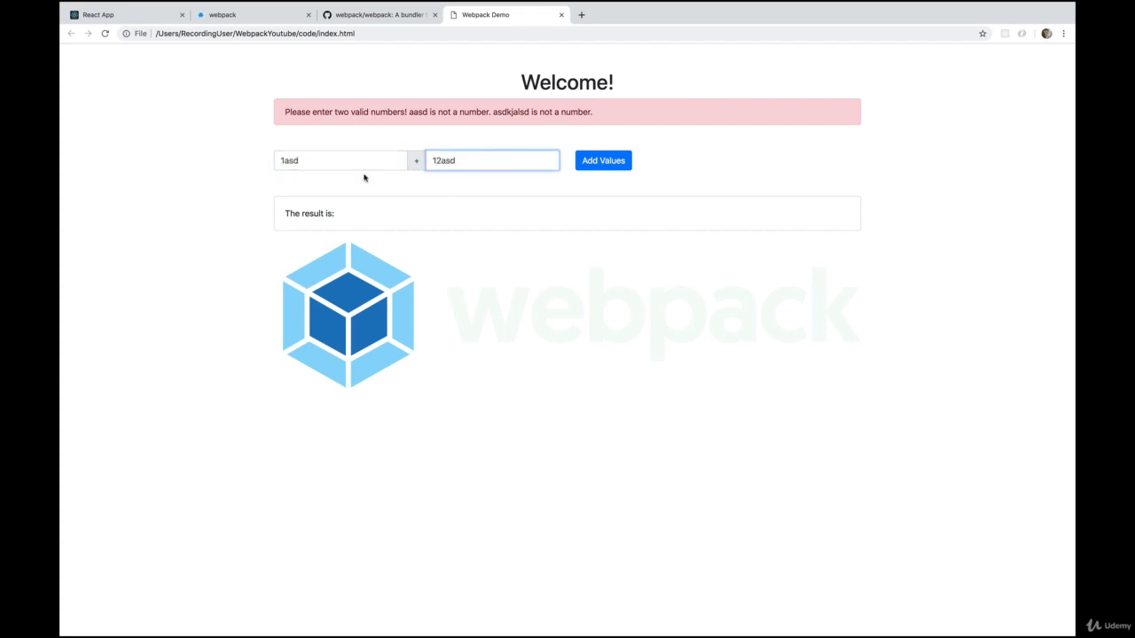
left_click(603, 161)
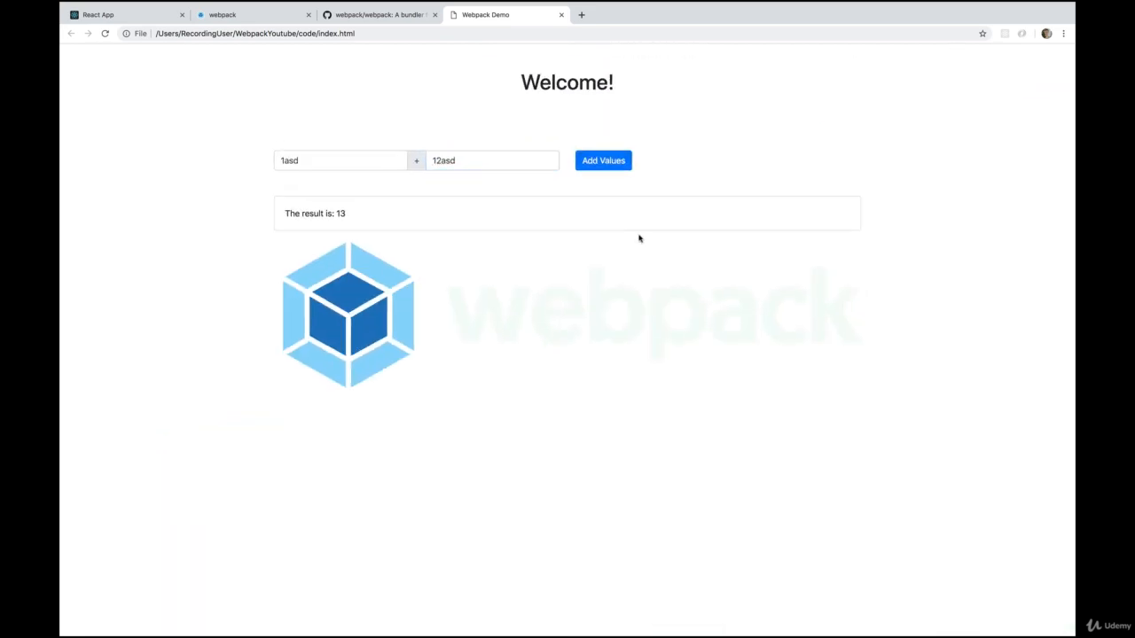
mouse_move(733, 326)
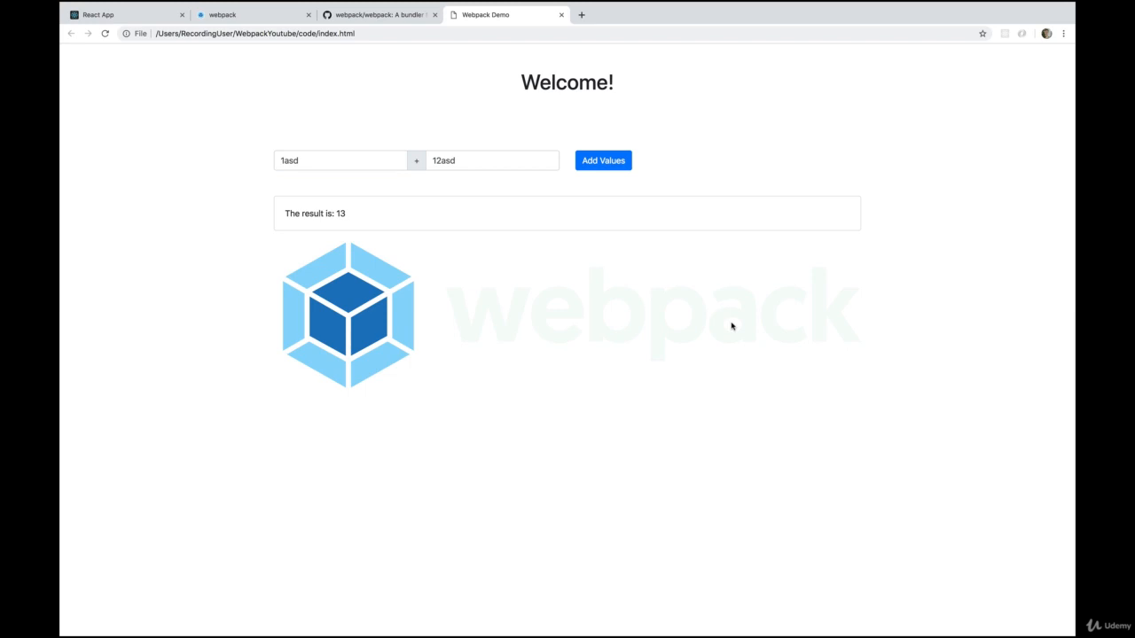
mouse_move(629, 328)
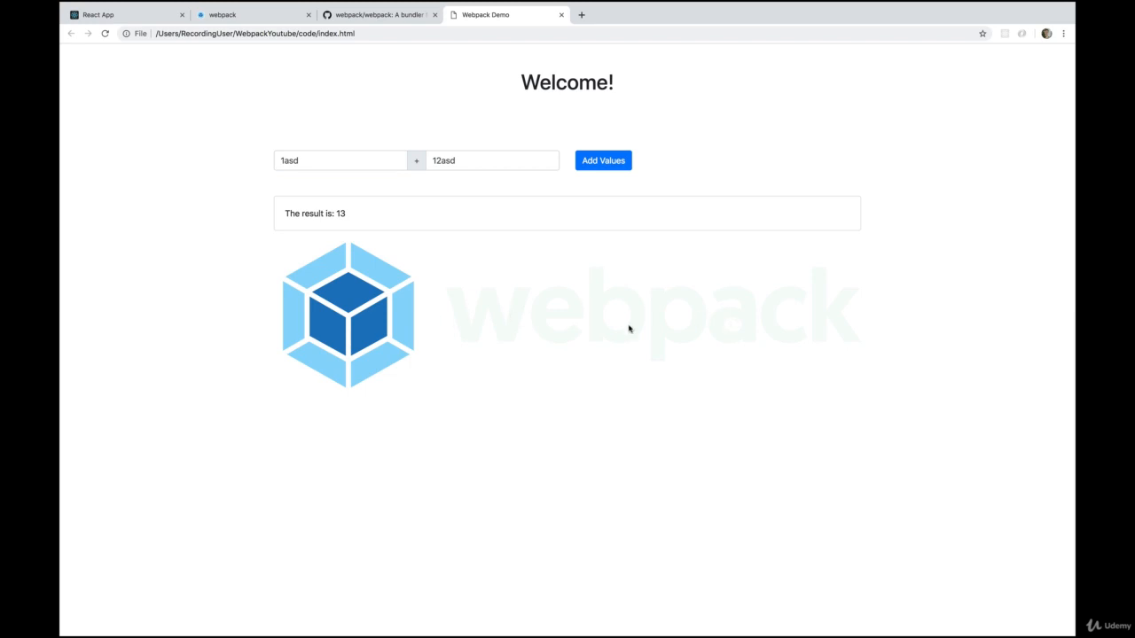
mouse_move(593, 230)
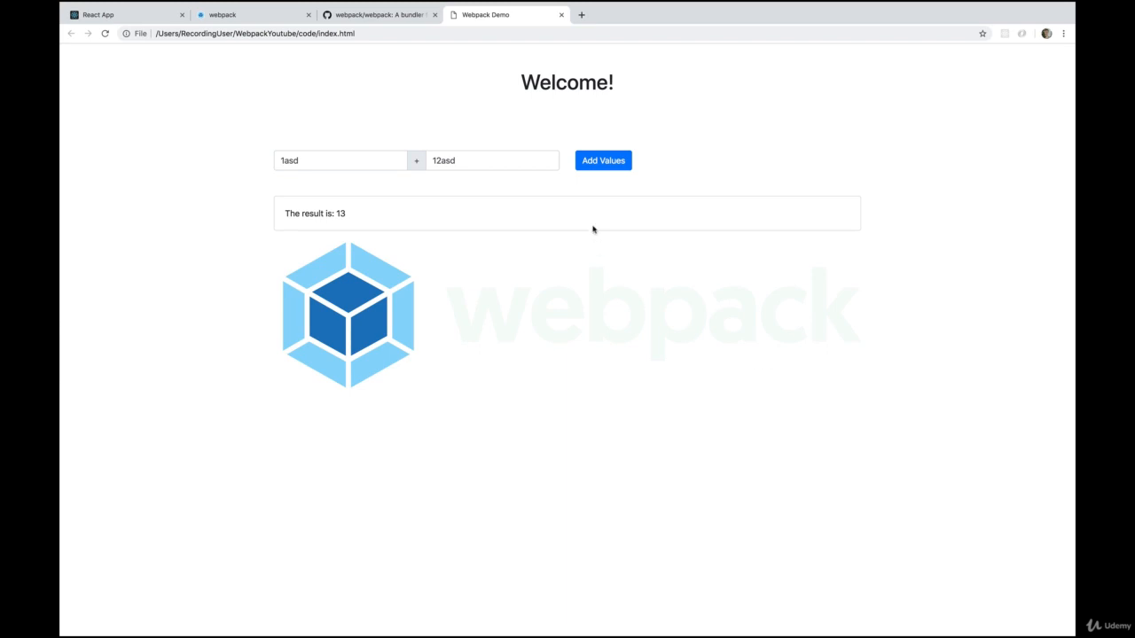
mouse_move(787, 302)
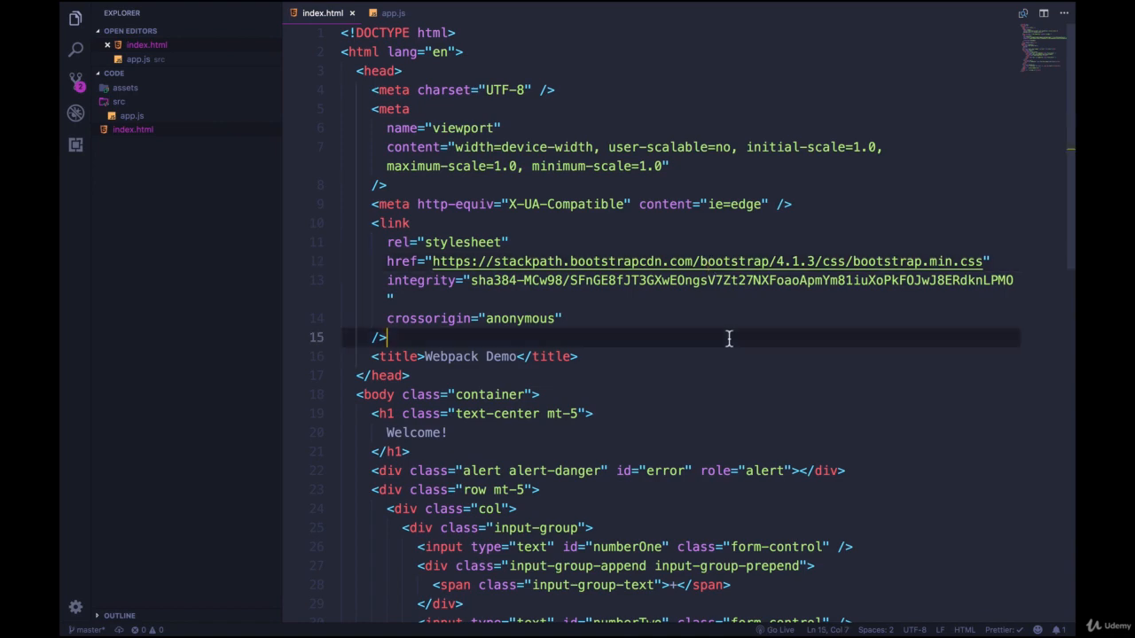
Step: Scroll index.html, then review app.js's parseInputs and input-validation code
scroll("down", 3)
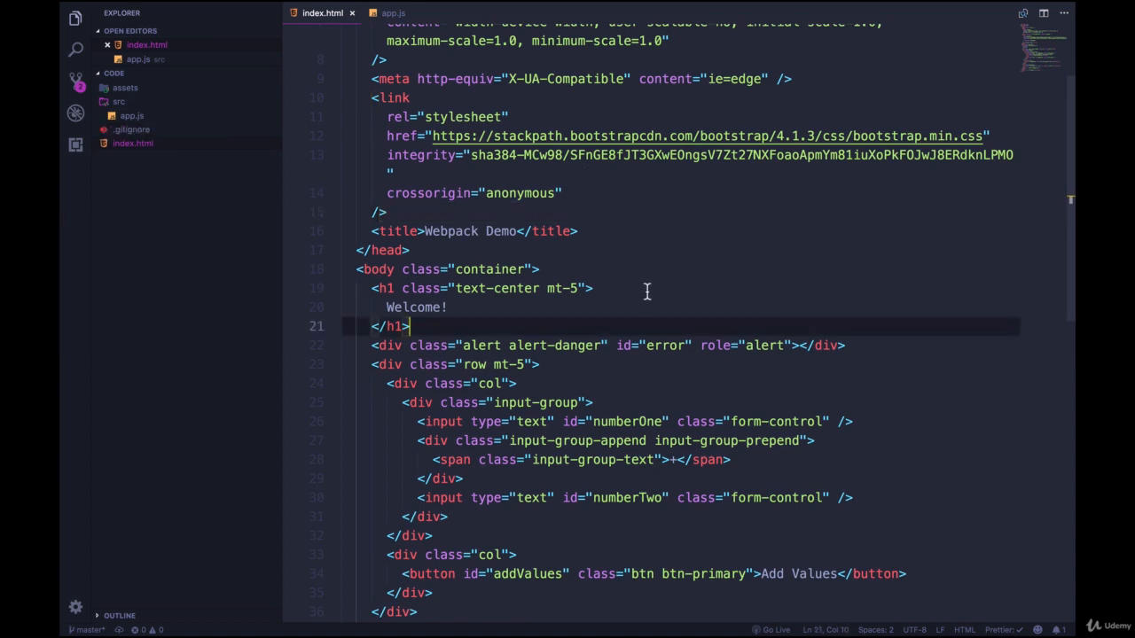
left_click(393, 16)
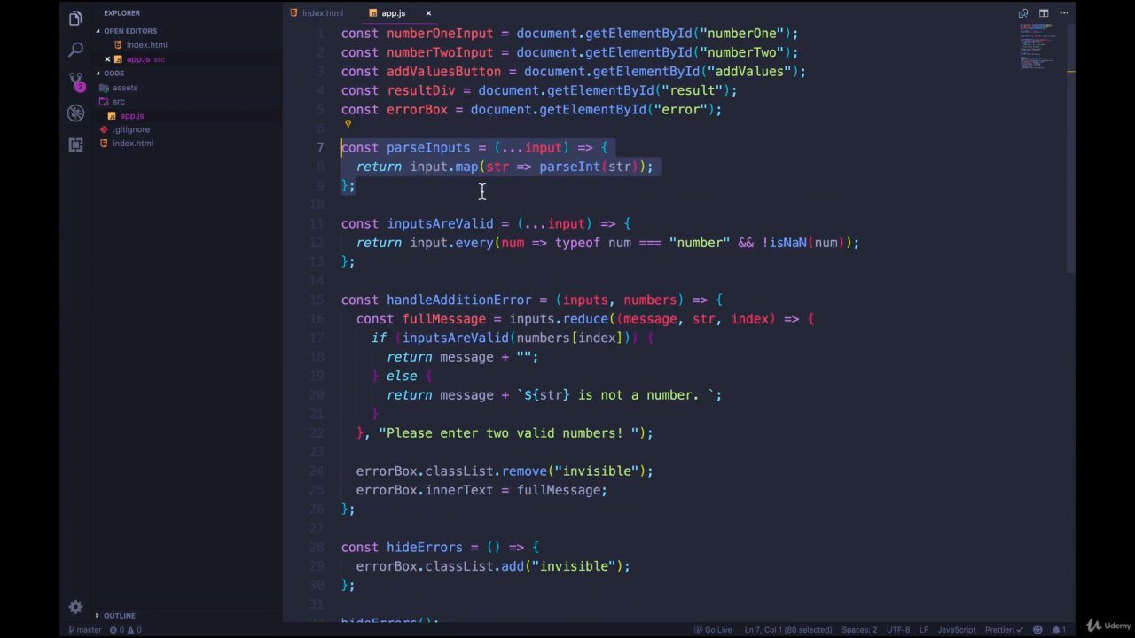
mouse_move(507, 272)
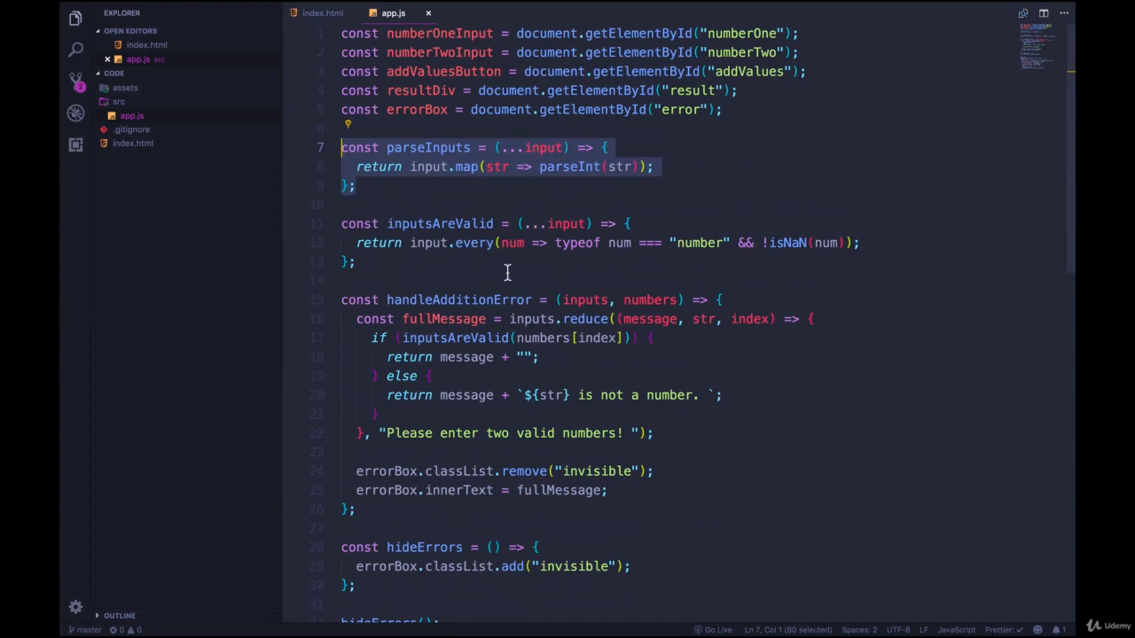
scroll("down", 3)
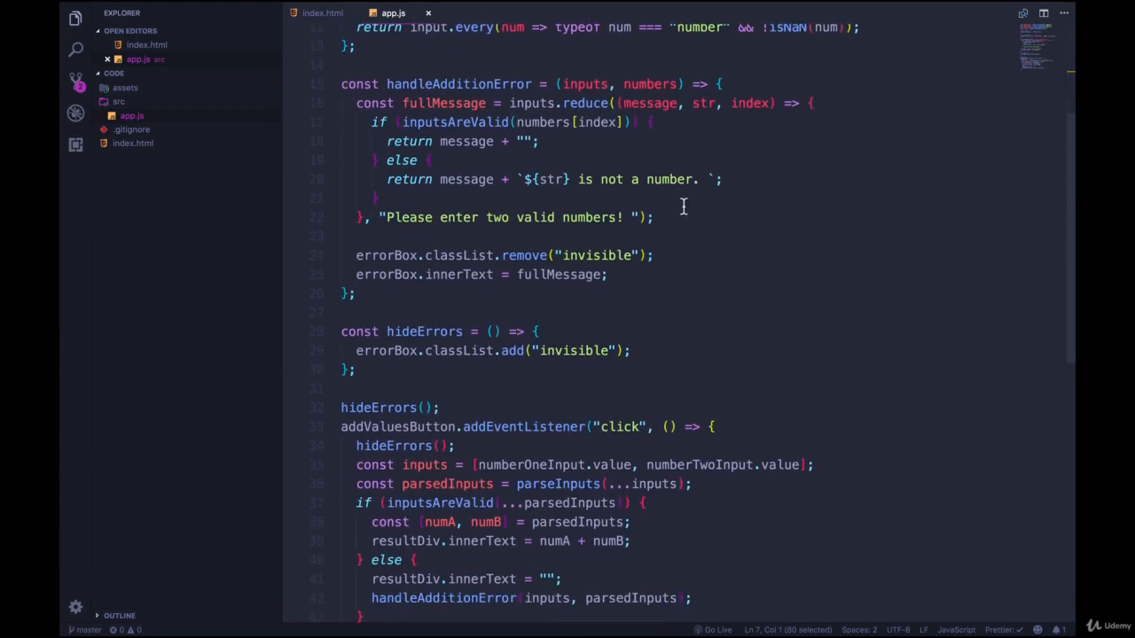
mouse_move(681, 293)
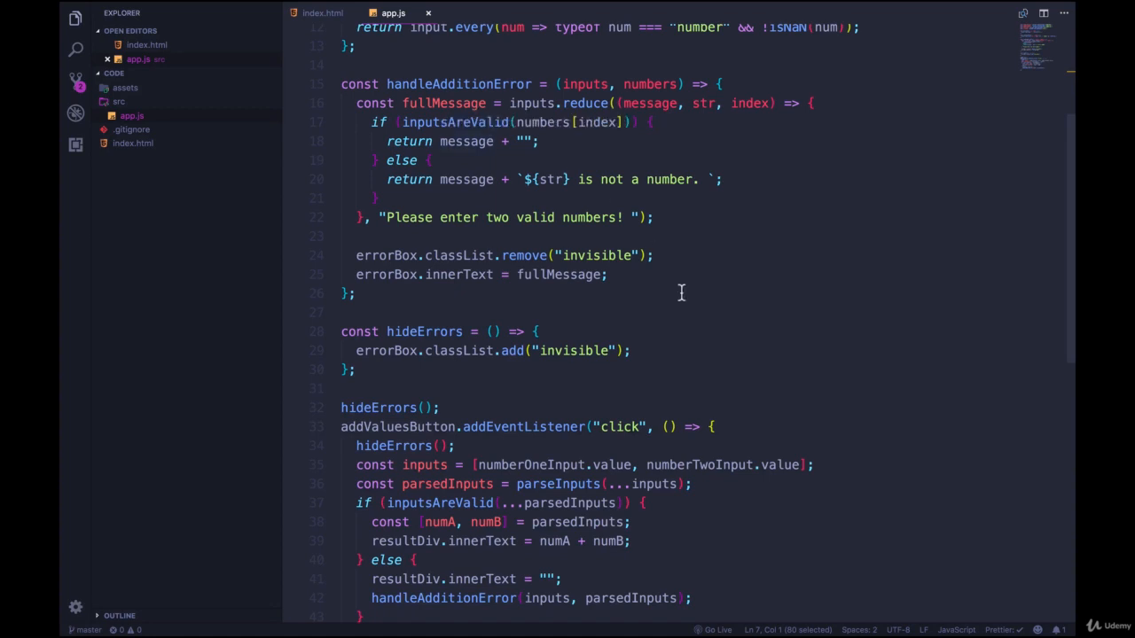
scroll("down", 3)
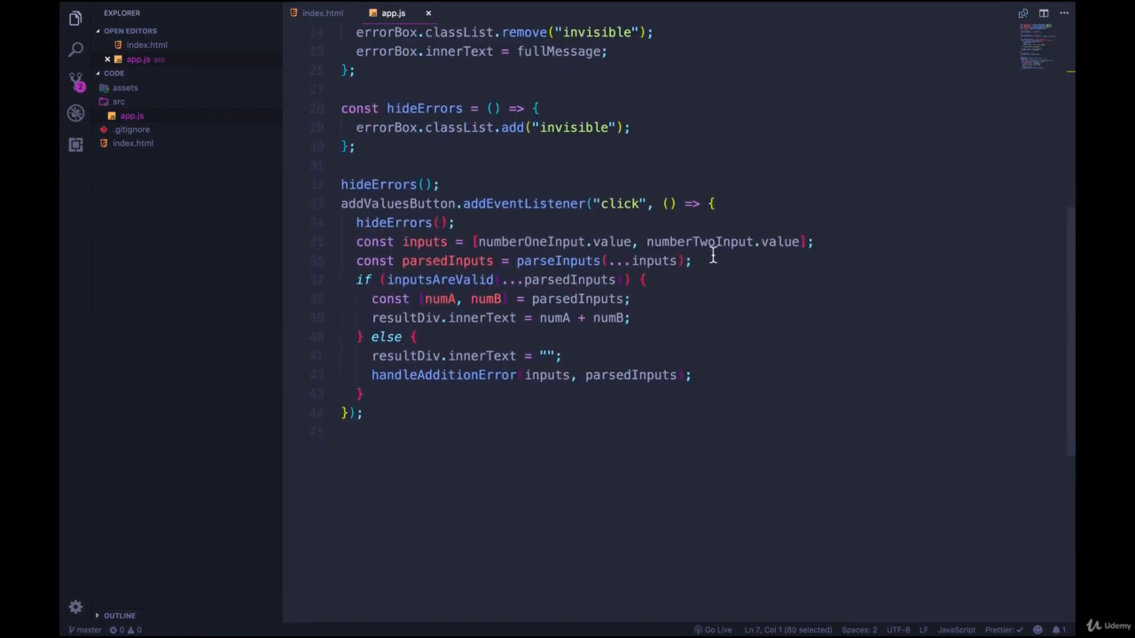
scroll("down", 3)
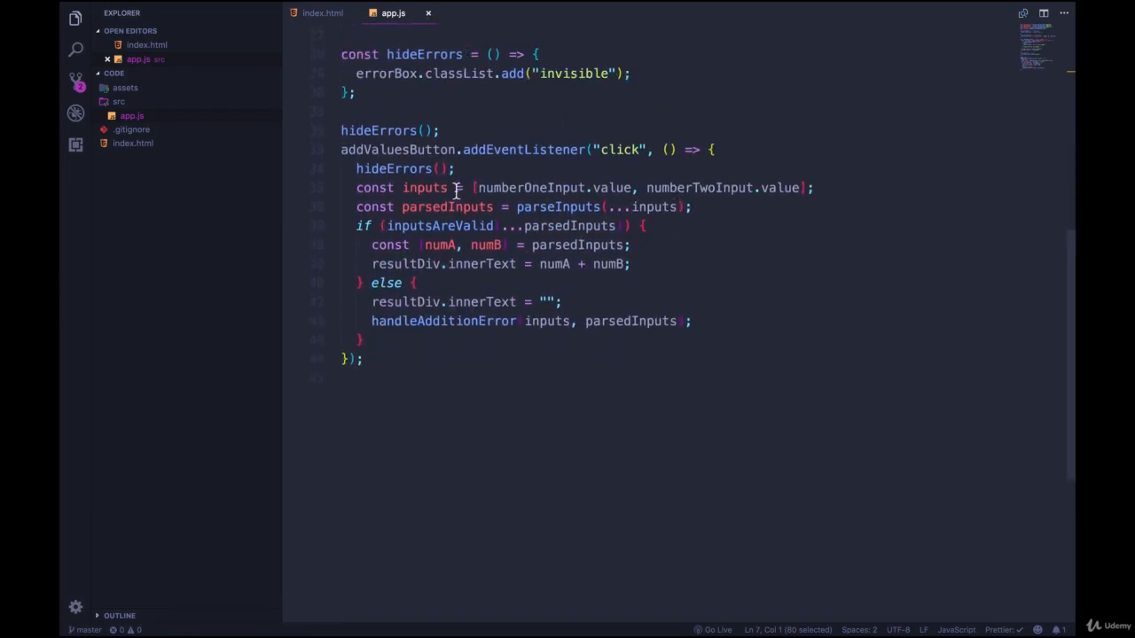
scroll("up", 3)
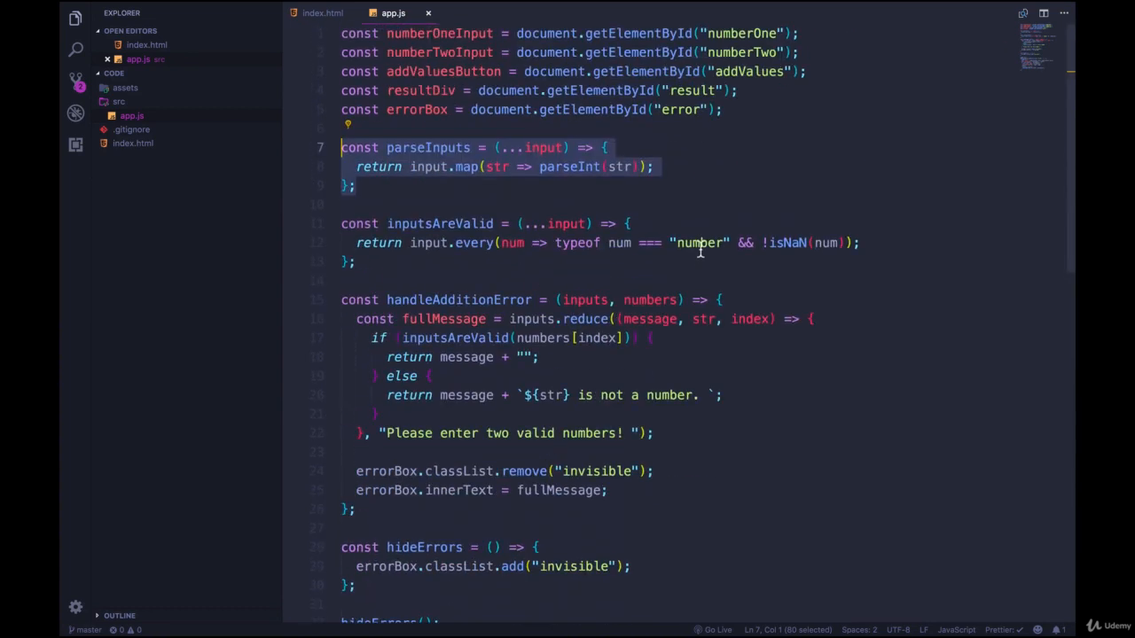
Step: Create src/app/utils and move parseInputs from app.js into parse-inputs.js
right_click(115, 101)
type("u")
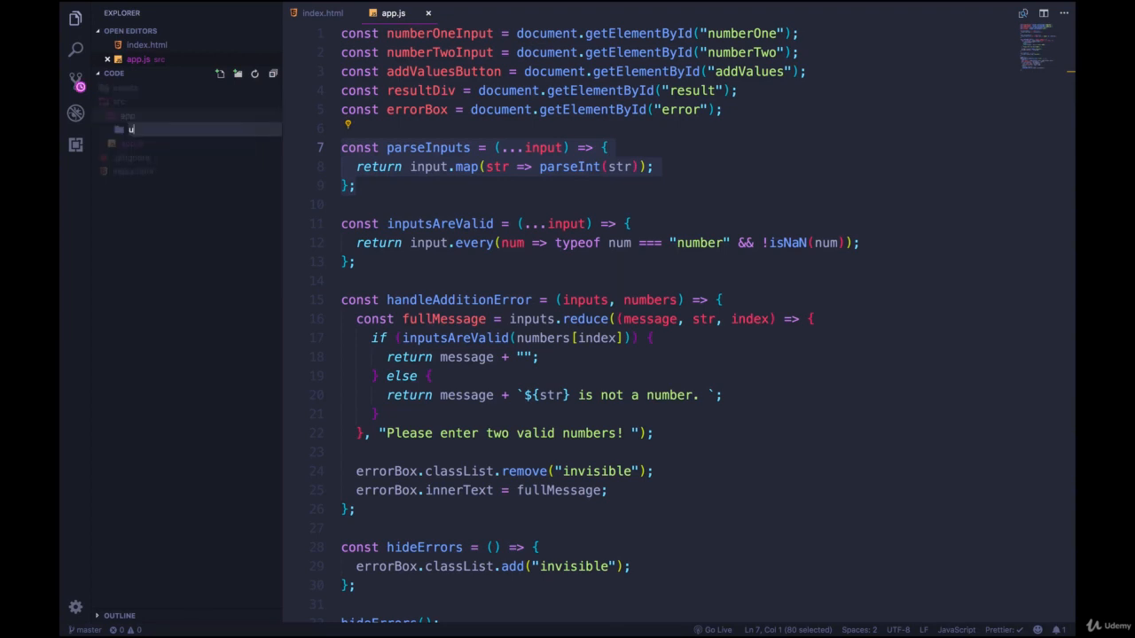
right_click(135, 128)
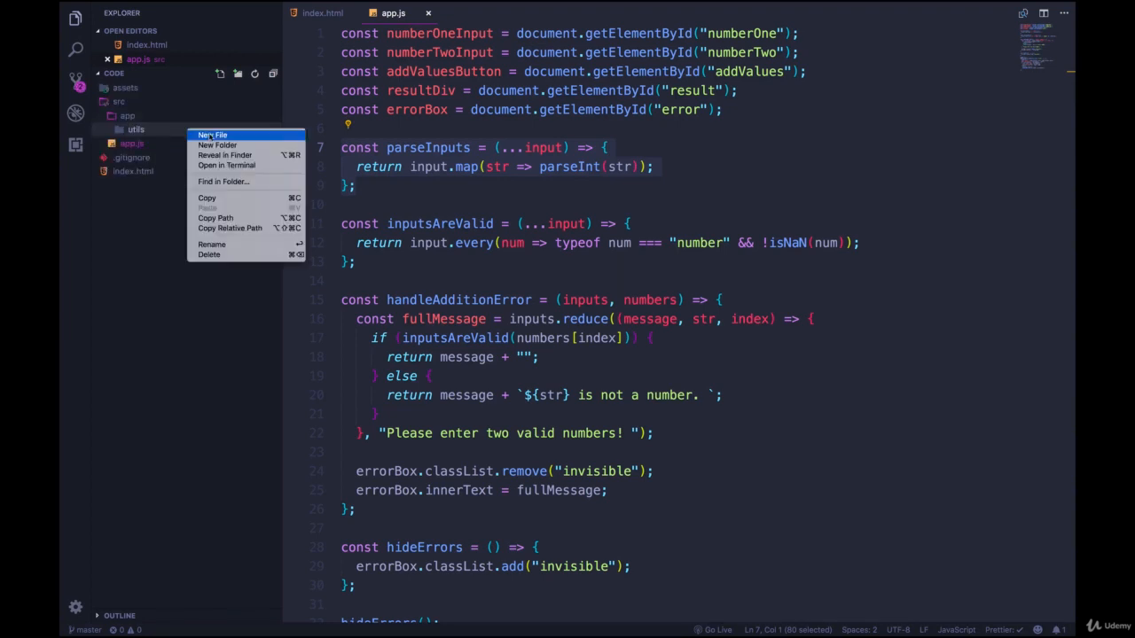
left_click(213, 135)
type("parse-inputs.js")
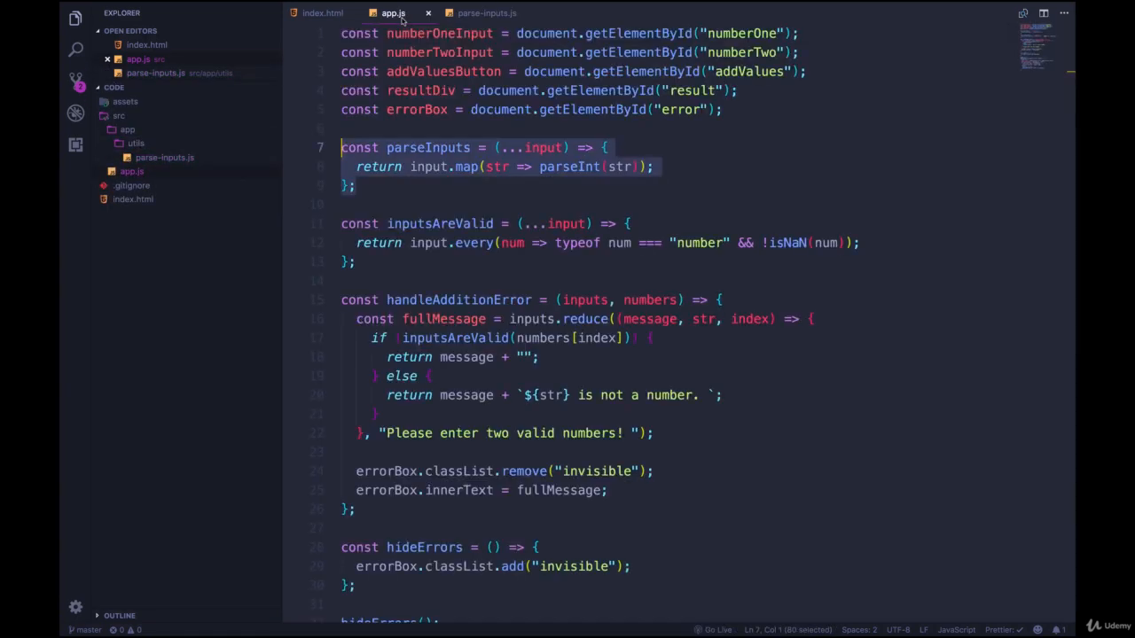
left_click(482, 12)
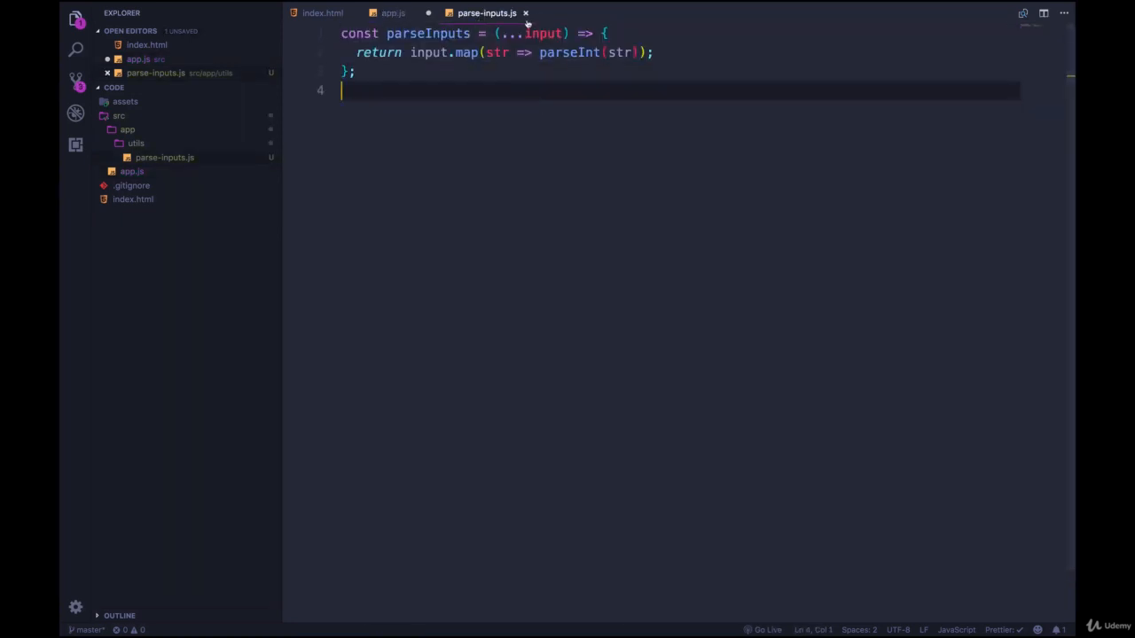
left_click(387, 12)
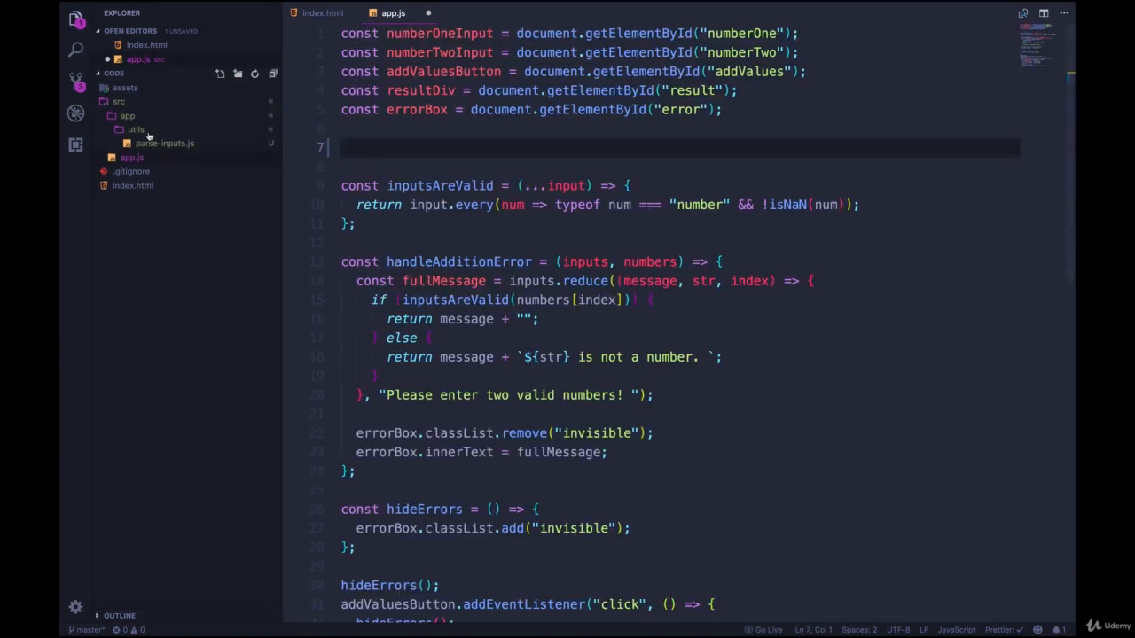
Step: Create inputs-are-valid.js in utils and move inputsAreValid into it
right_click(136, 129)
type("inputs-are")
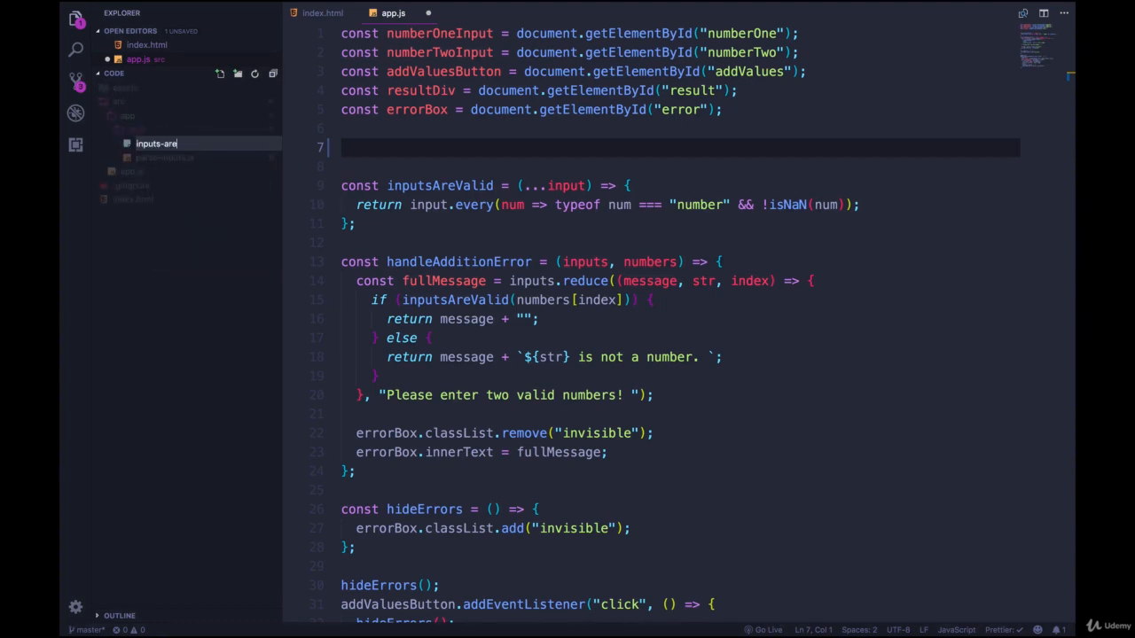
type("-valid.js")
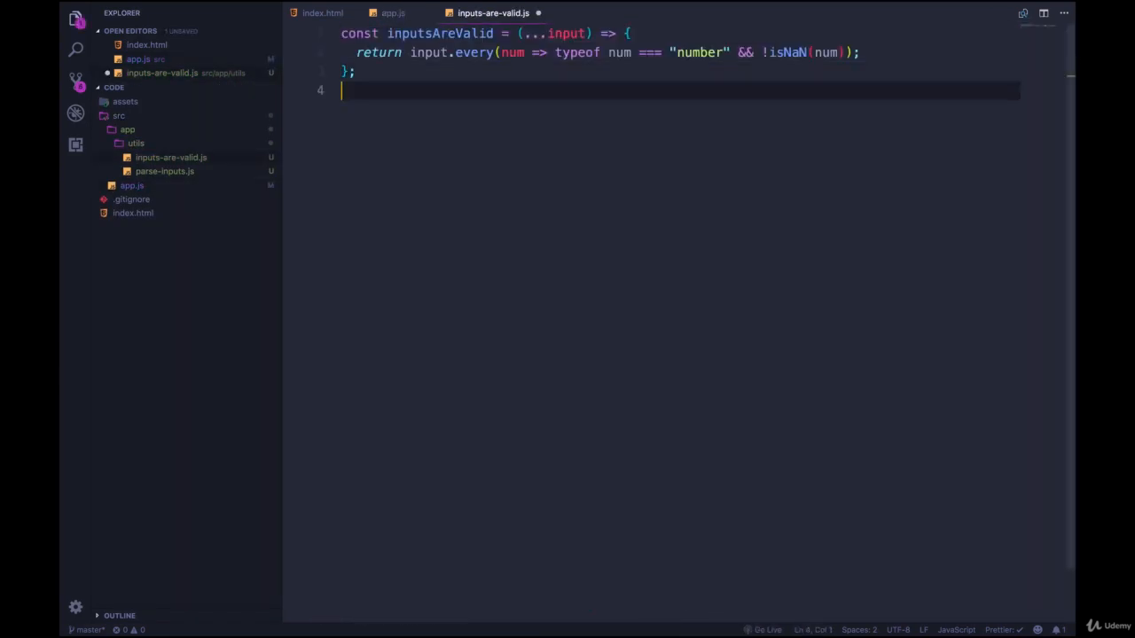
left_click(385, 12)
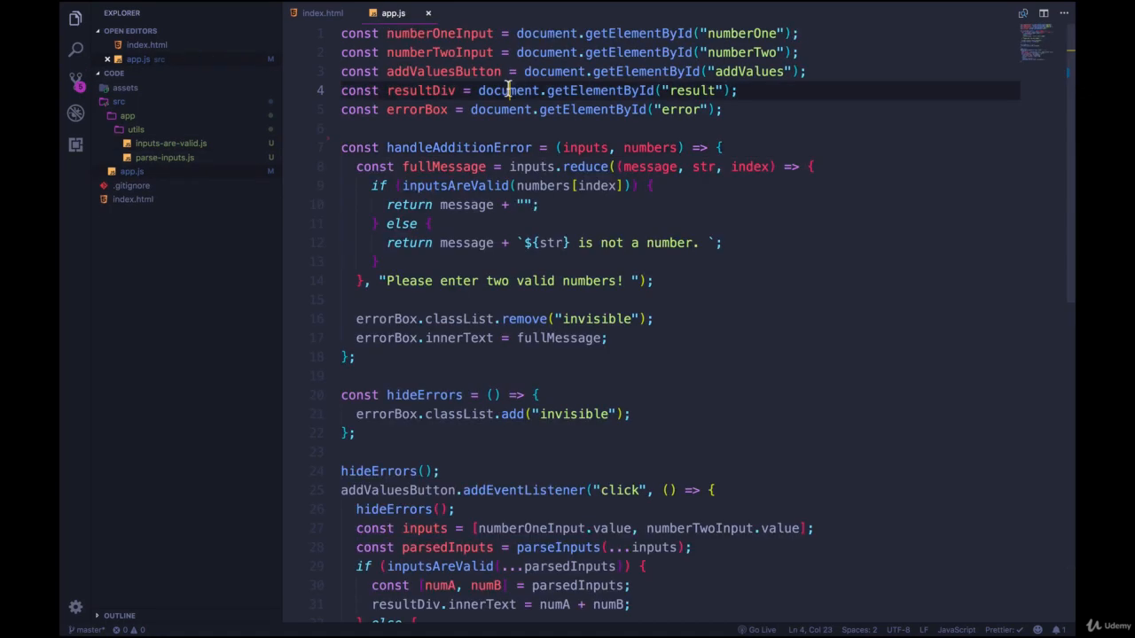
scroll("down", 3)
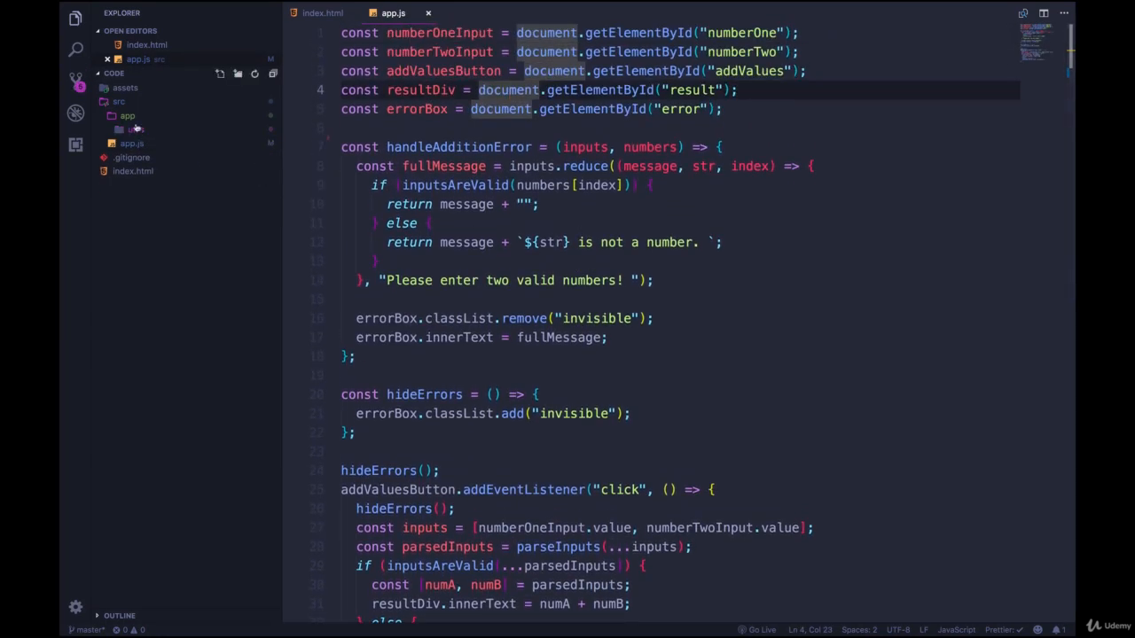
Step: Create alert.service.js, component.service.js and app.js in src/app, then return to src/app.js
left_click(135, 129)
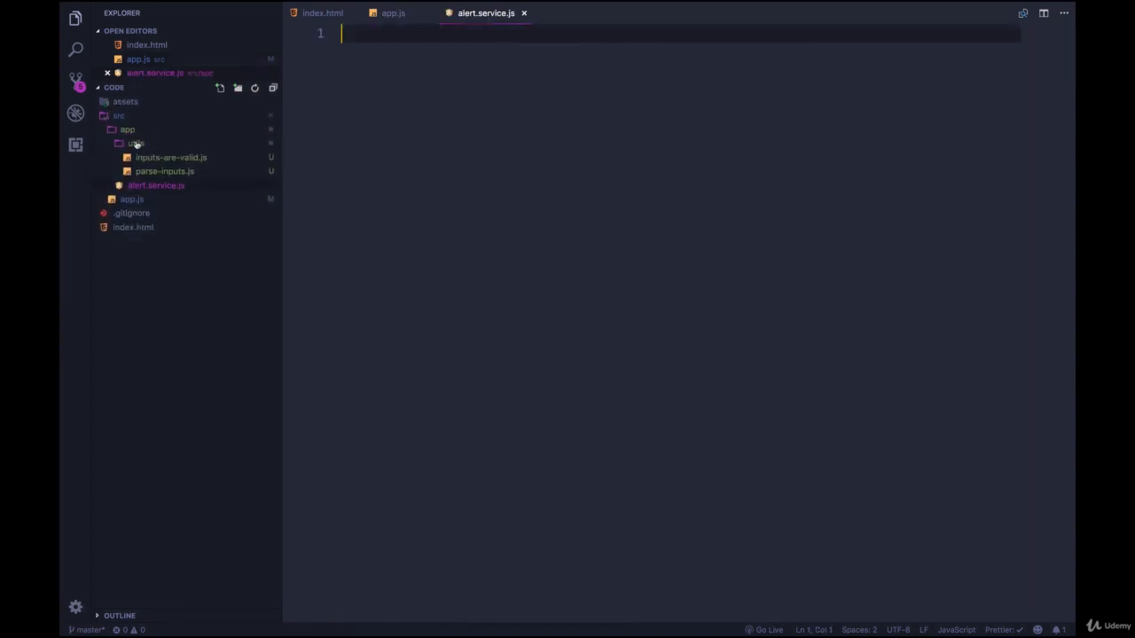
type("com")
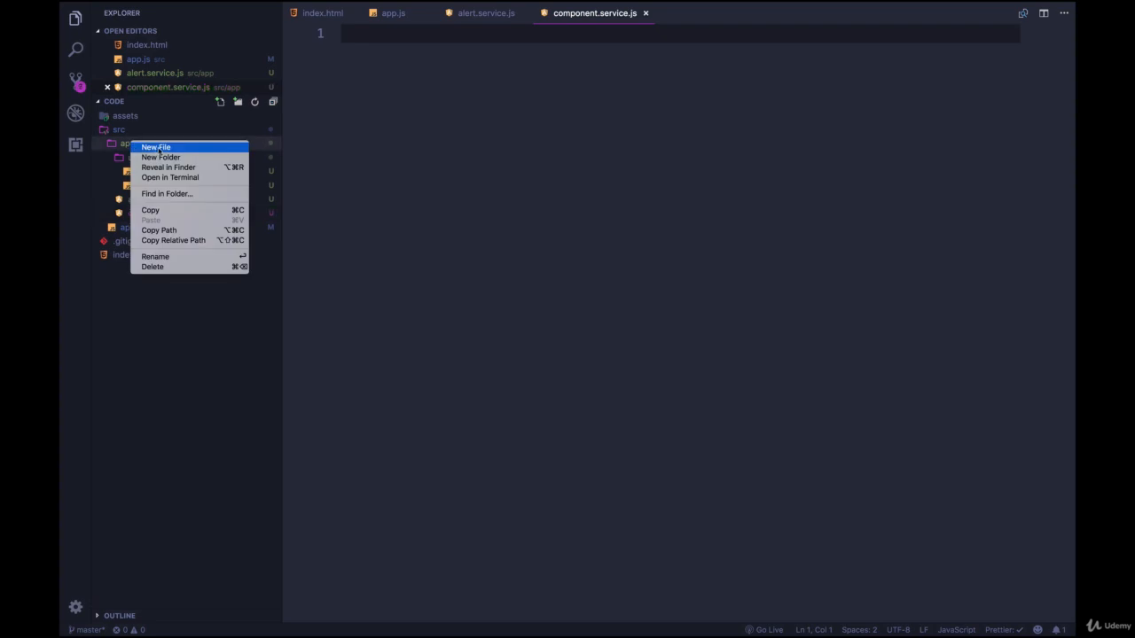
left_click(155, 145)
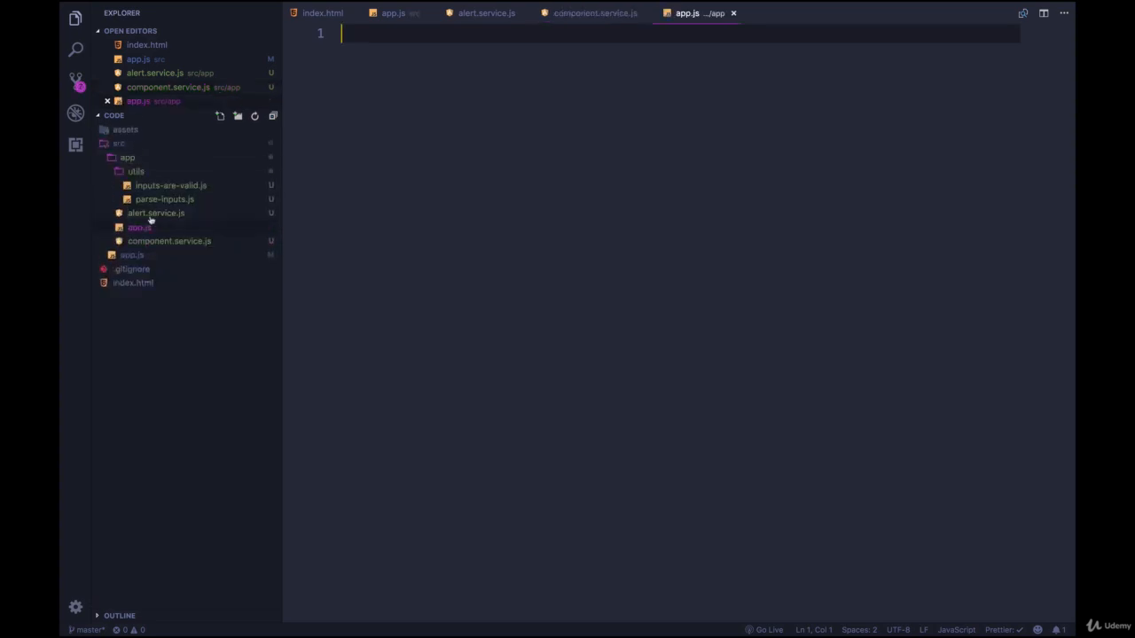
left_click(138, 227)
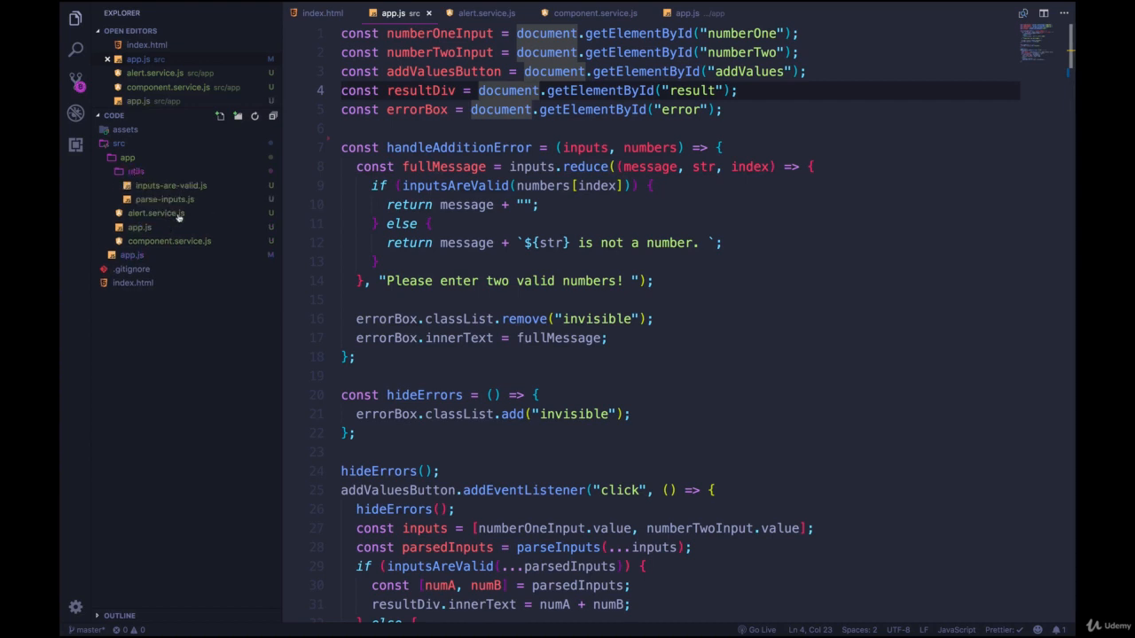
mouse_move(139, 227)
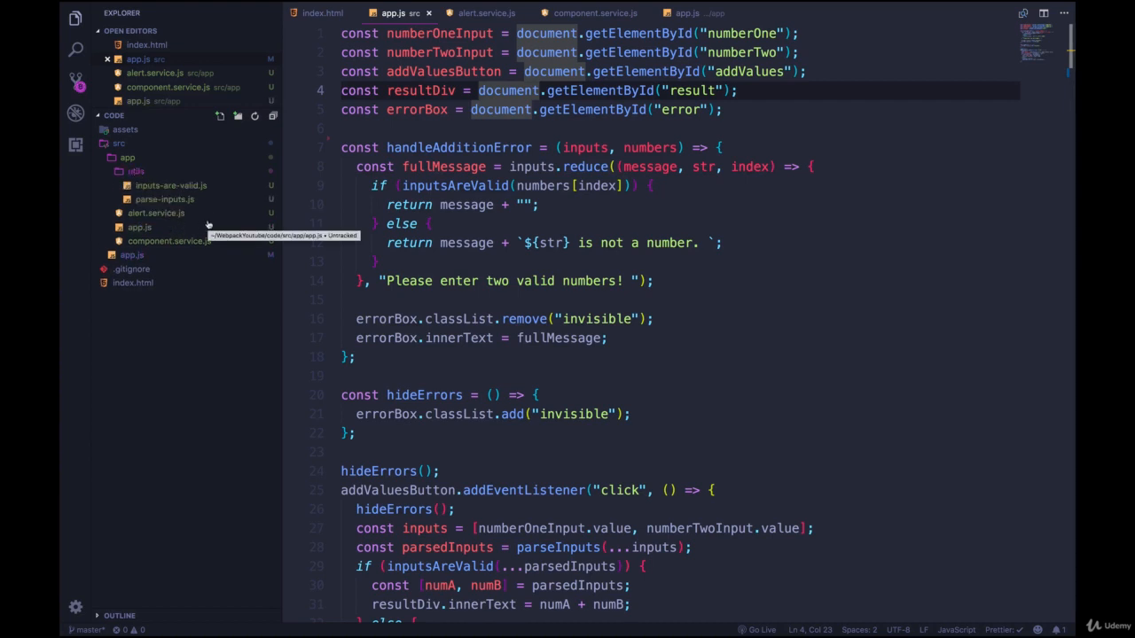
Step: Work in alert.service.js and component.service.js, and handle the old top-level app.js in Explorer
left_click(502, 13)
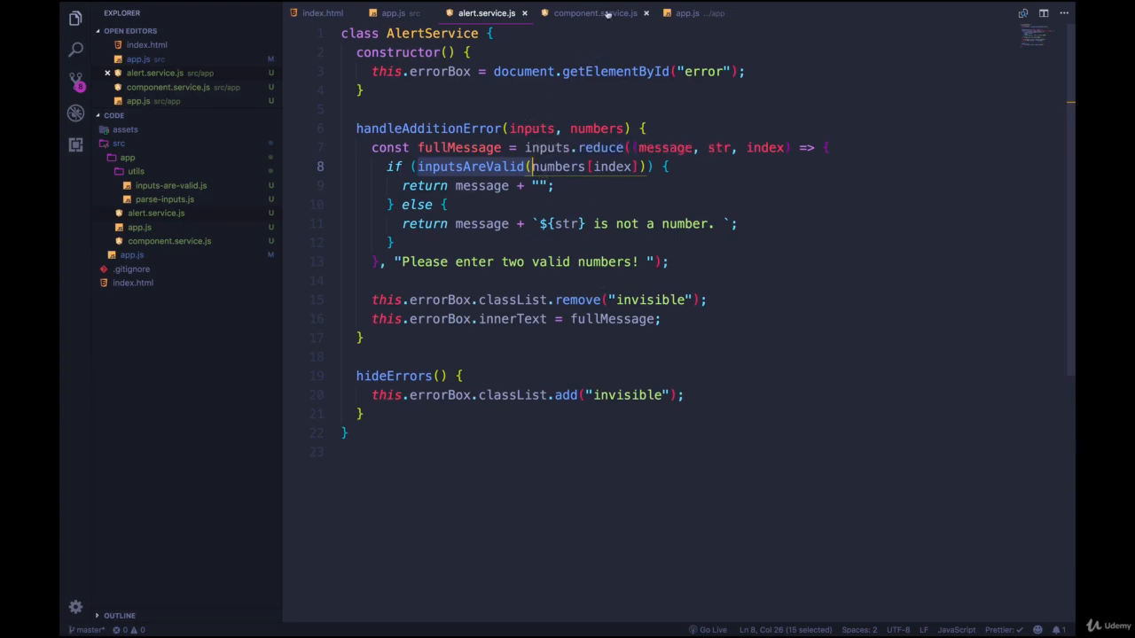
left_click(596, 14)
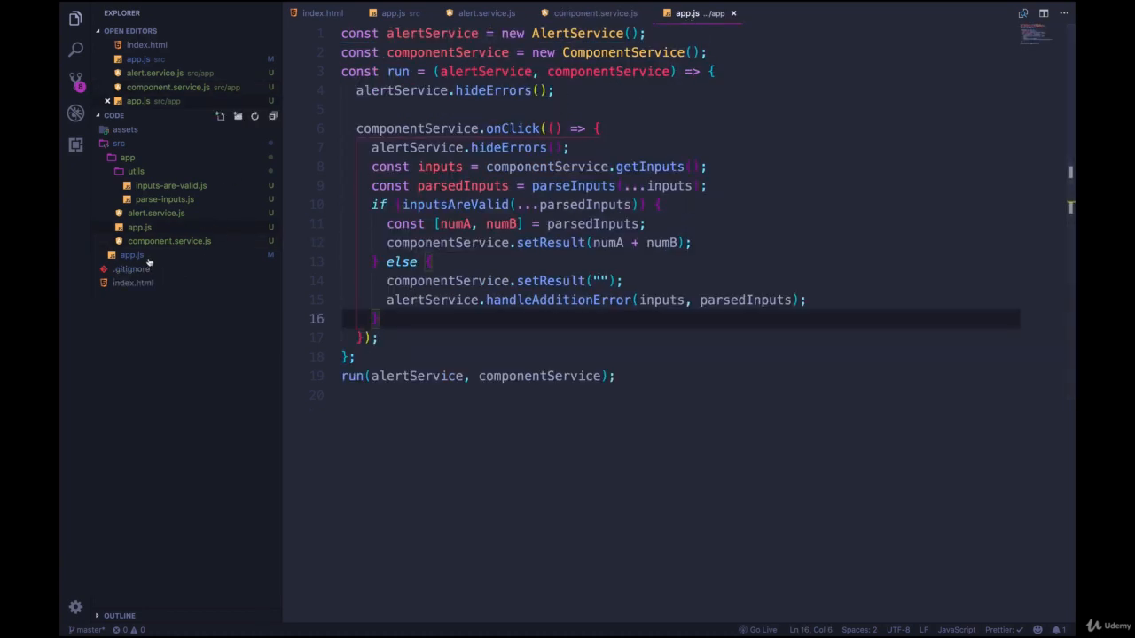
right_click(132, 254)
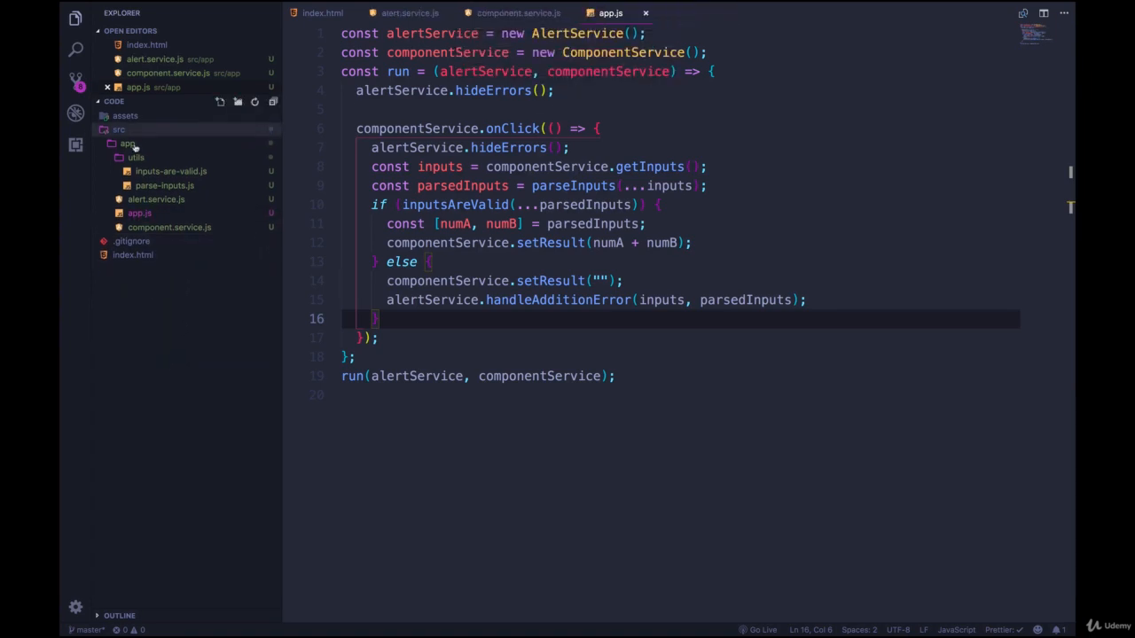
left_click(135, 158)
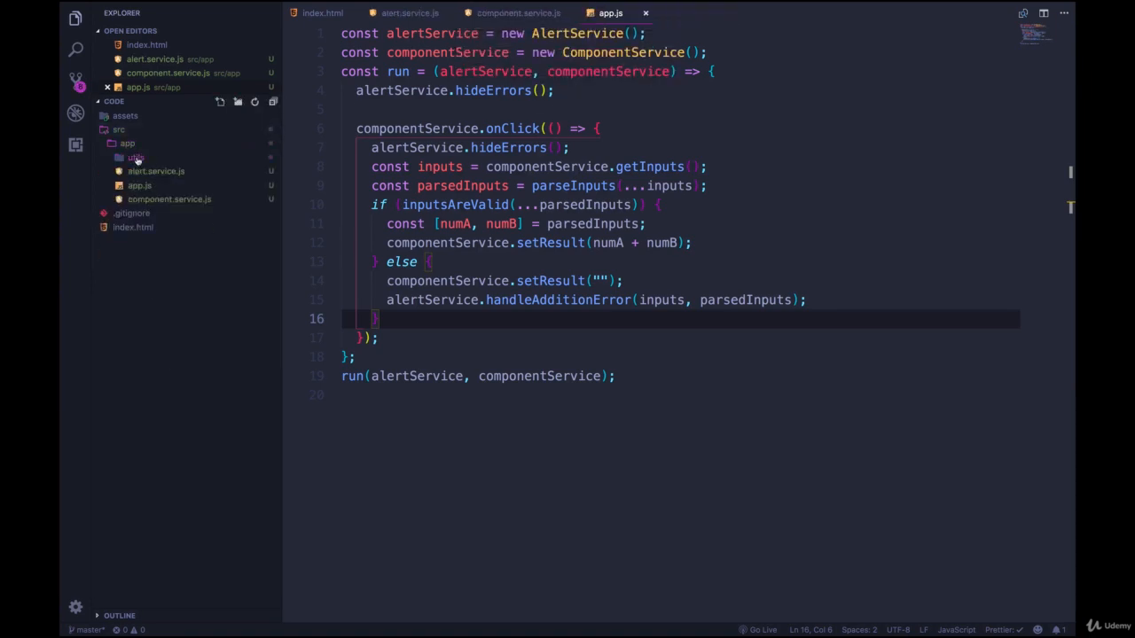
left_click(169, 171)
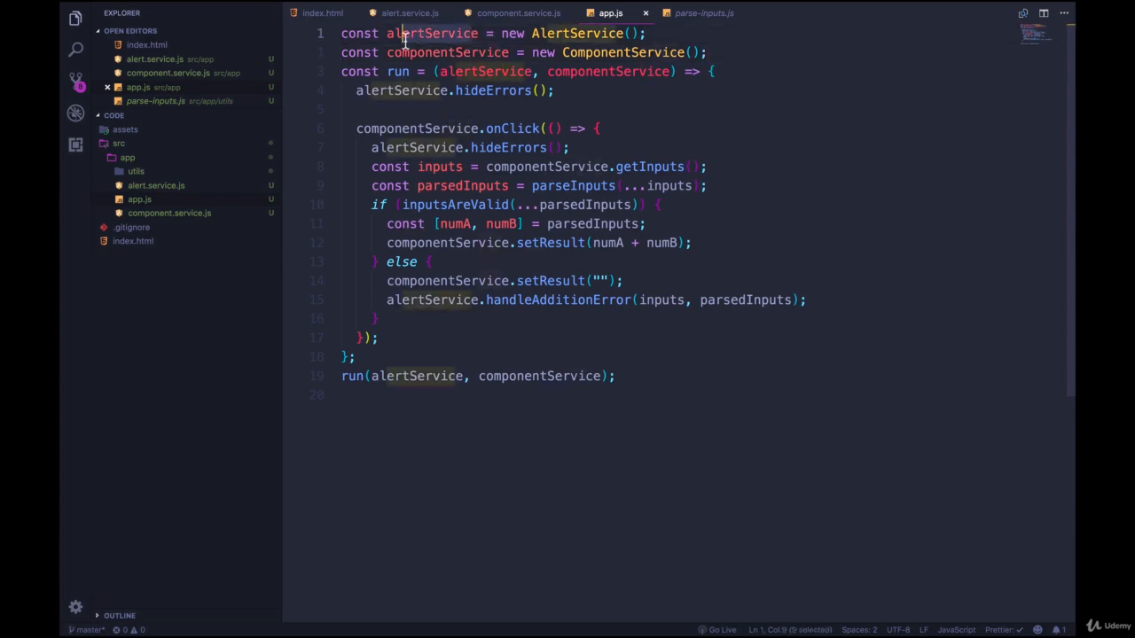
left_click(489, 90)
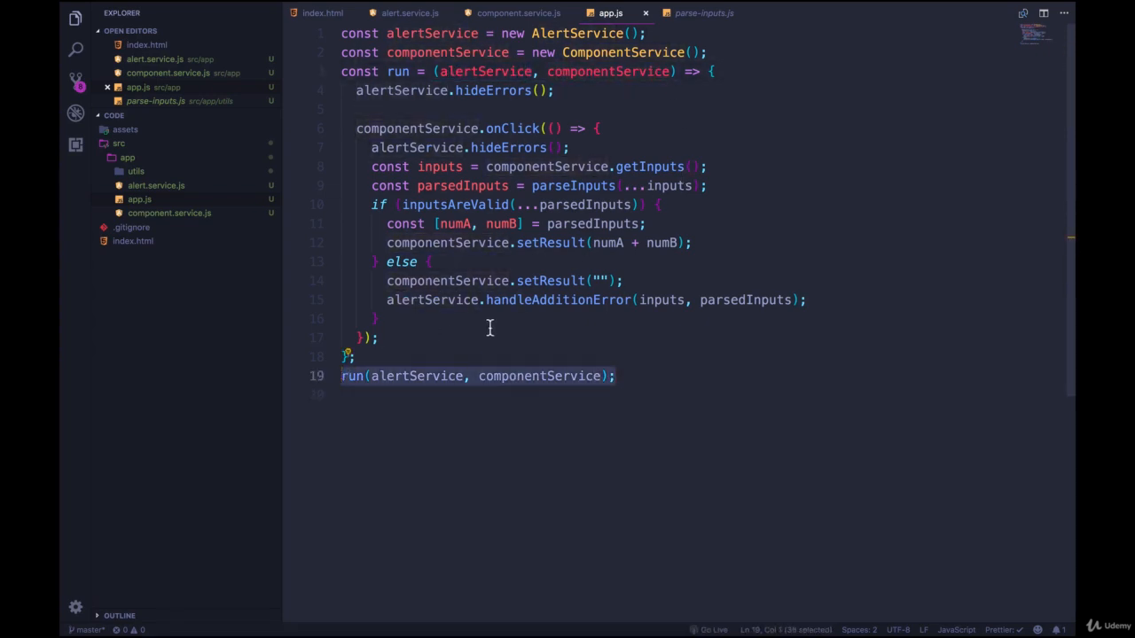
Step: Review parse-inputs.js, component.service.js, app.js and alert.service.js, ending on index.html
left_click(700, 12)
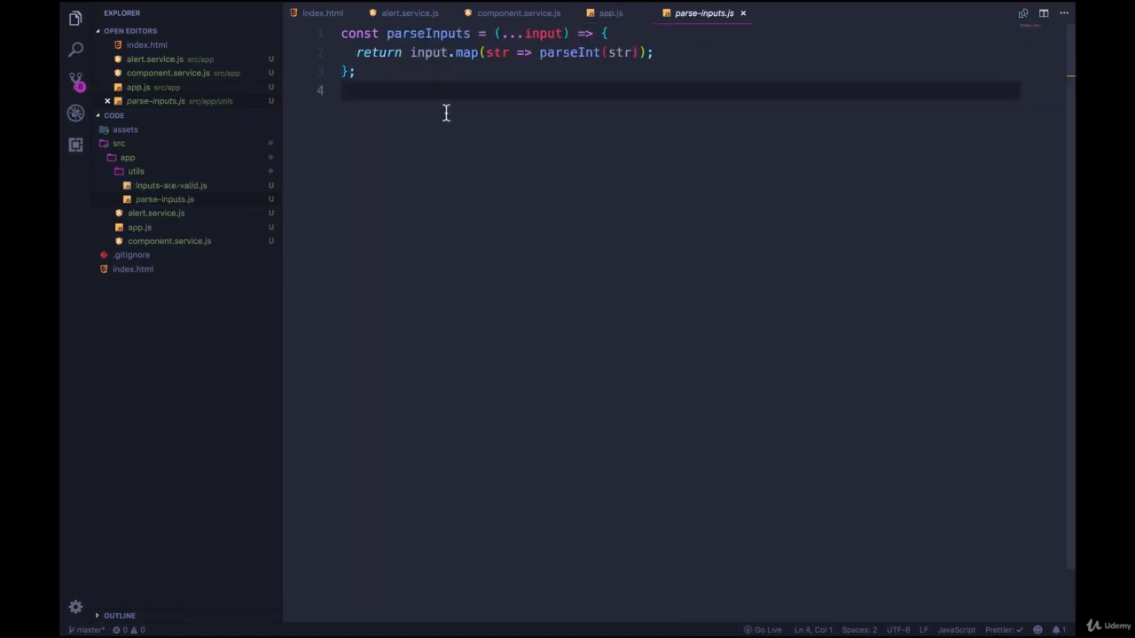
left_click(514, 14)
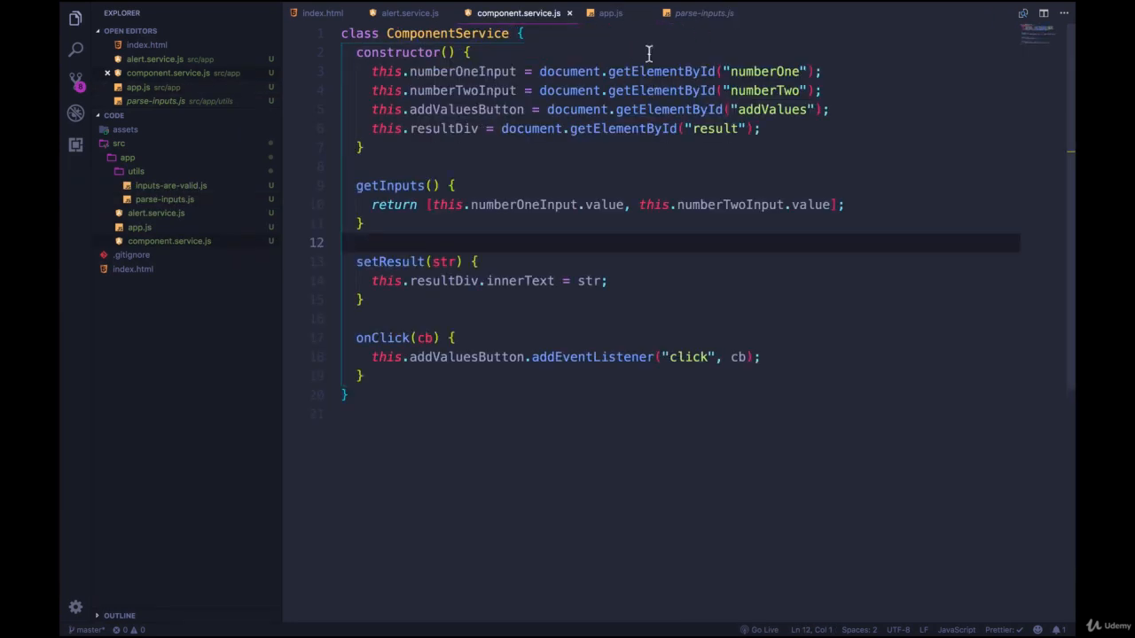
left_click(606, 13)
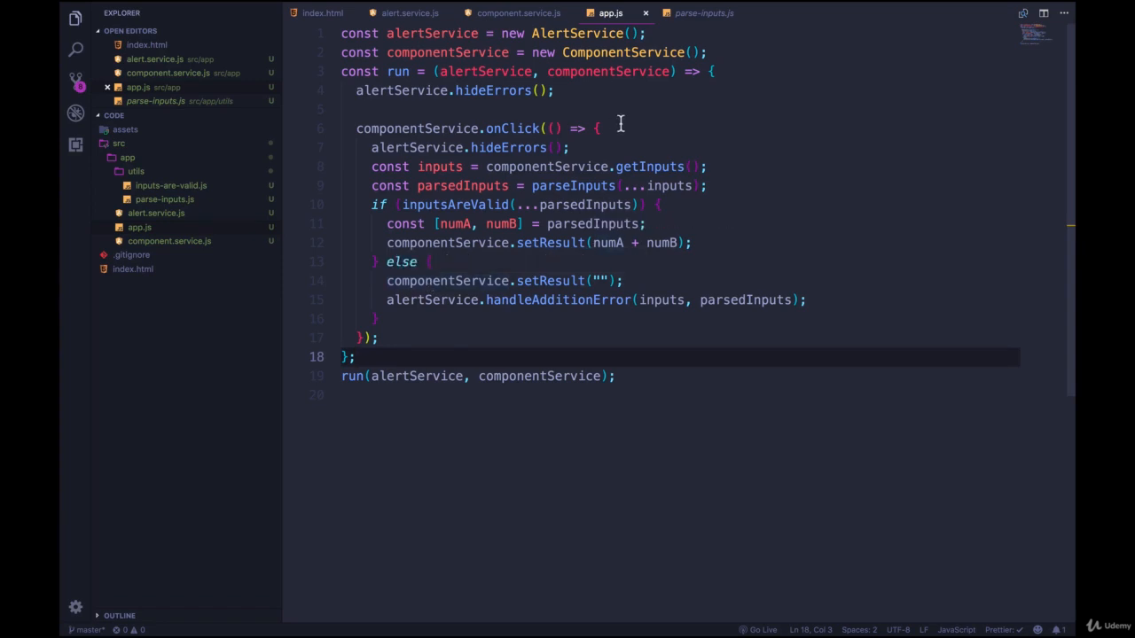
left_click(407, 13)
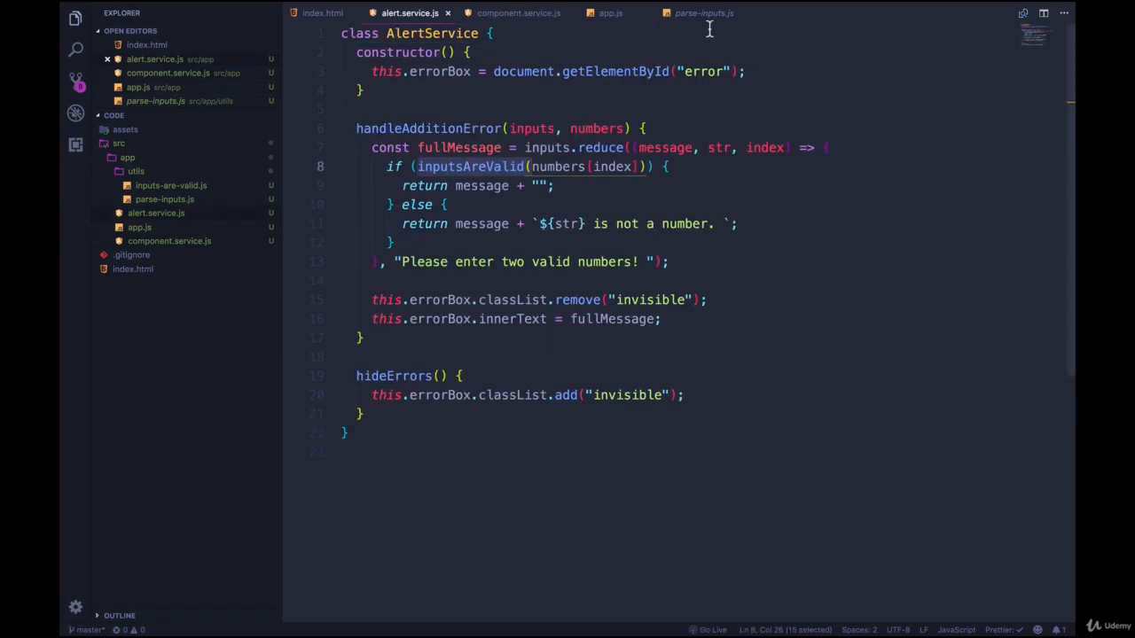
left_click(314, 13)
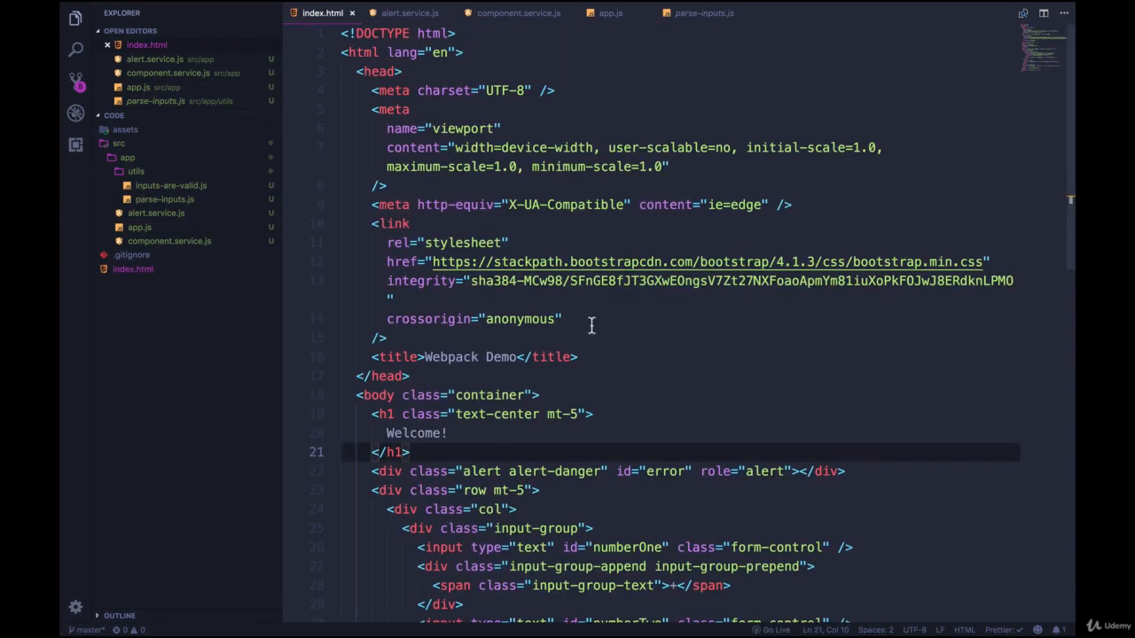
Step: Check the ./src/app/app.js script tag at the end of index.html and toggle the src folder
scroll("down", 3)
type("<script src=\"./src/app/app.js\"></script>")
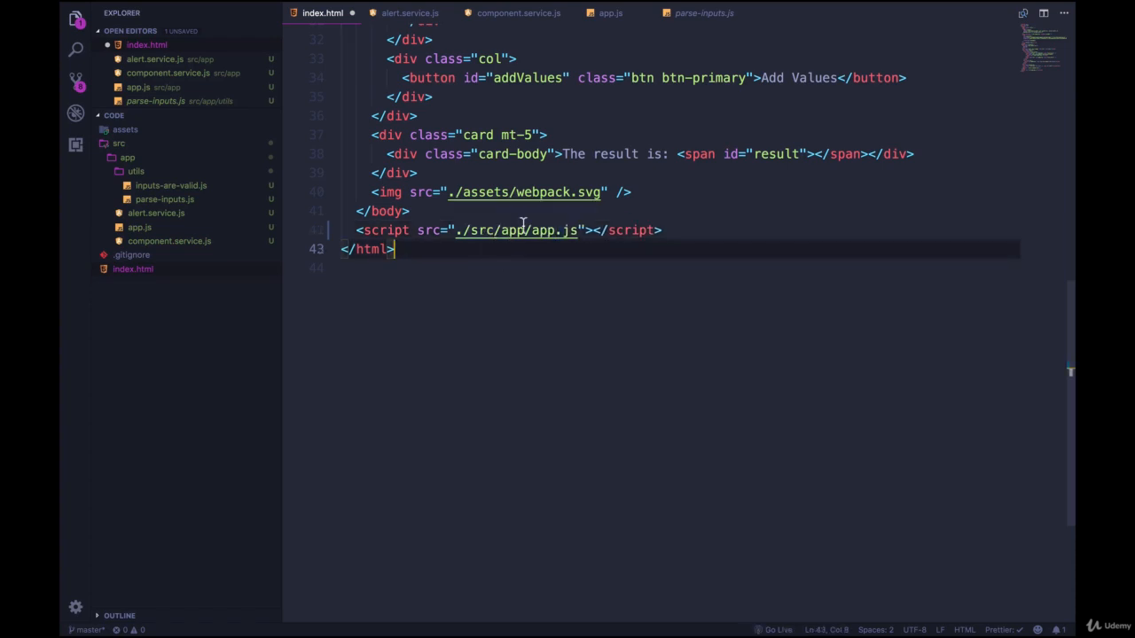
left_click(118, 143)
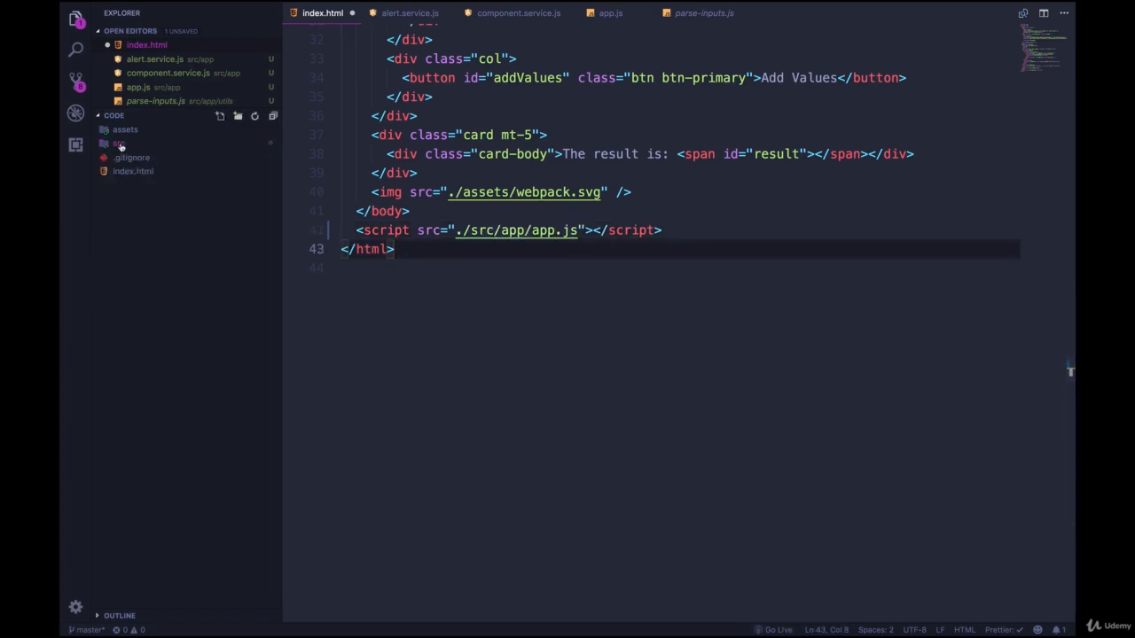
left_click(118, 143)
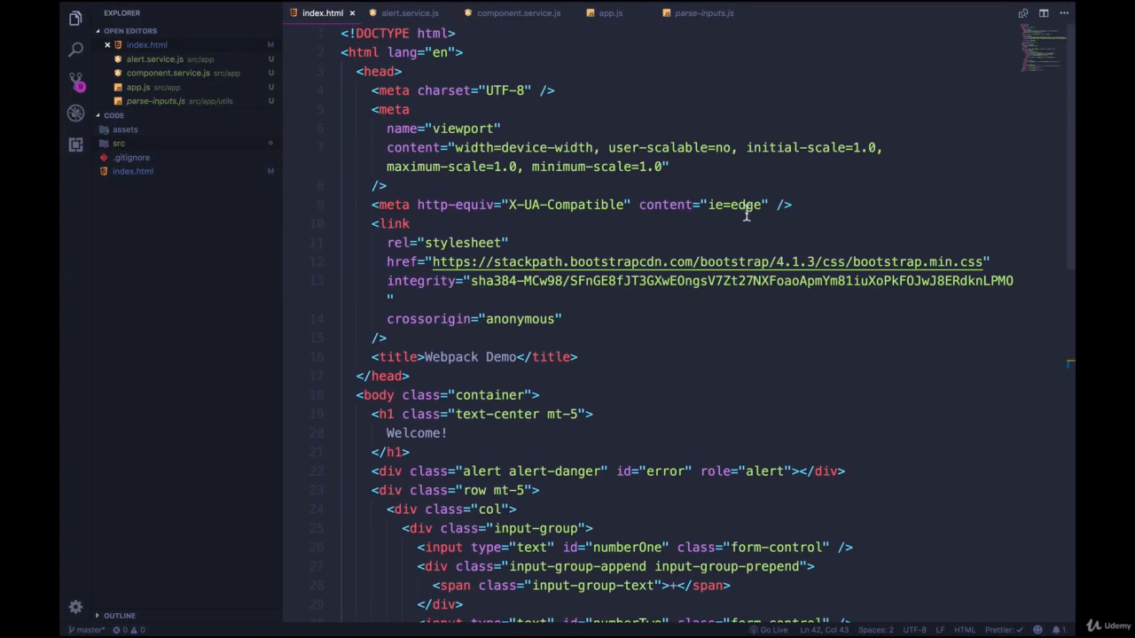
Step: Scroll index.html, review app.js, then switch to alert.service.js
scroll("down", 3)
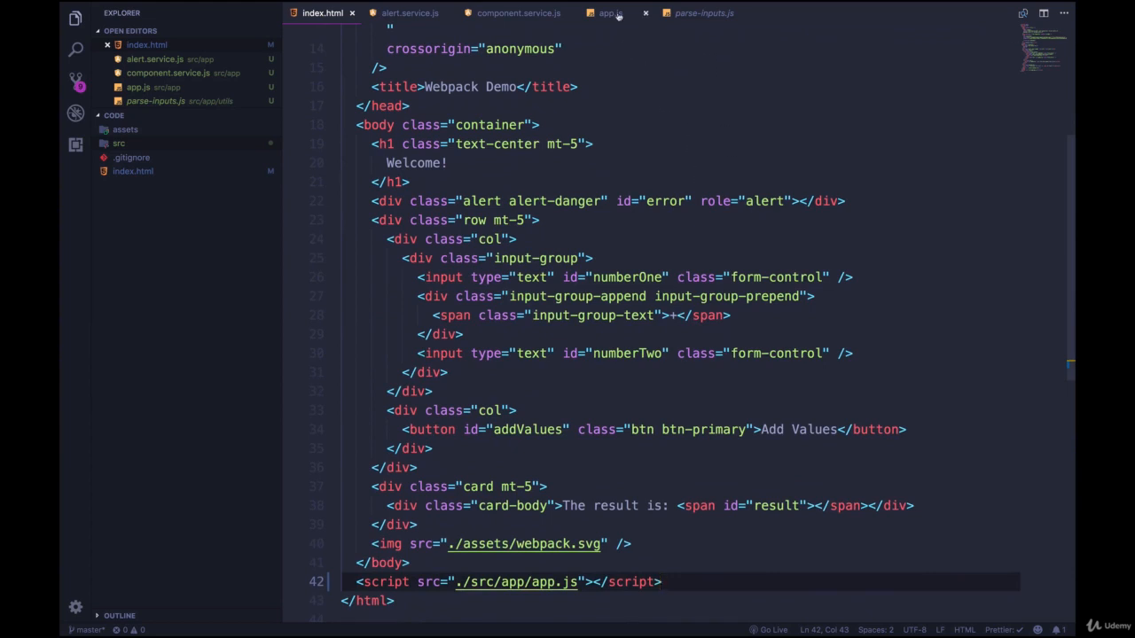
left_click(608, 13)
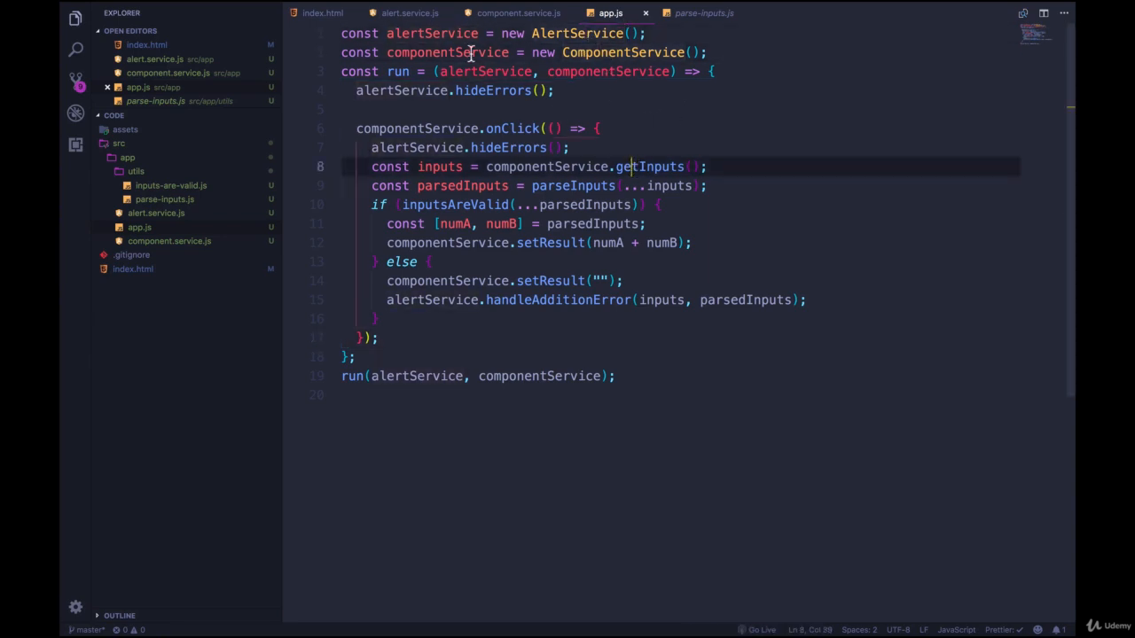
left_click(406, 13)
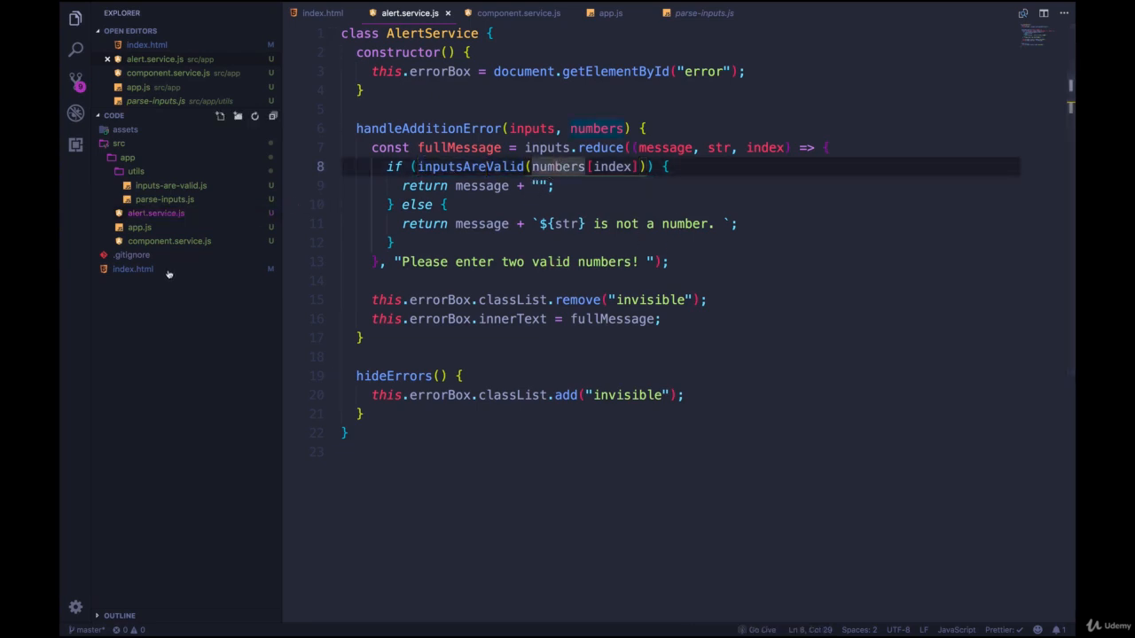
Step: Add service and utility script tags to index.html and move the app.js script tag last
left_click(311, 13)
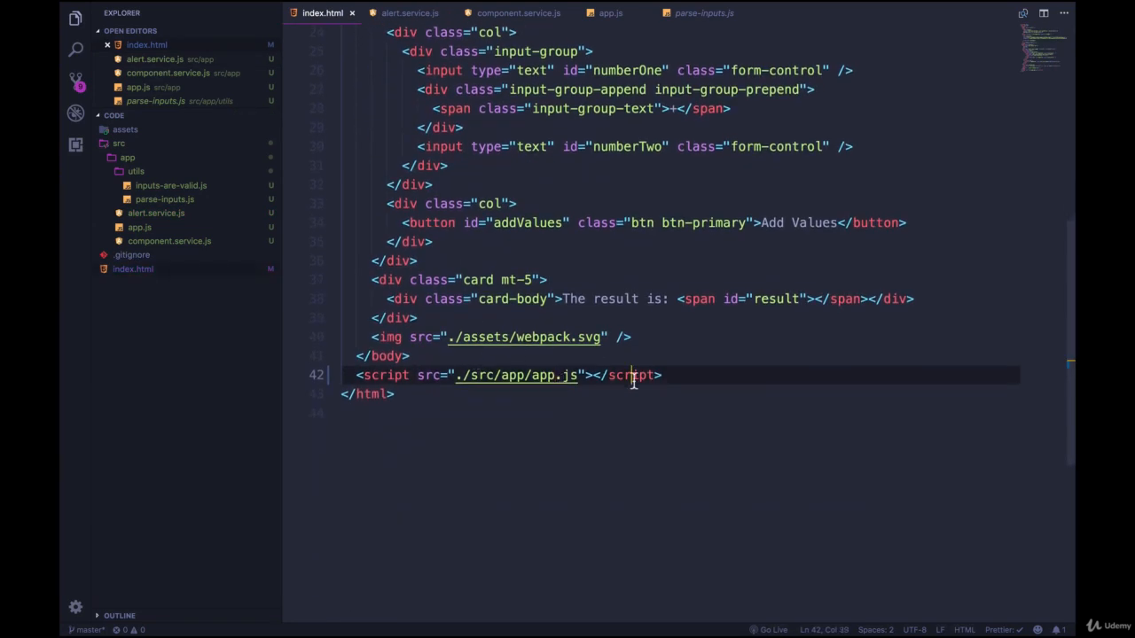
left_click(662, 375)
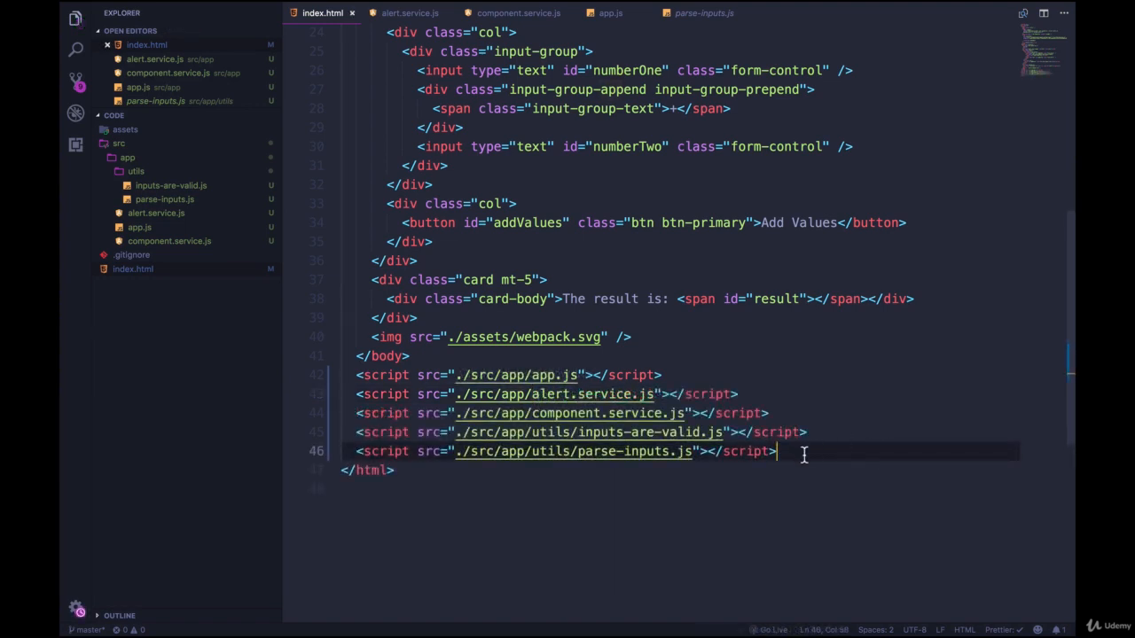
left_click(370, 375)
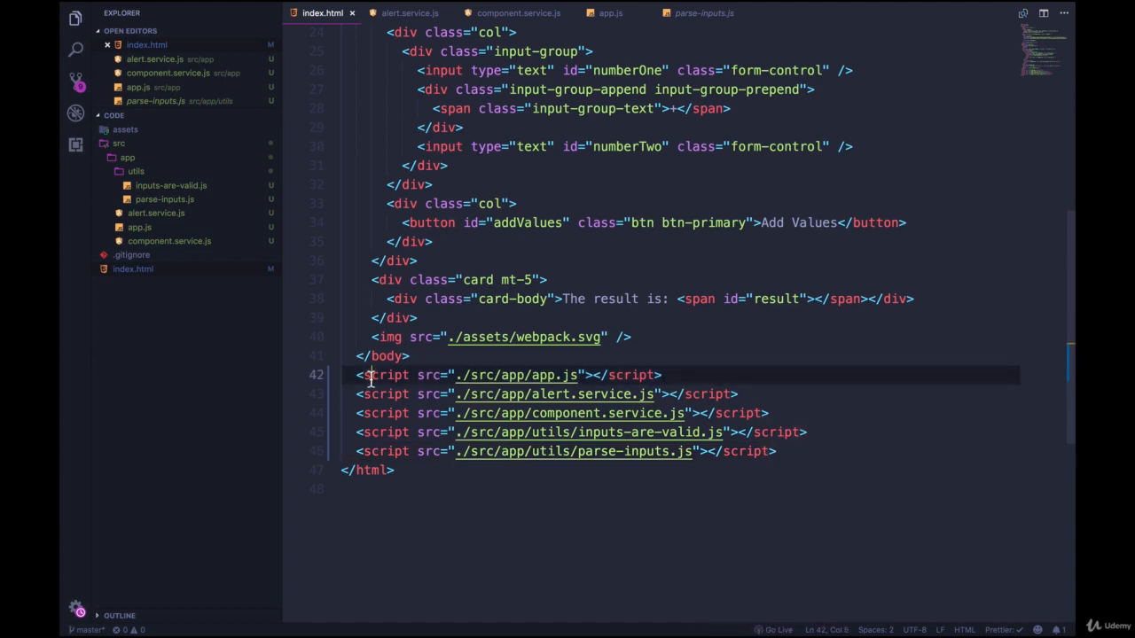
left_click_drag(353, 374, 674, 394)
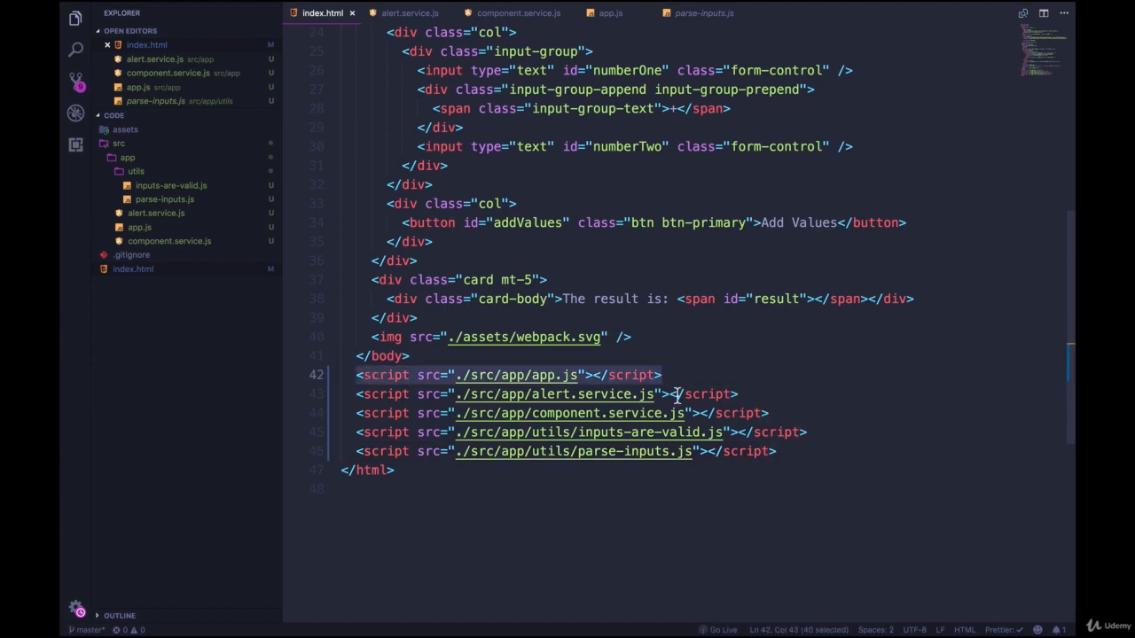
key("Delete")
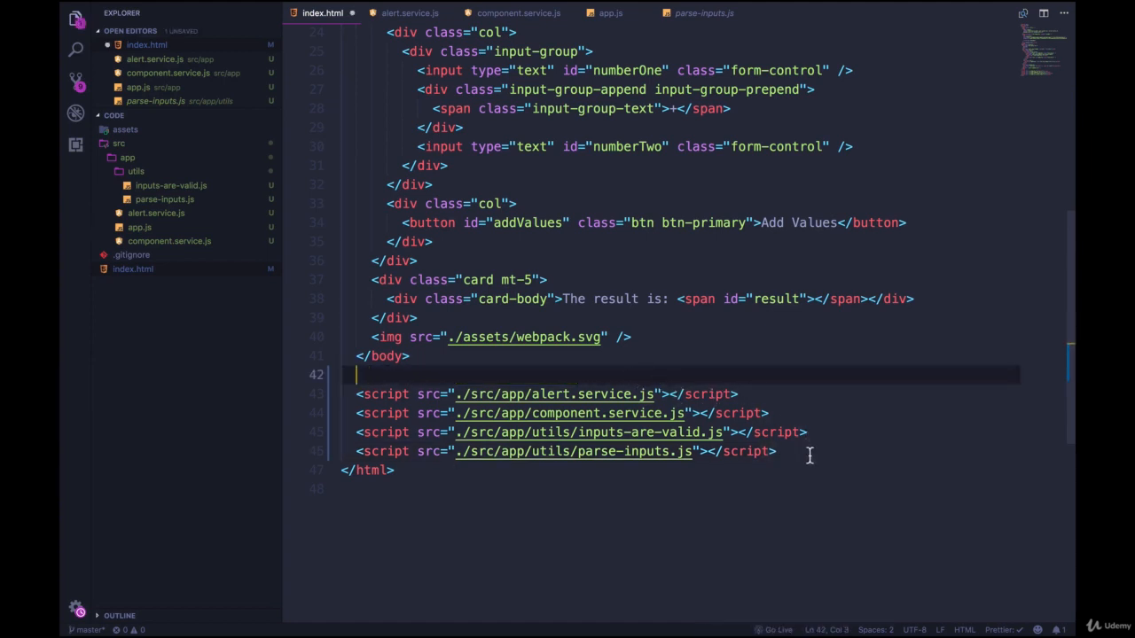
type("<script src=\"./src/app/app.js\"></script>")
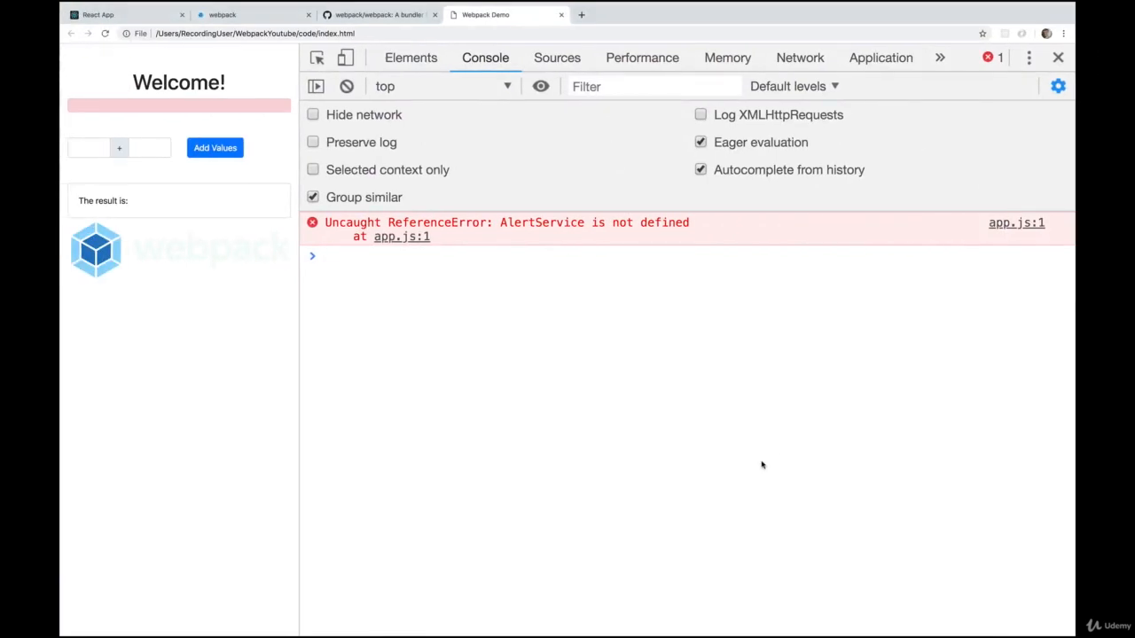
Step: Reload the Webpack Demo page to clear the AlertService error and close DevTools
left_click(347, 86)
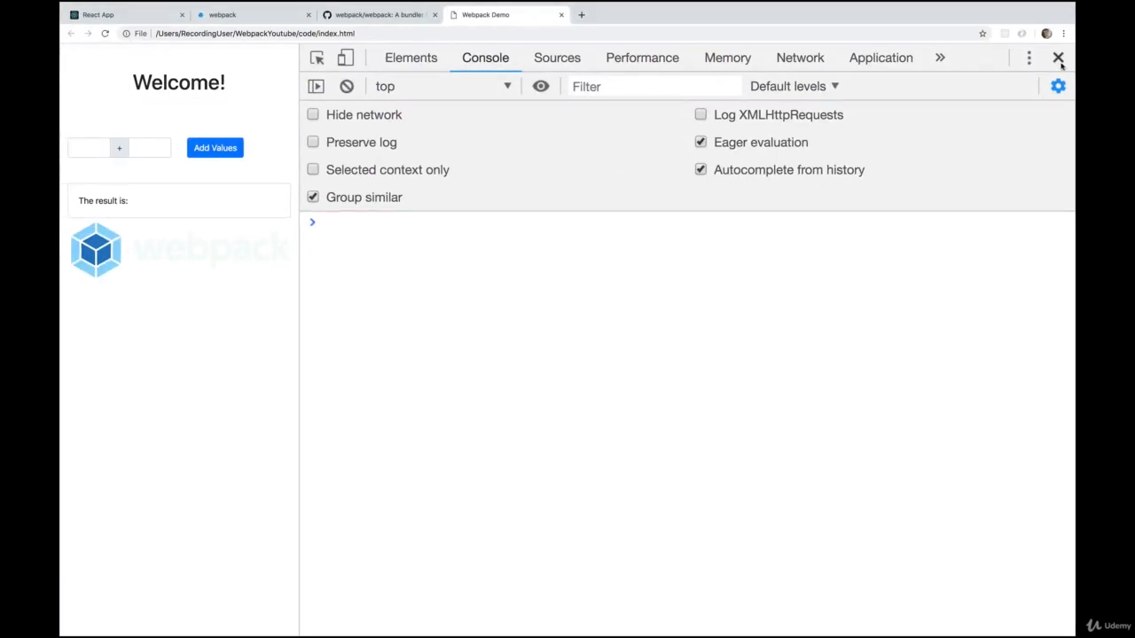
left_click(1058, 56)
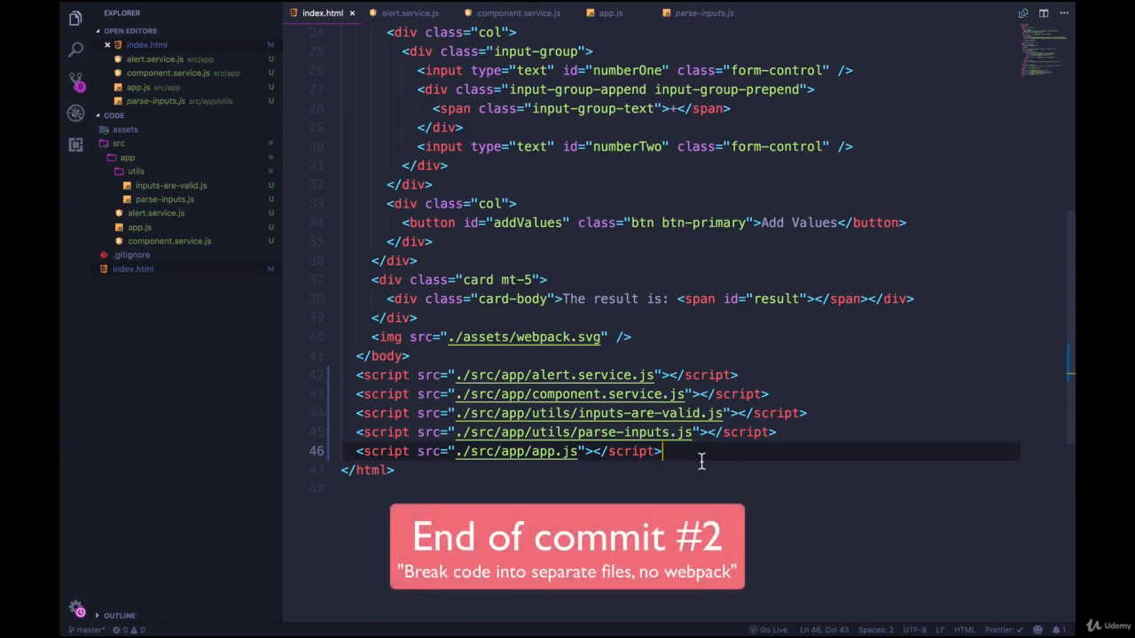
mouse_move(708, 448)
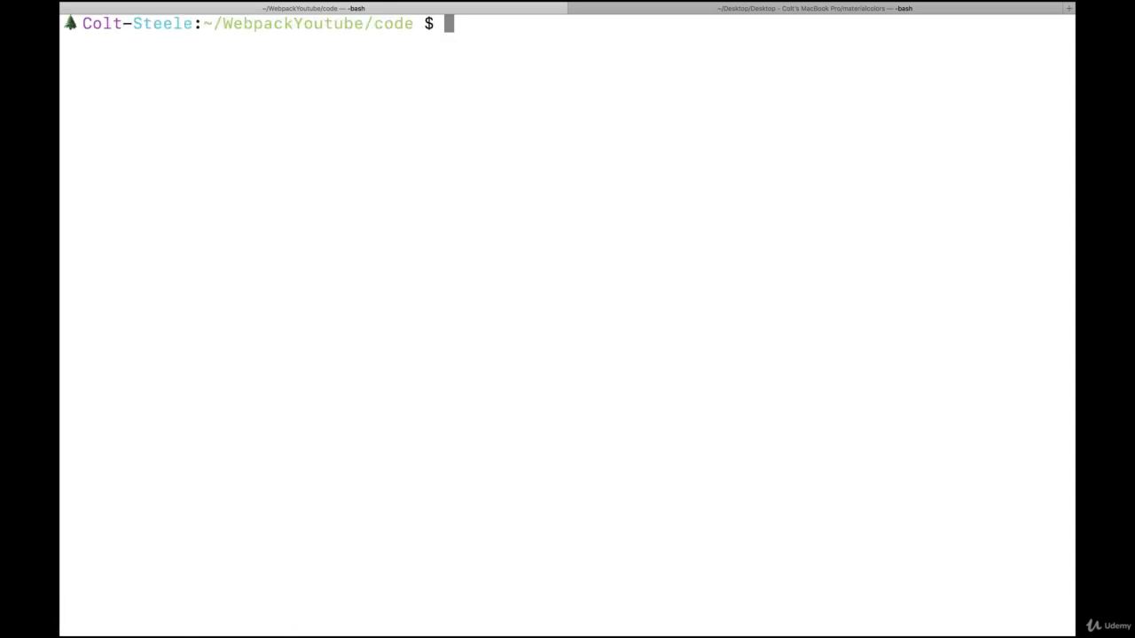
Step: Run npm init -y in the code folder to create a default package.json
type("npm in")
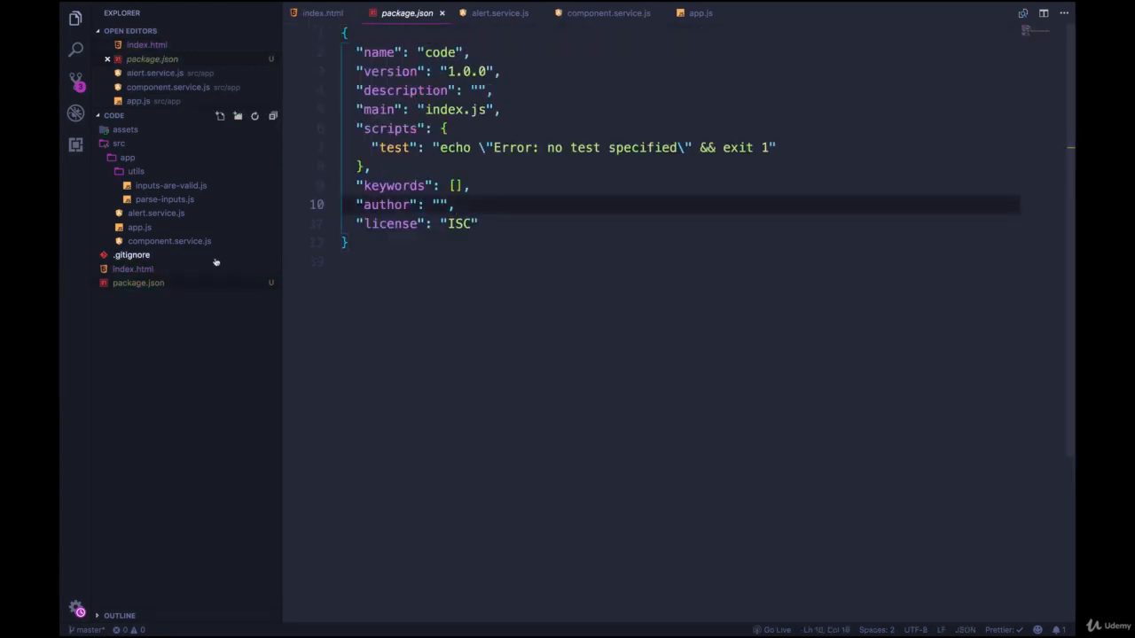
Step: List node_modules in the project's .gitignore file
left_click(131, 254)
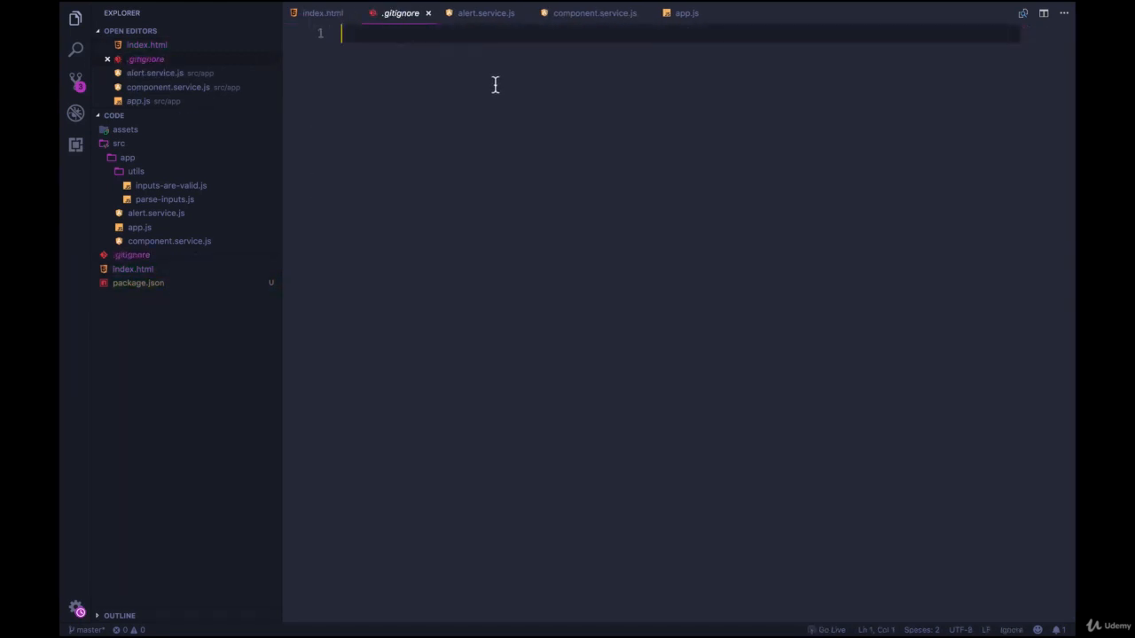
type("node_mof")
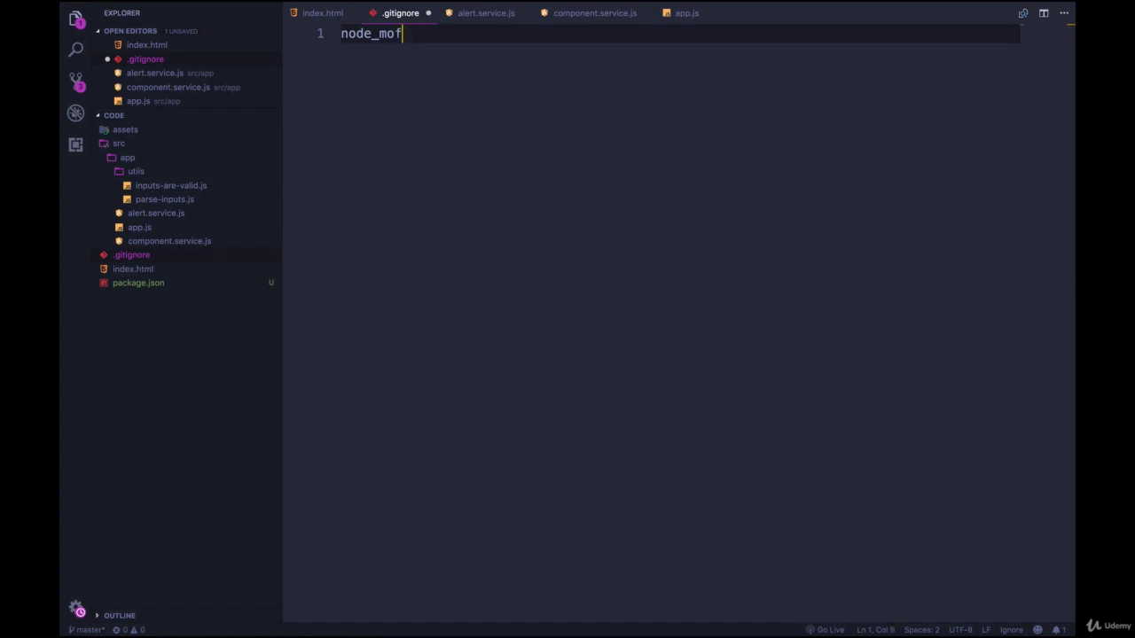
type("dules")
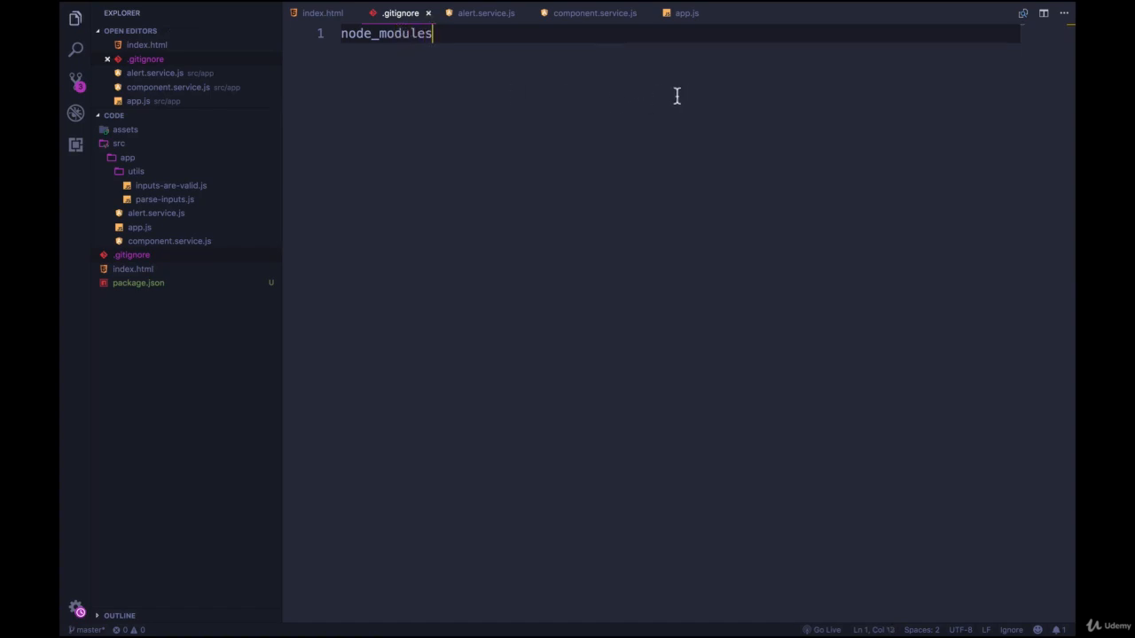
left_click(320, 13)
type("p")
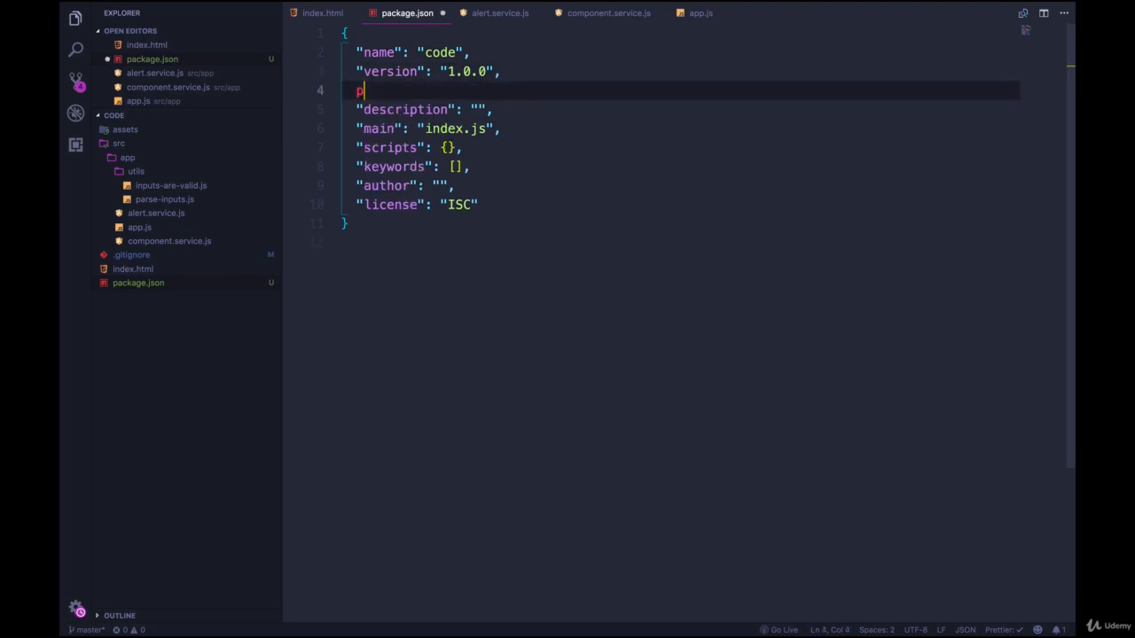
Step: Add "private": true to package.json after the version line
key("Backspace")
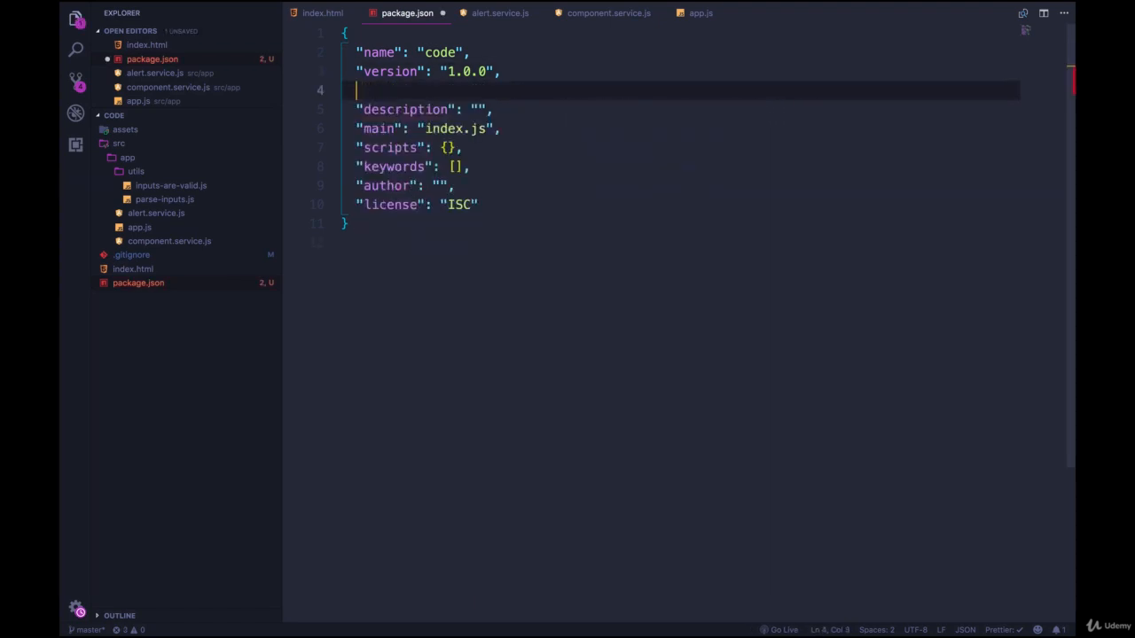
type("\"private \"")
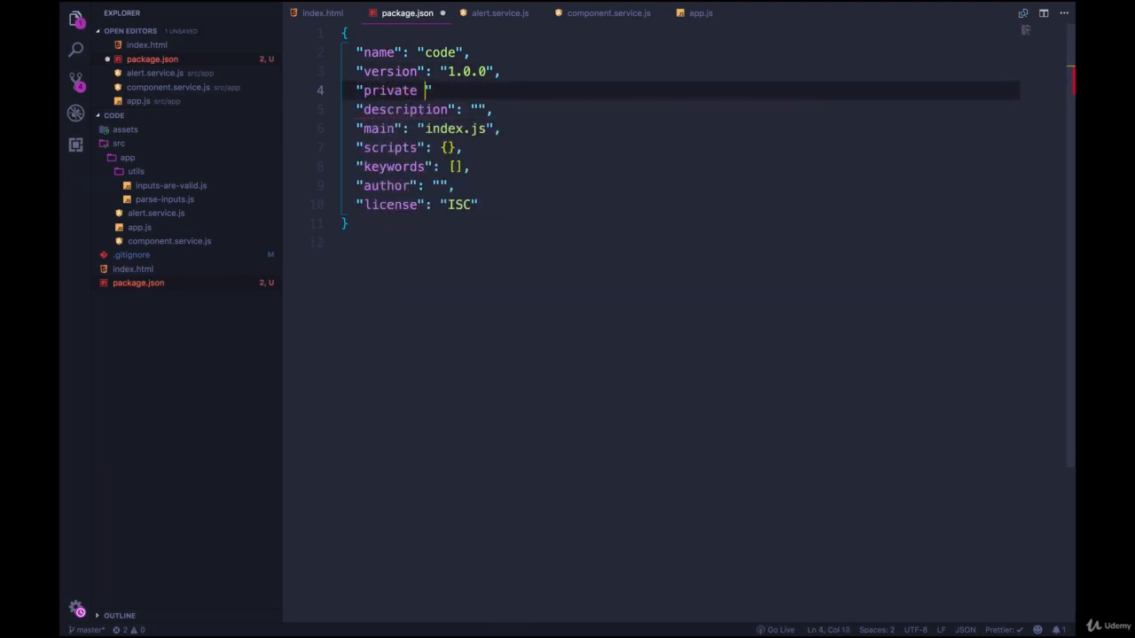
type("\": true,")
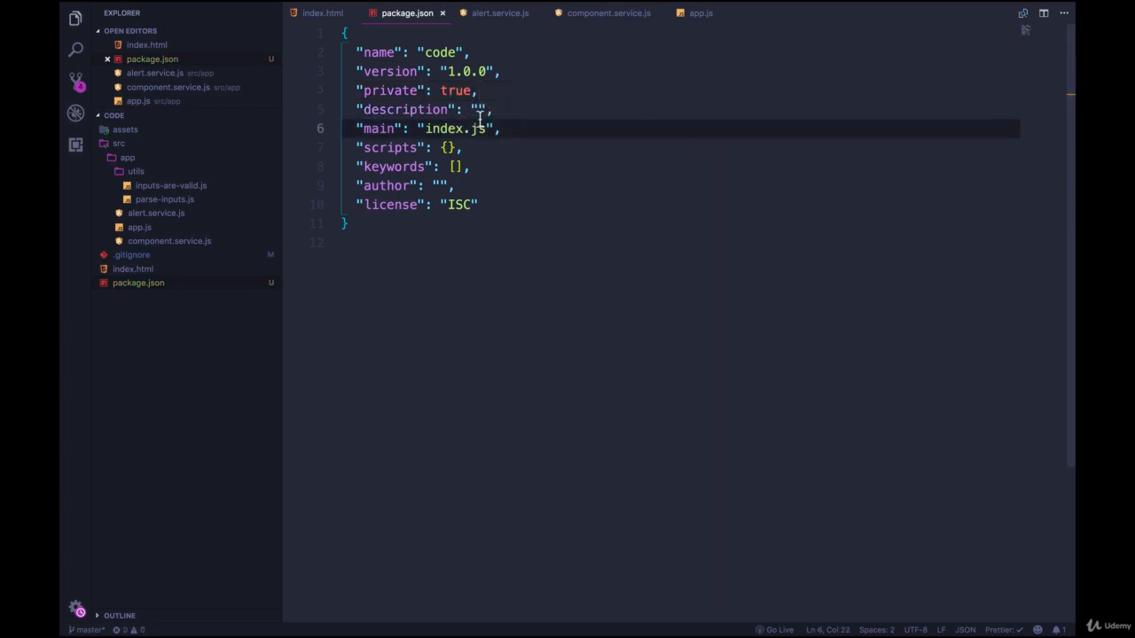
mouse_move(709, 176)
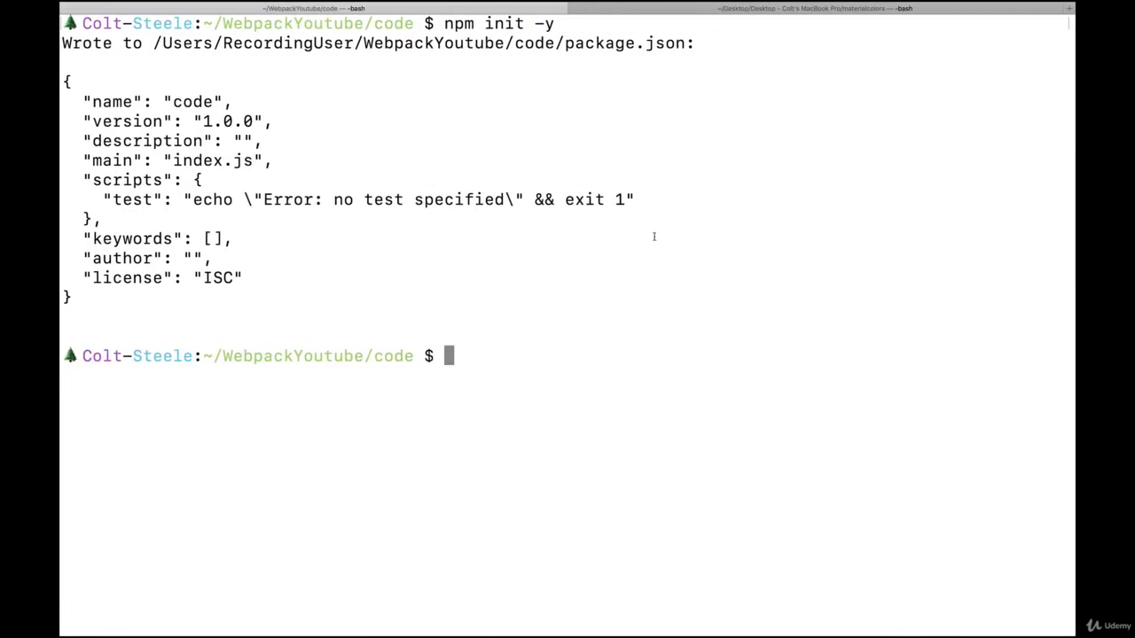
Step: Install webpack and webpack-cli with npm install --save-dev
type("npm install --save-dev w")
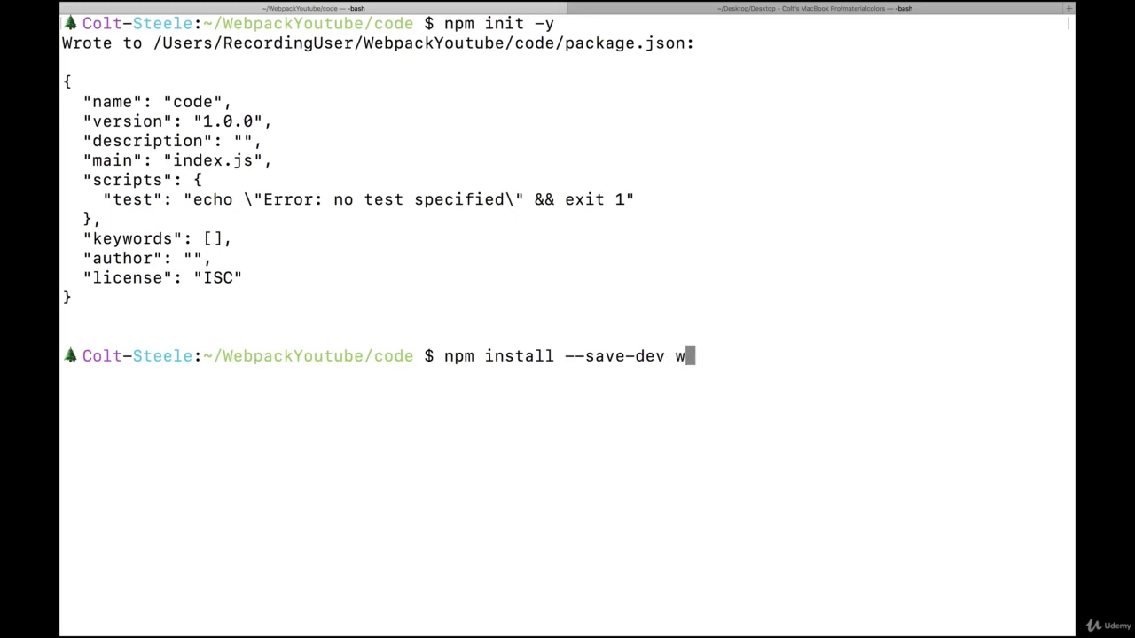
type("ebpack")
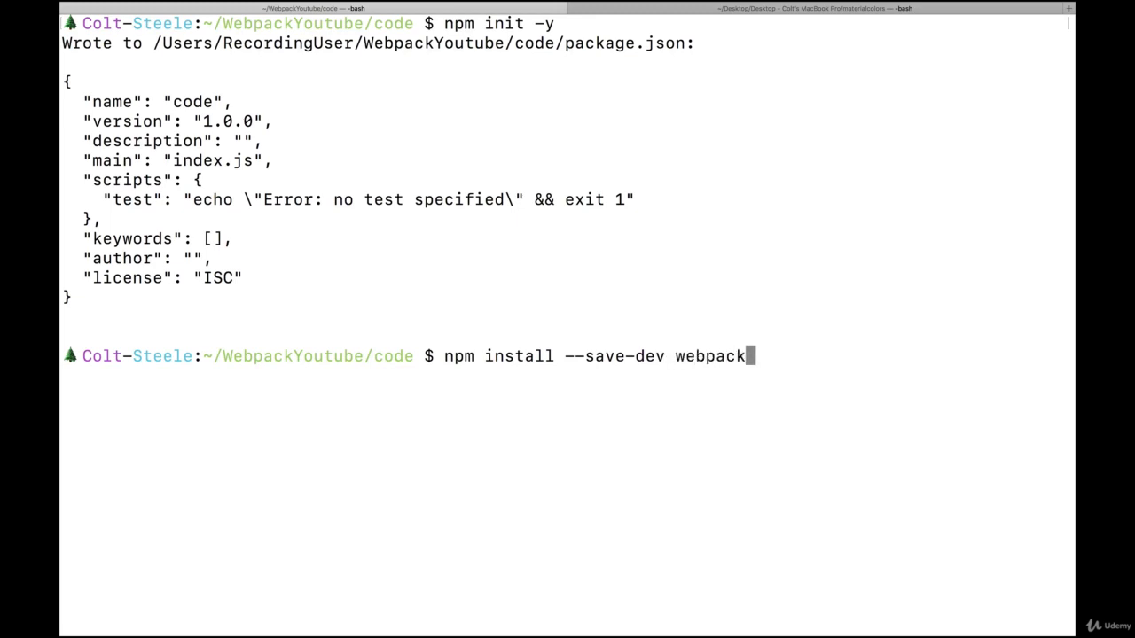
type("w")
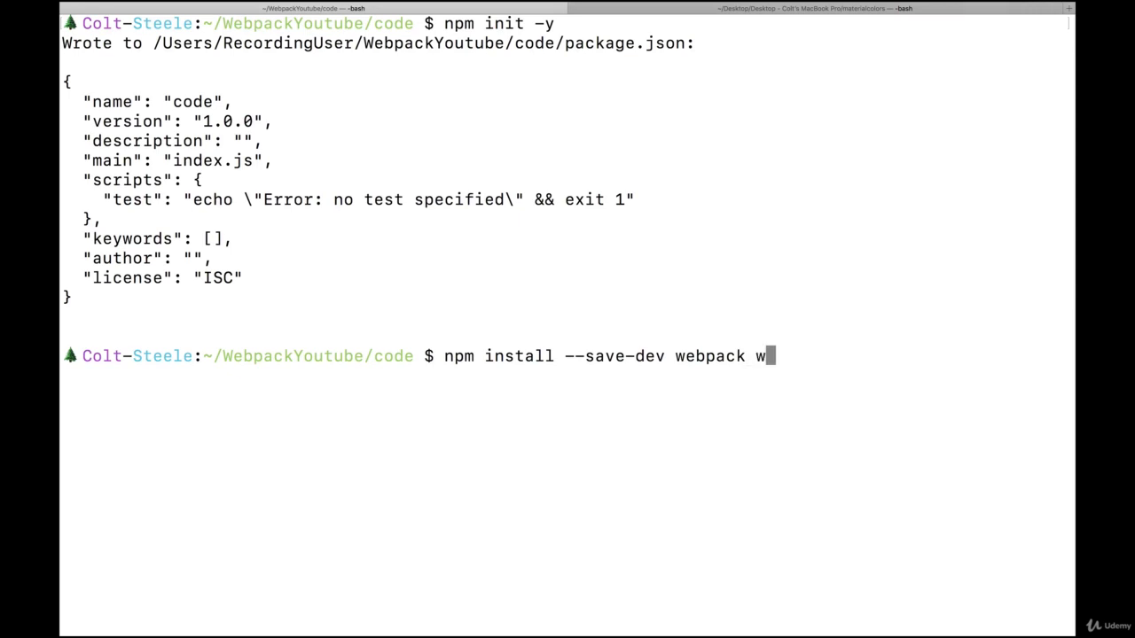
type("ebpack")
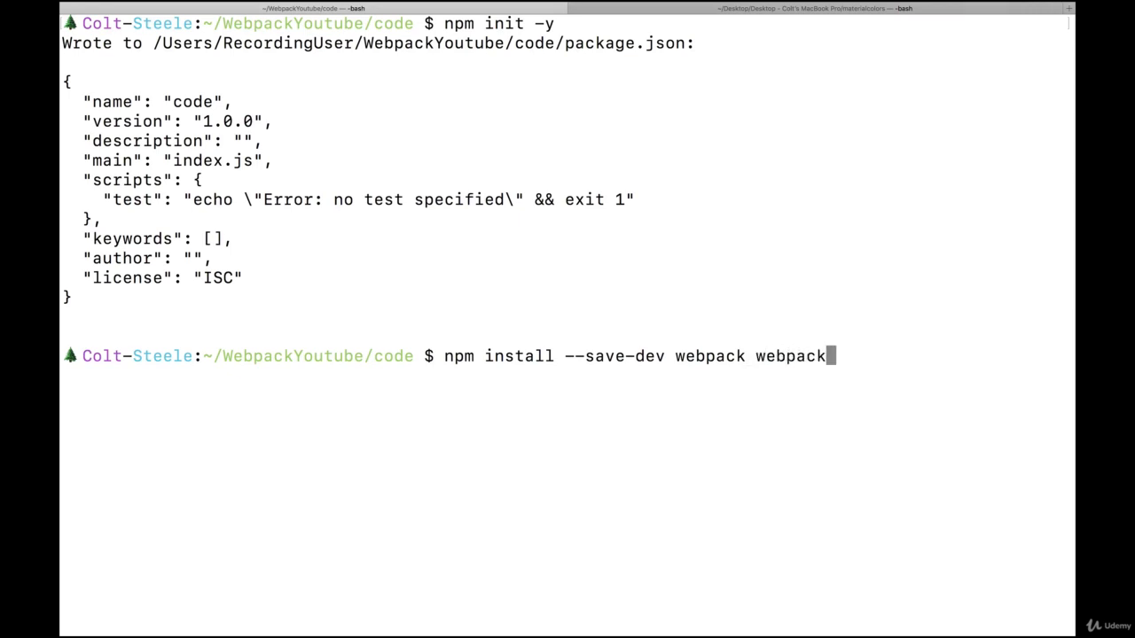
type("-cli")
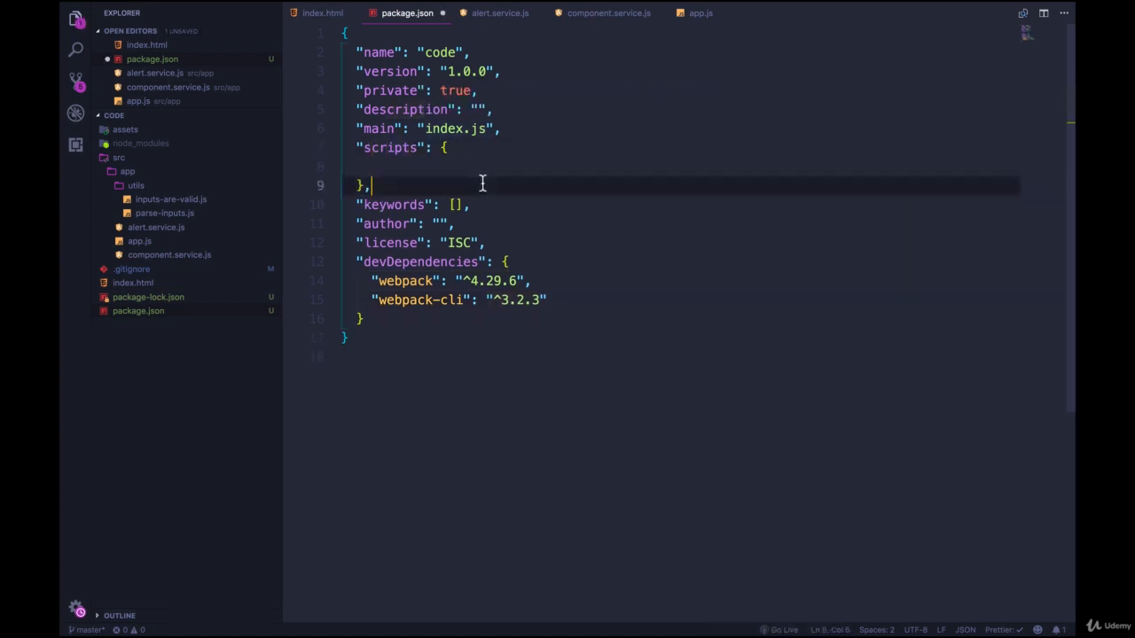
Step: Add a "start": "webpack" entry to the scripts object in package.json
type("\"")
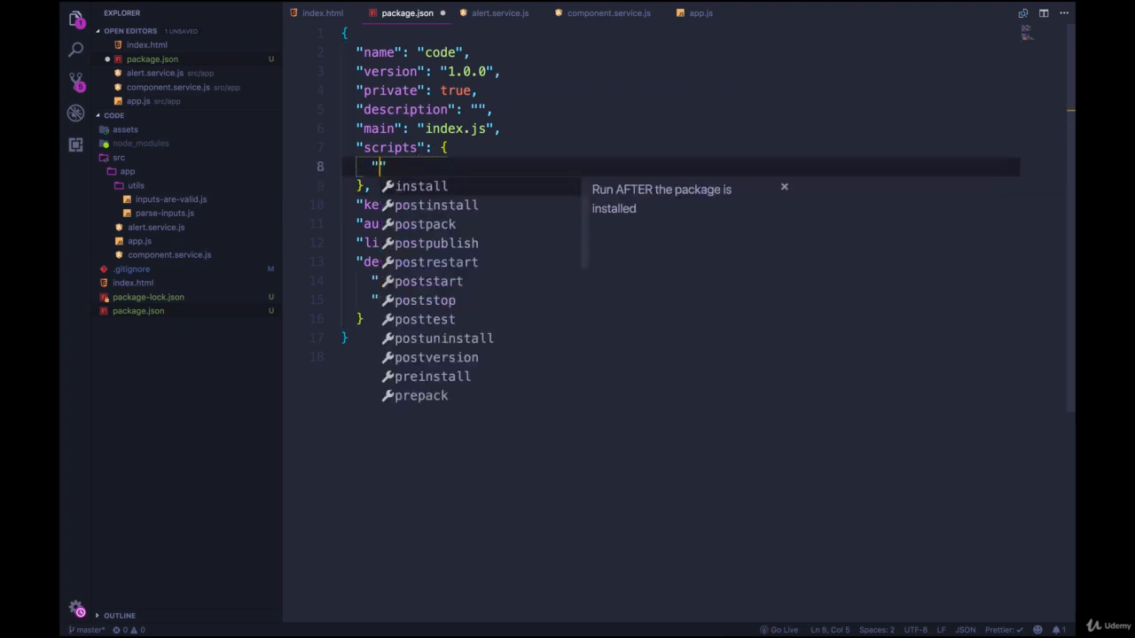
type("\"start\":")
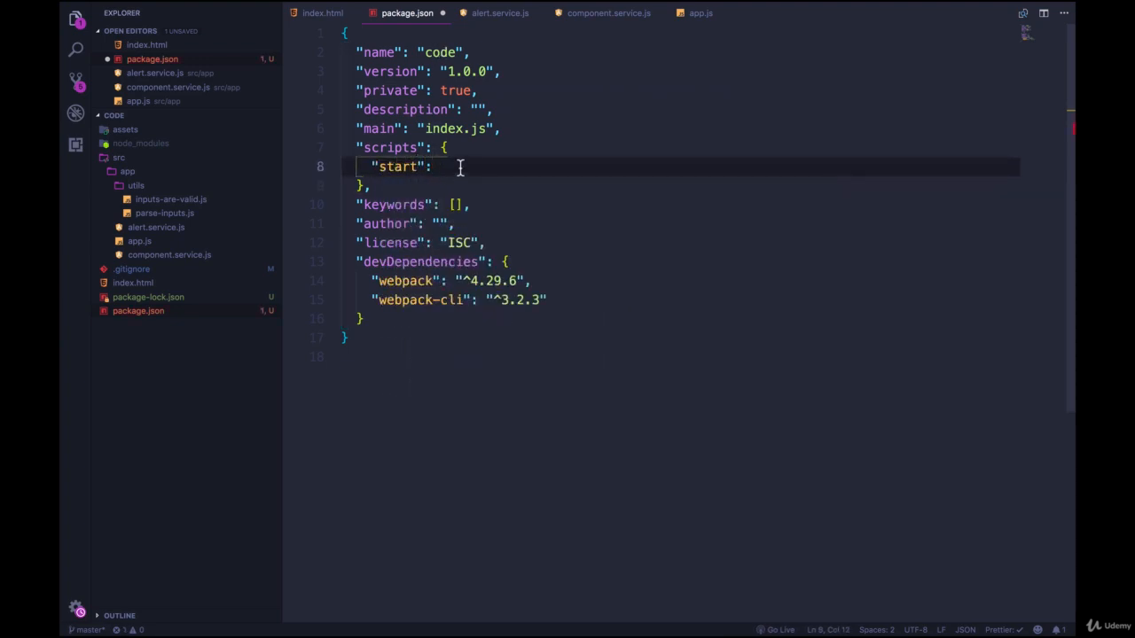
left_click(627, 356)
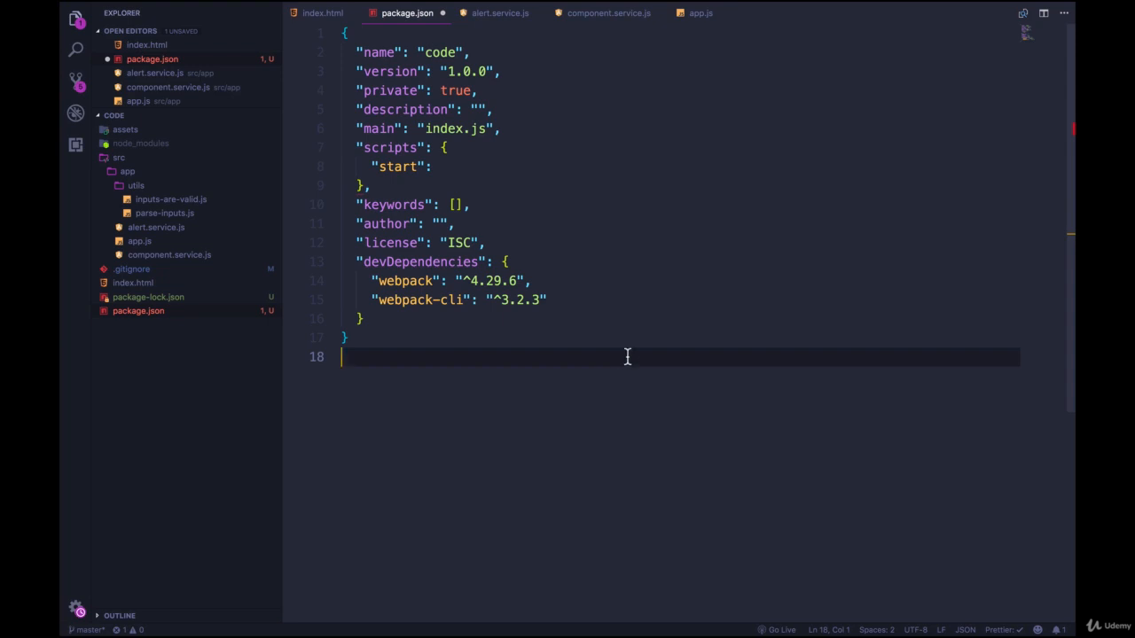
type("web\"")
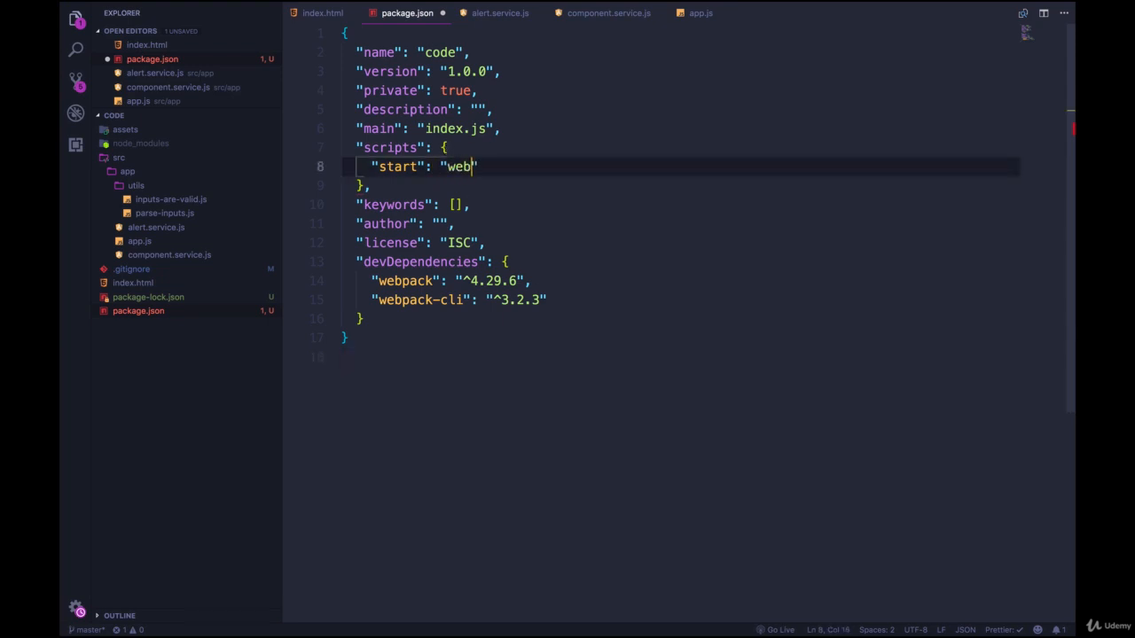
type("pack\"")
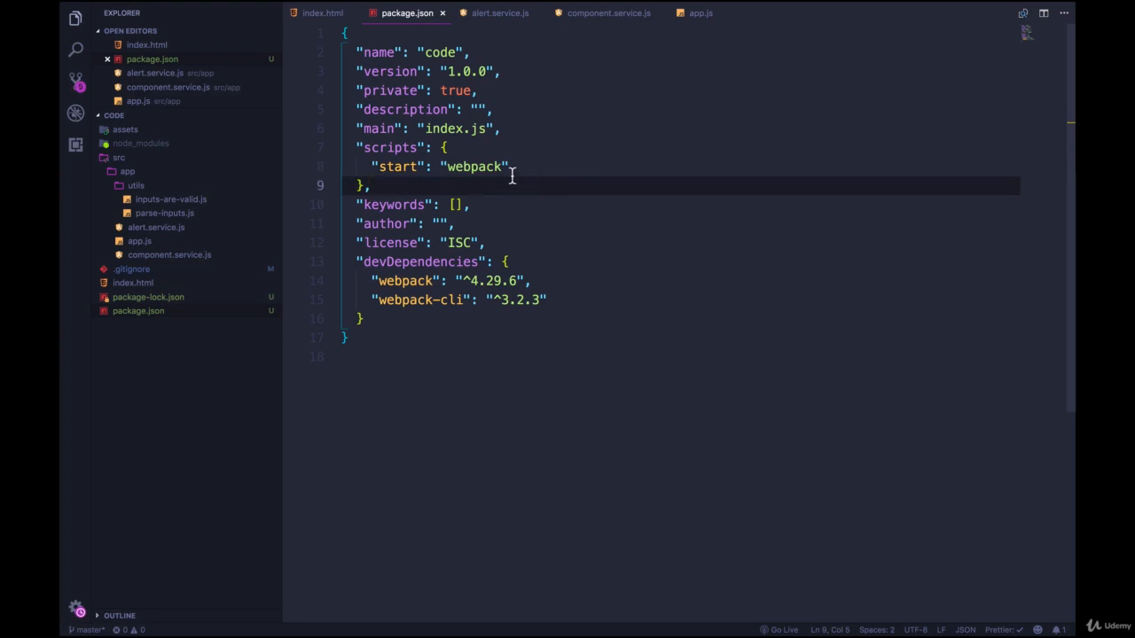
left_click(515, 167)
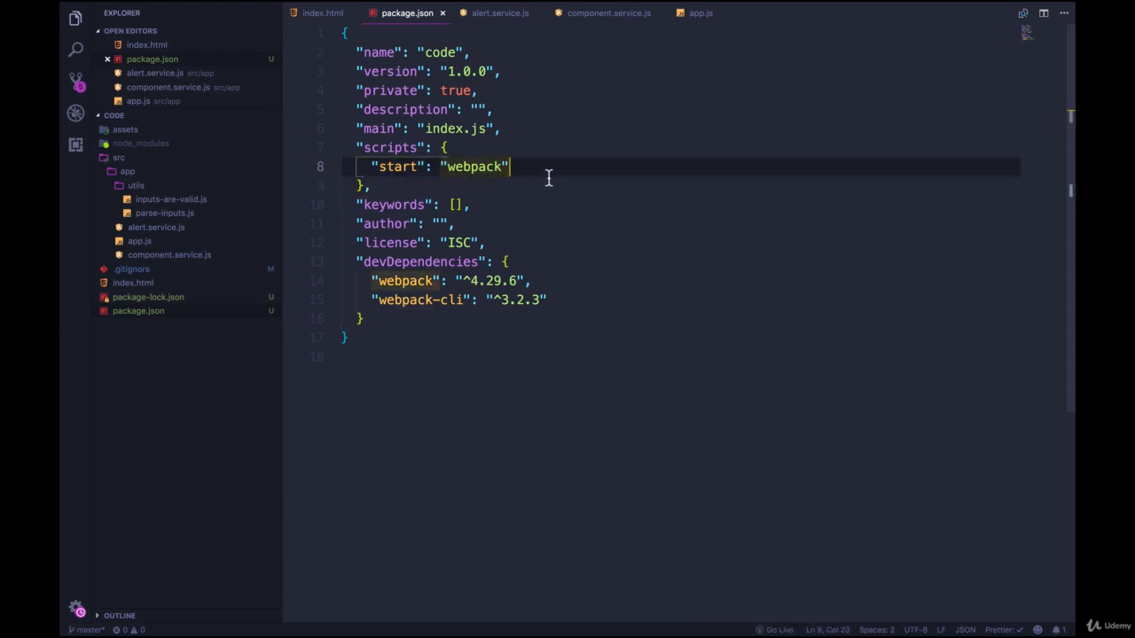
left_click_drag(510, 167, 426, 166)
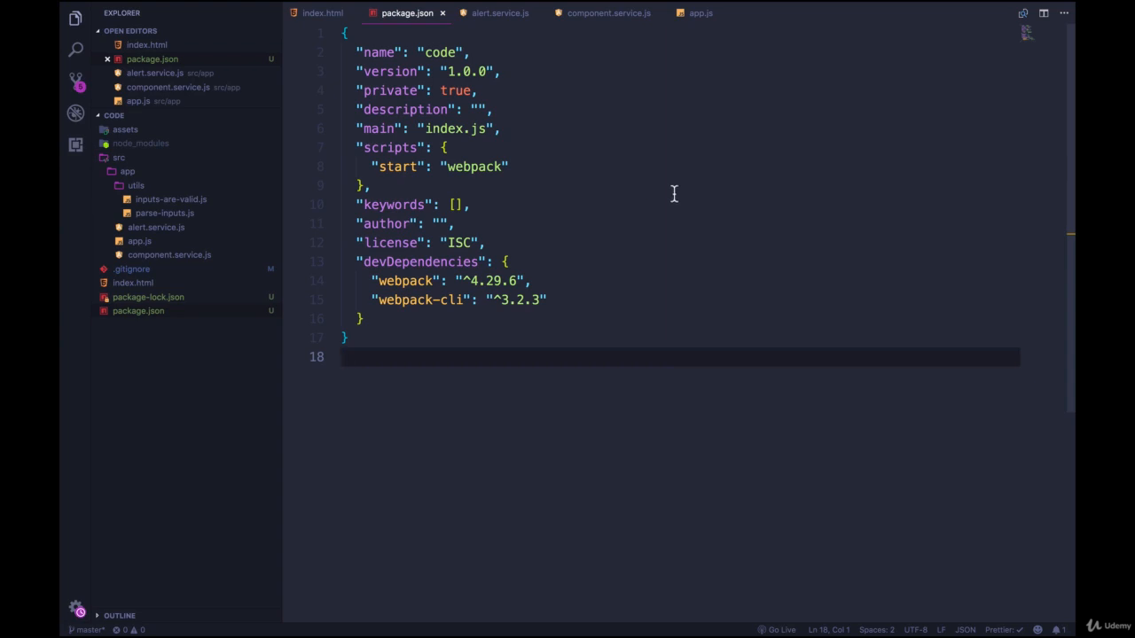
mouse_move(766, 217)
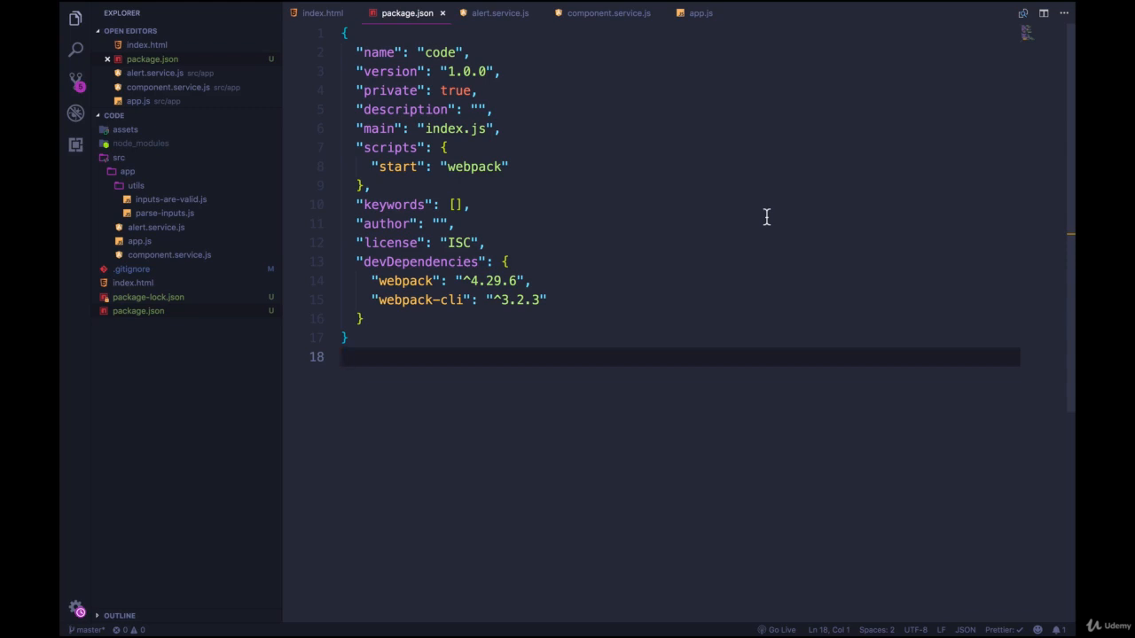
mouse_move(696, 210)
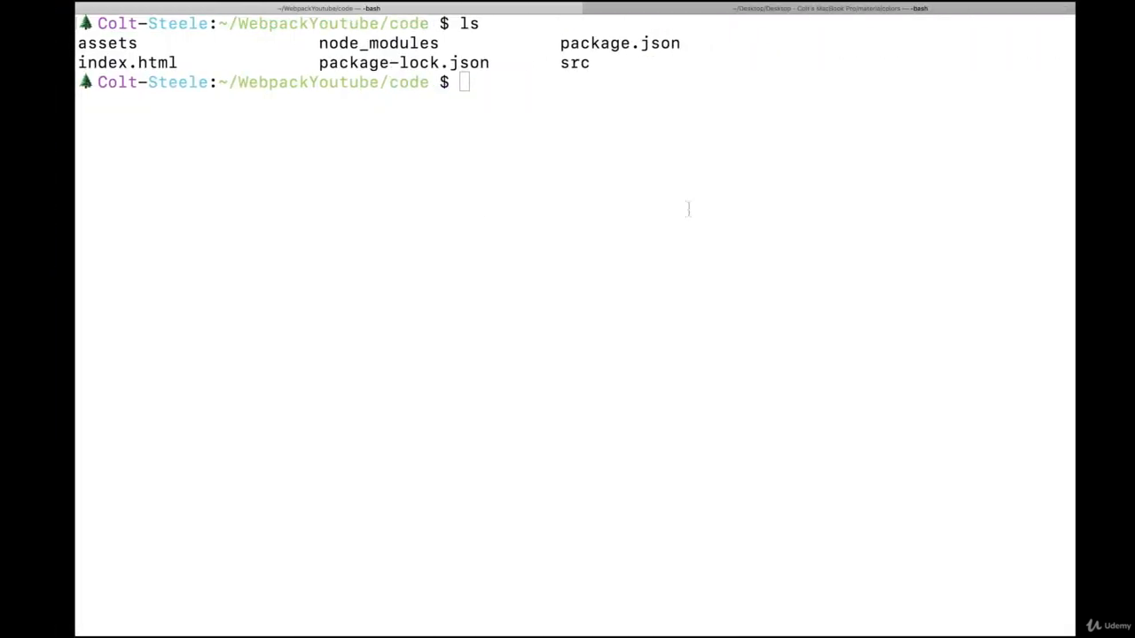
Step: Run npm start and inspect the 'entry module not found' error for ./src
type("npm start")
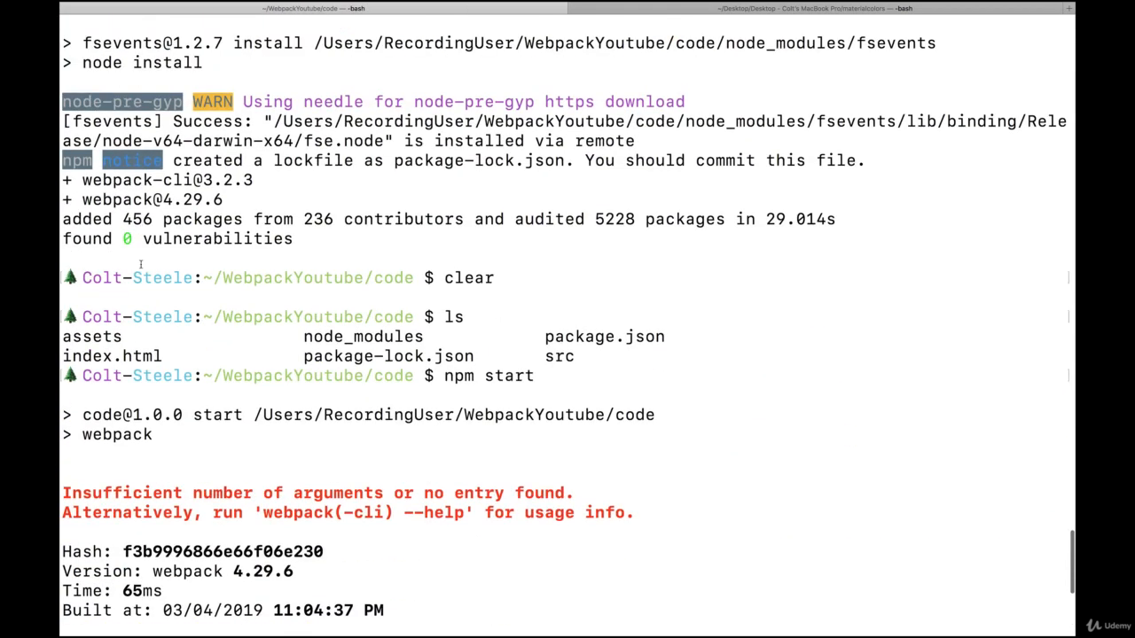
scroll("down", 3)
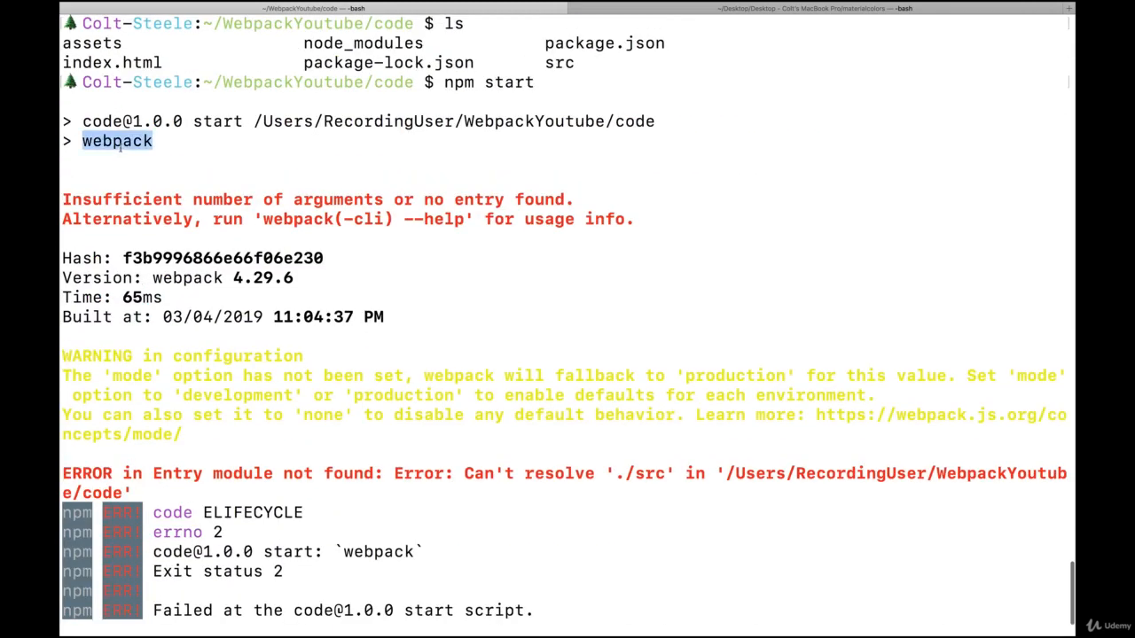
scroll("down", 3)
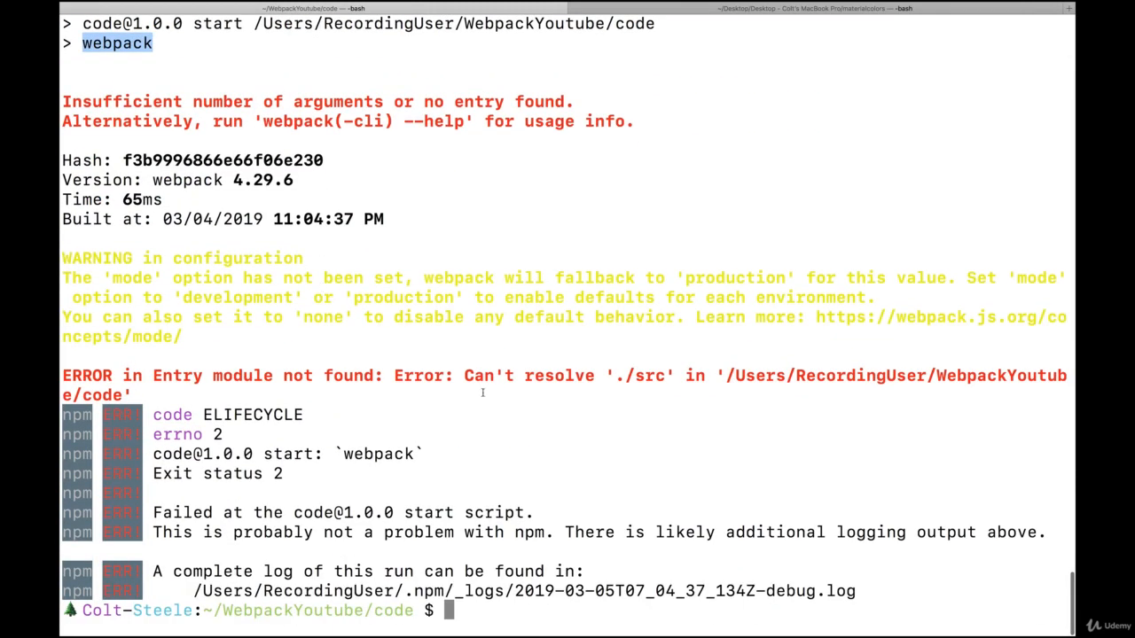
left_click_drag(463, 375, 624, 375)
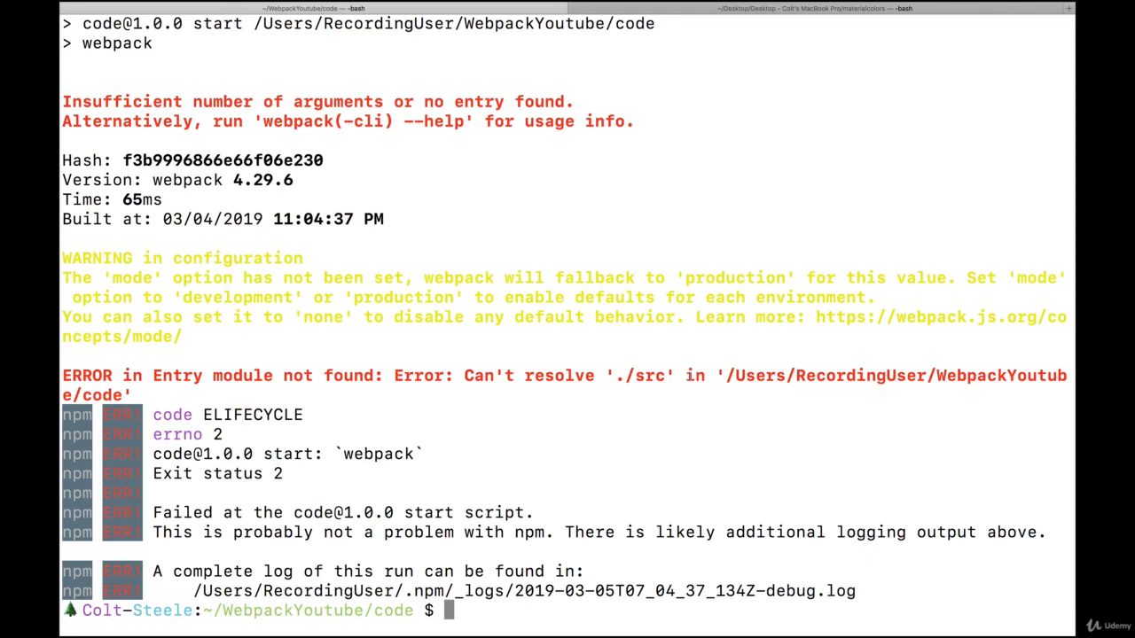
double_click(650, 375)
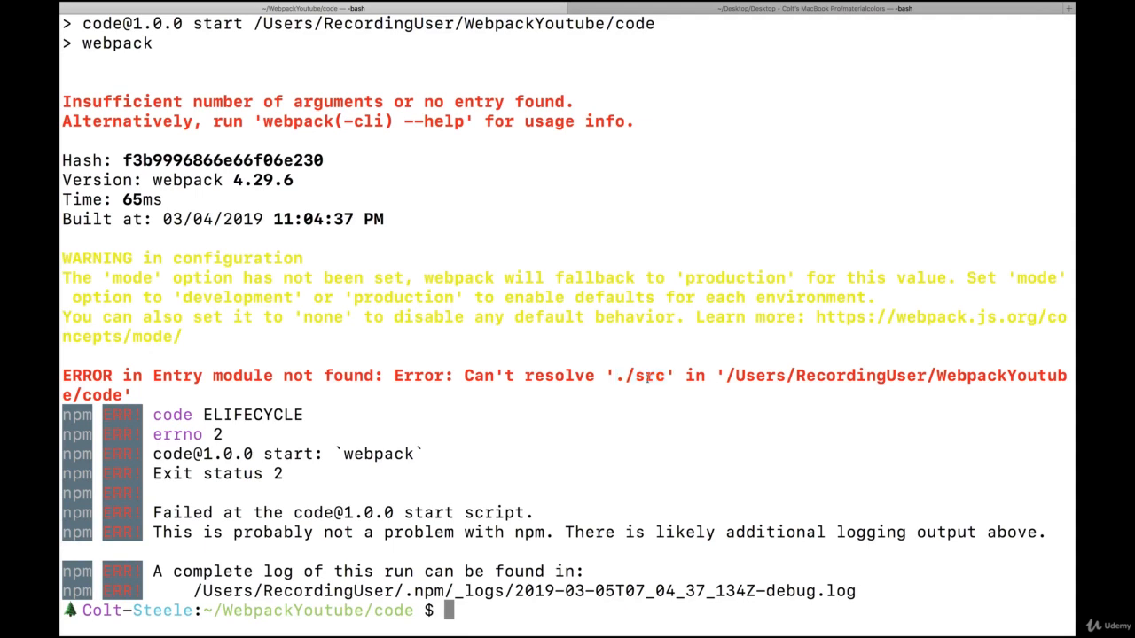
mouse_move(671, 408)
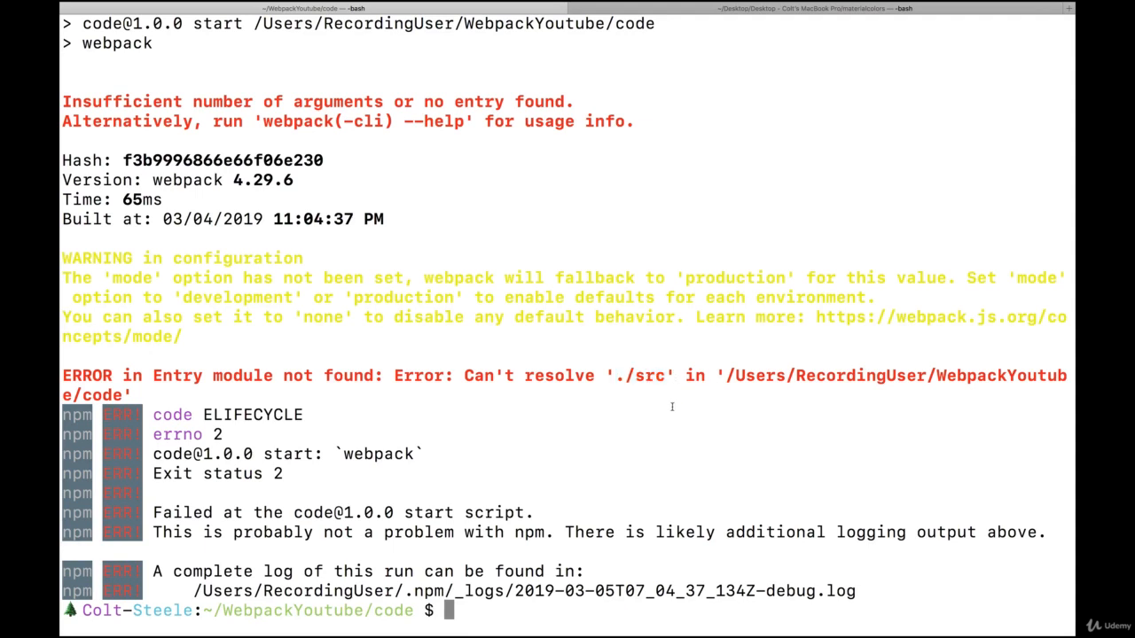
mouse_move(665, 400)
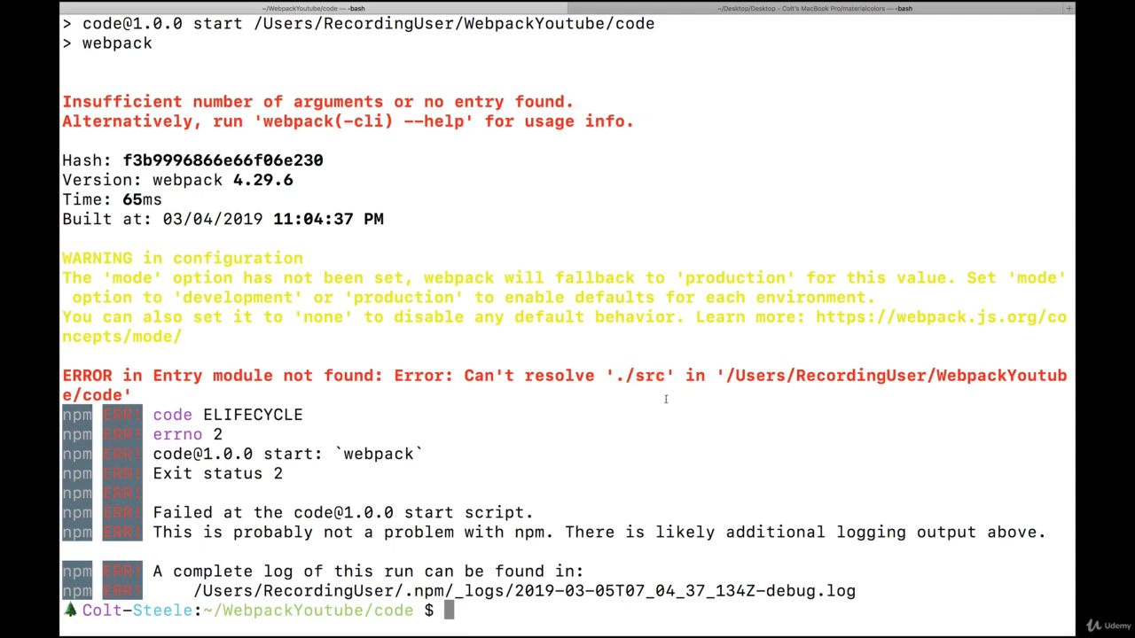
mouse_move(712, 389)
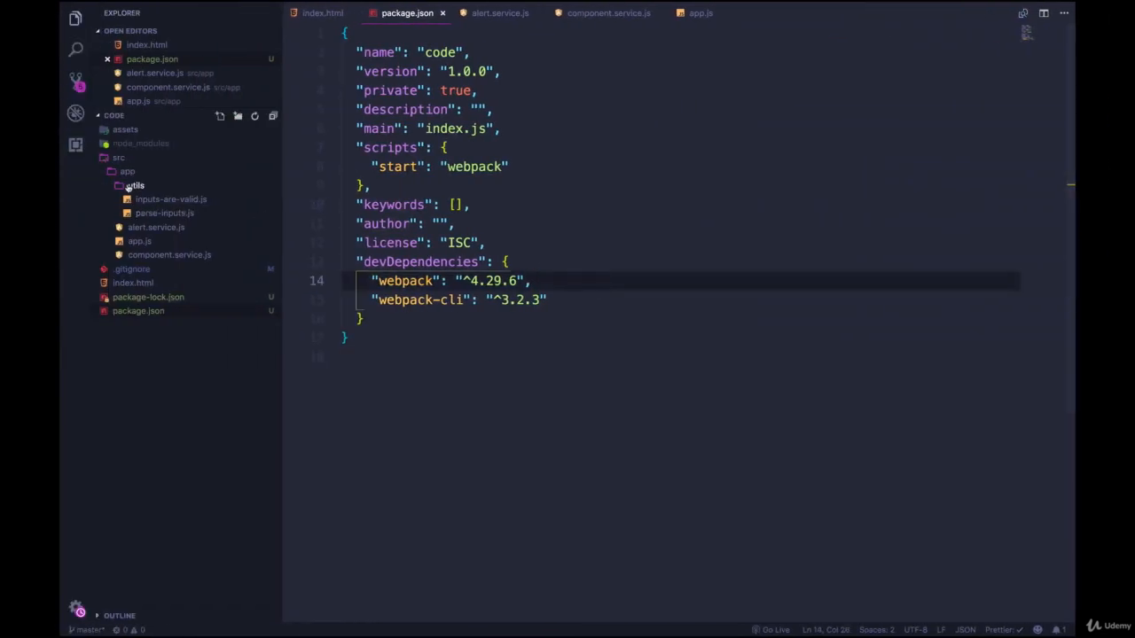
Step: Open the src folder's context menu to add a new index.js file
right_click(120, 158)
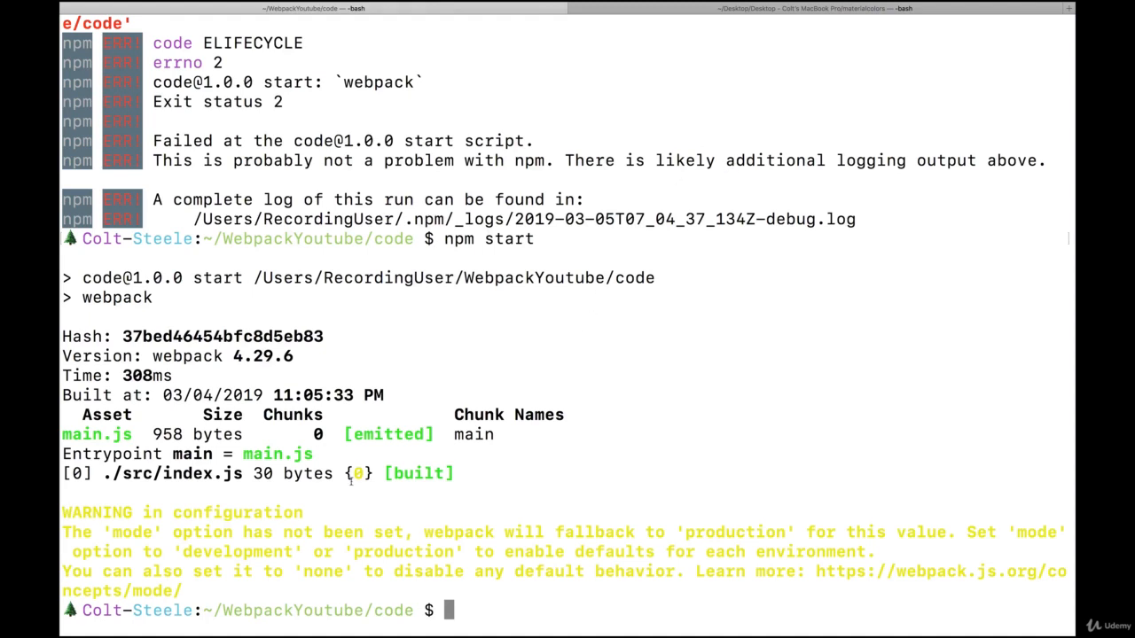
Step: Check the npm start output showing webpack emitting main.js from ./src/index.js
double_click(276, 453)
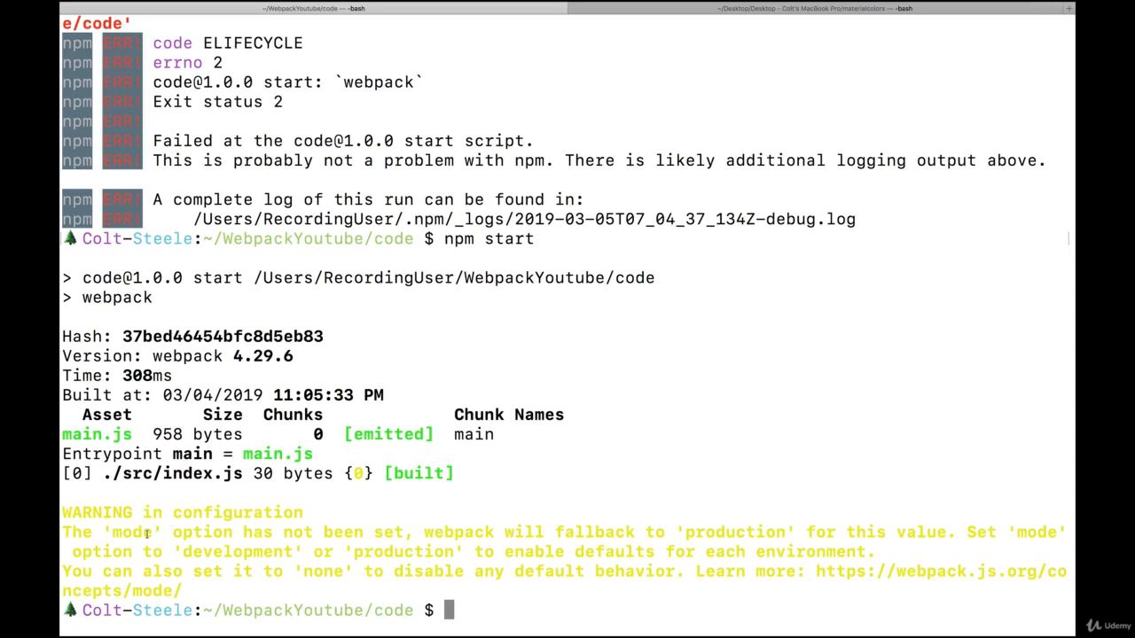
left_click_drag(597, 531, 744, 532)
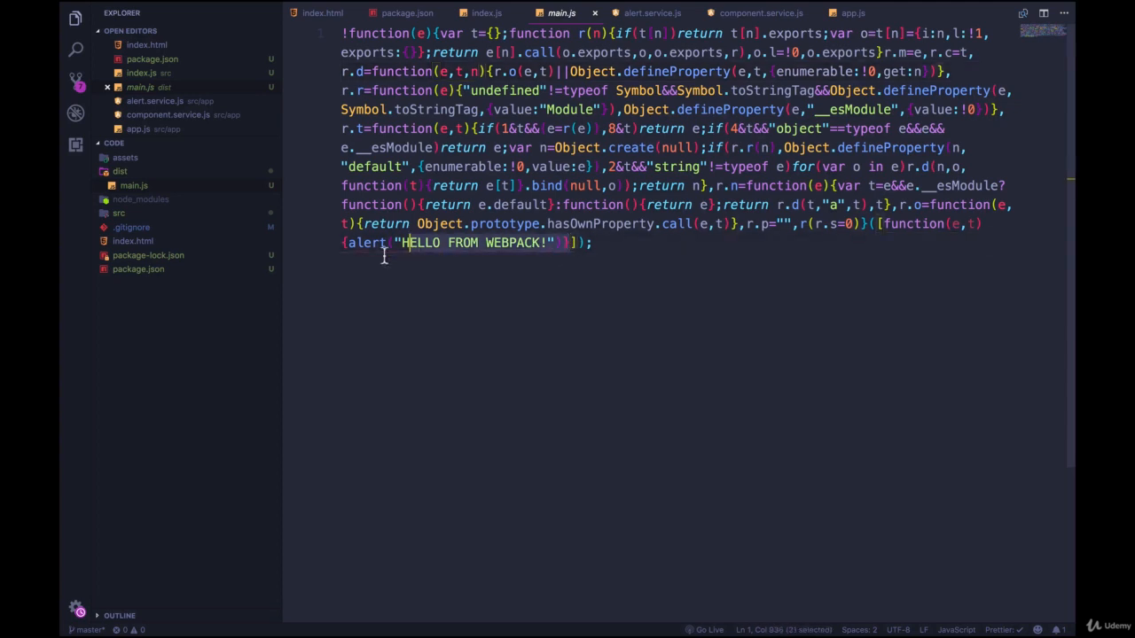
Step: Inspect the HELLO FROM WEBPACK! alert in main.js, then view component.service.js and alert.service.js
left_click(596, 243)
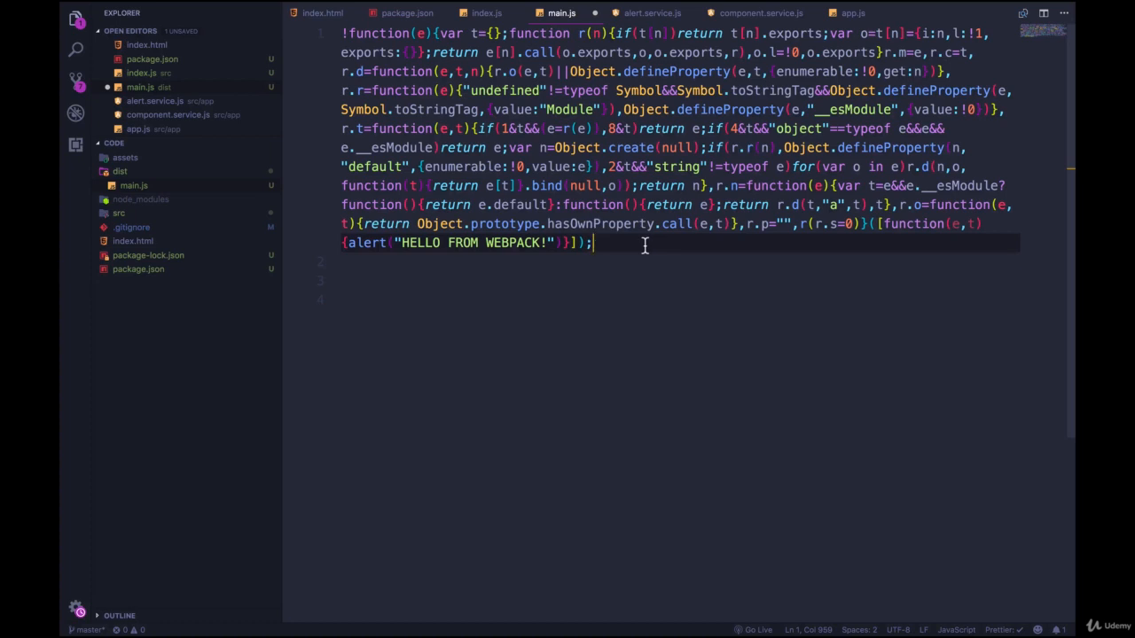
double_click(443, 242)
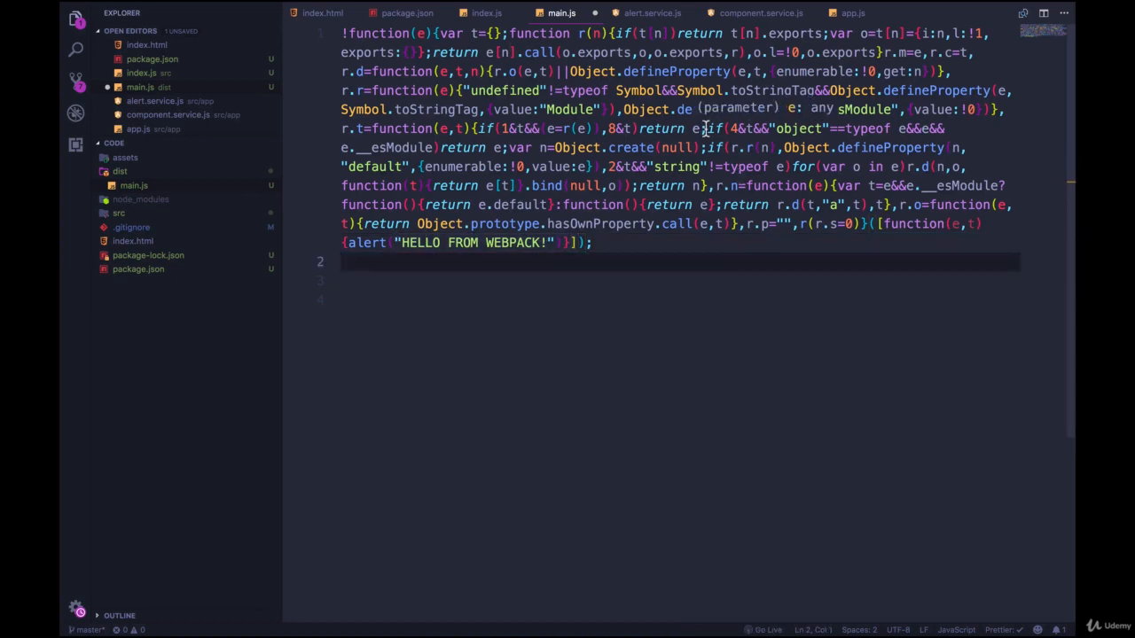
left_click(762, 13)
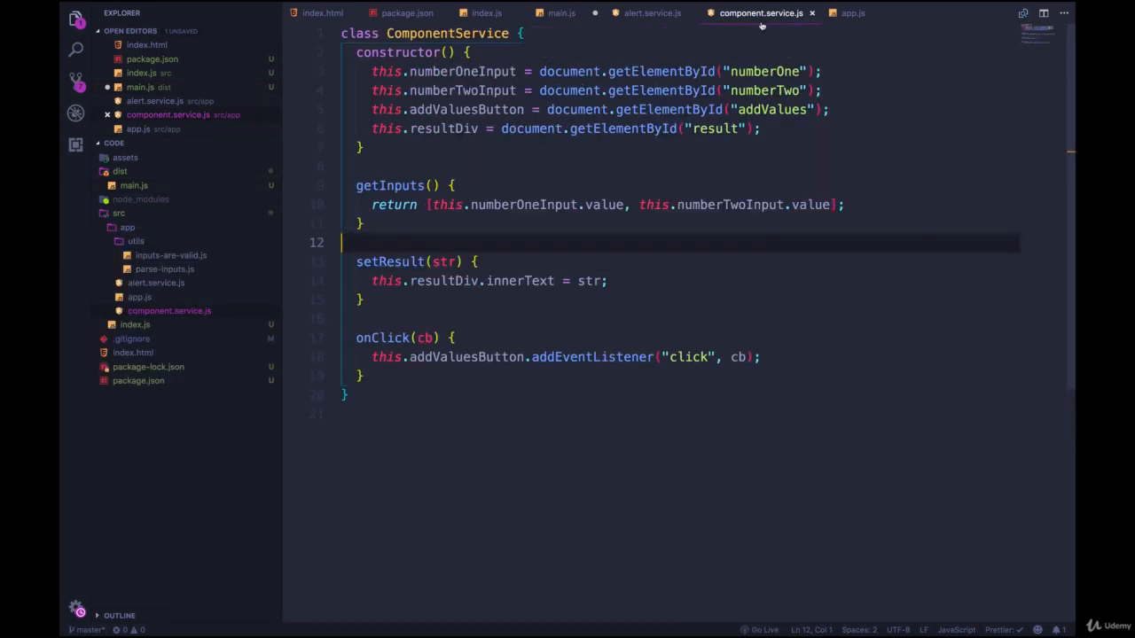
left_click(657, 13)
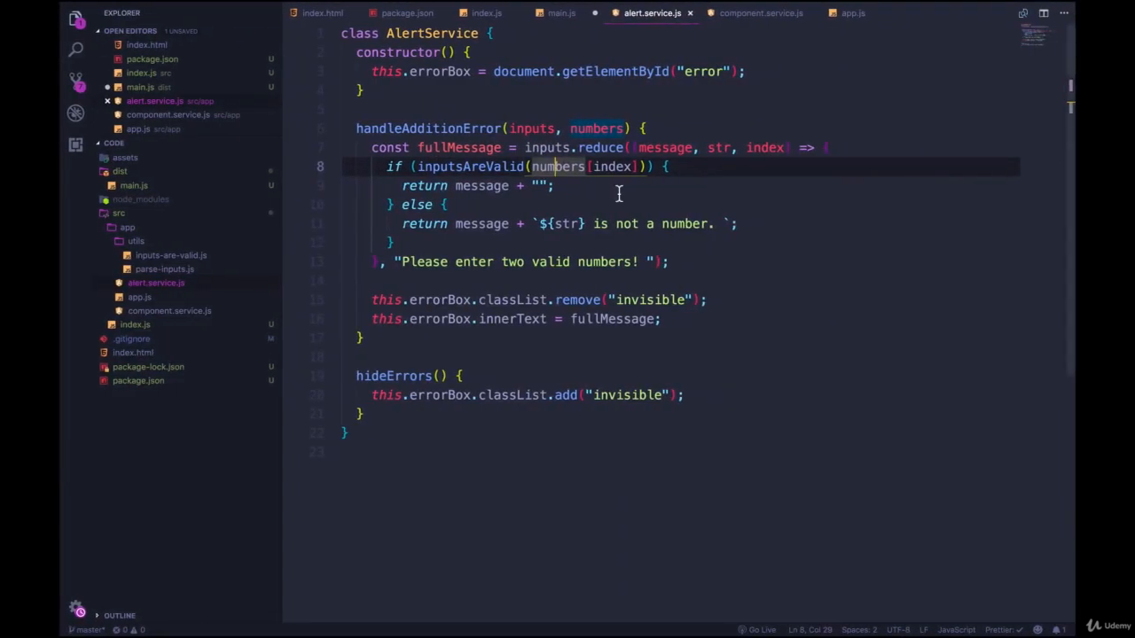
left_click(317, 13)
type("<script src=\"./\"></script>")
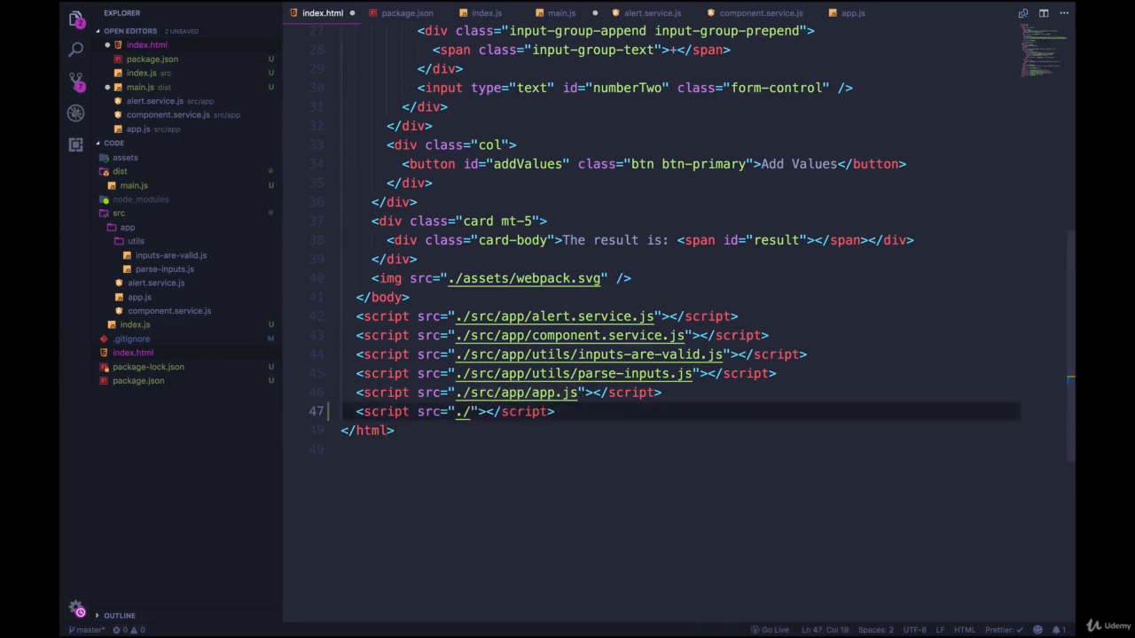
Step: Add a script tag loading ./dist/main.js to index.html
type("dist/main.")
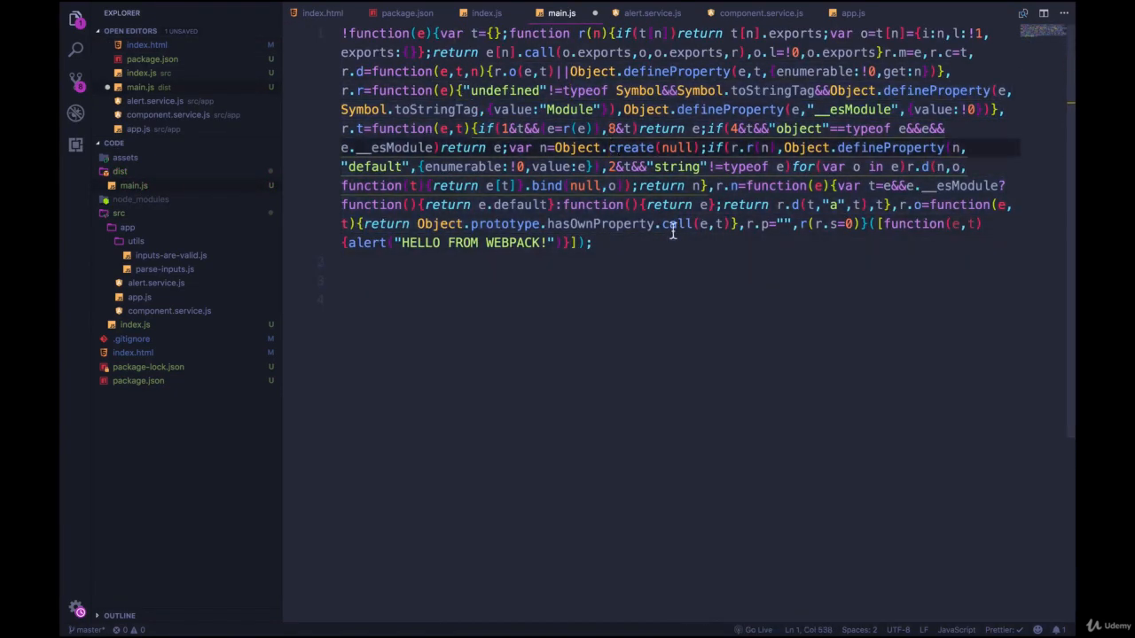
left_click(596, 243)
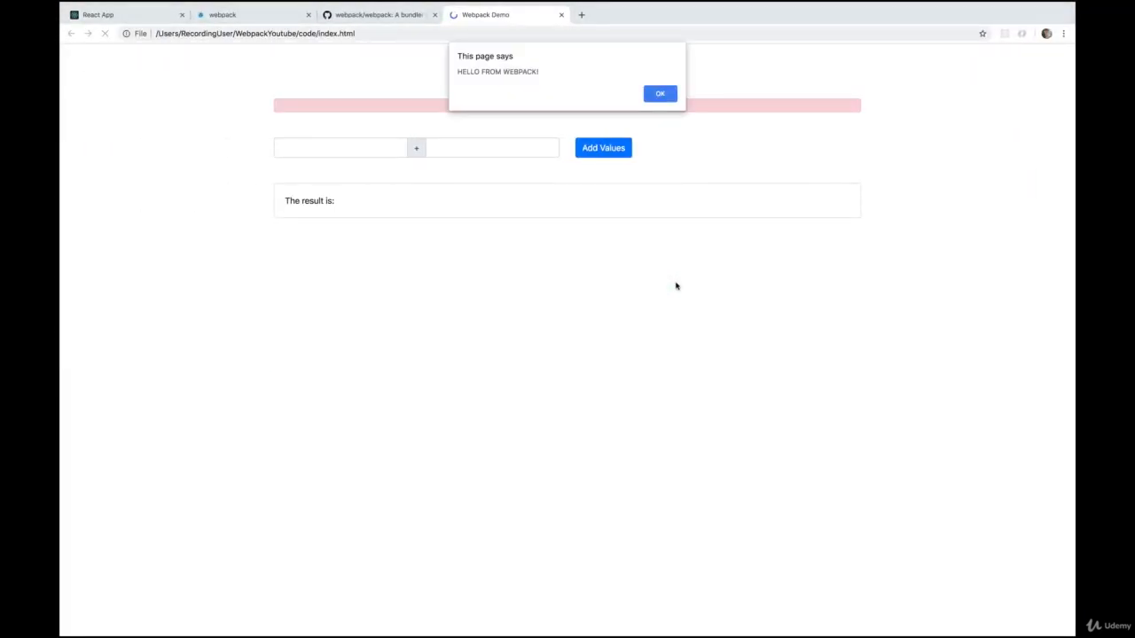
Step: Dismiss the HELLO FROM WEBPACK! alert on the reloaded Webpack Demo page
left_click(659, 93)
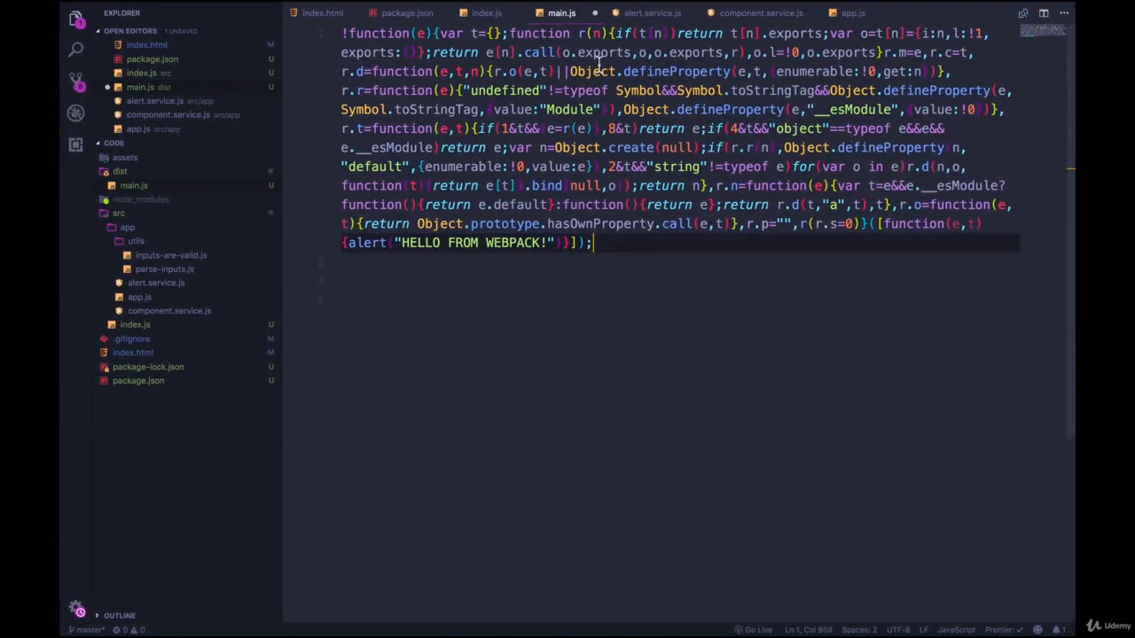
Step: View src/index.js with its alert("HELLO FROM WEBPACK!") line
left_click(486, 13)
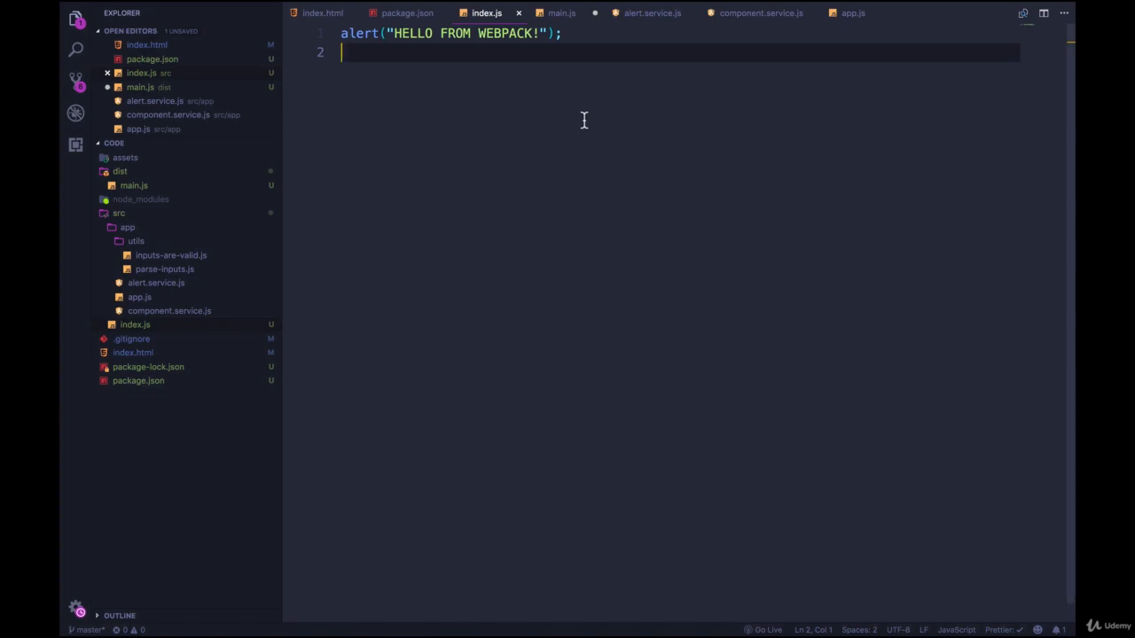
mouse_move(622, 107)
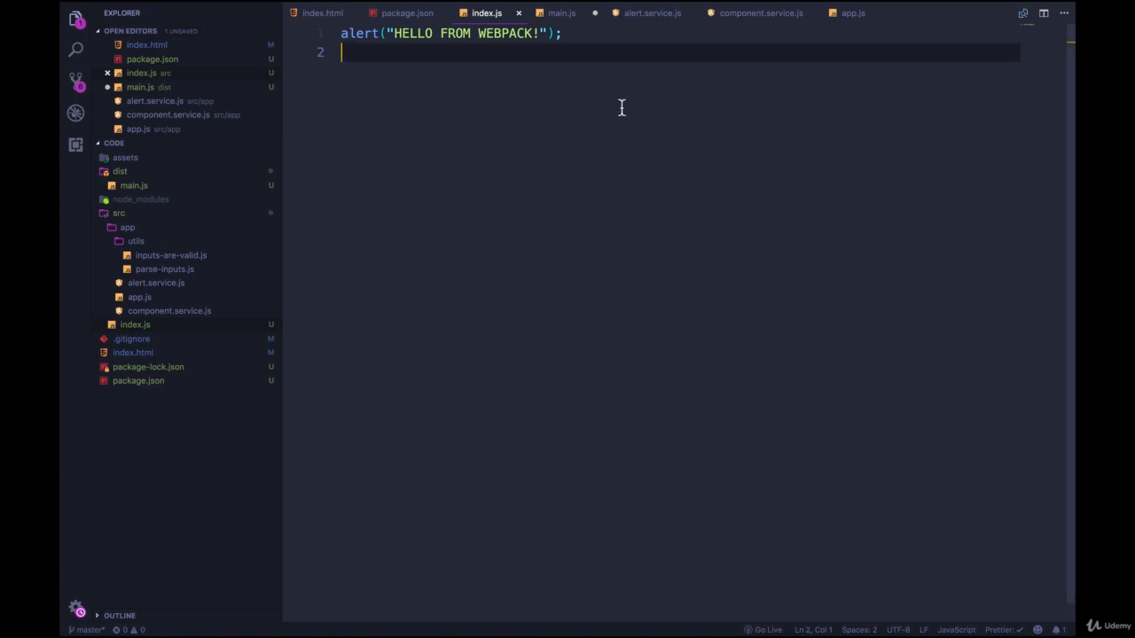
mouse_move(588, 54)
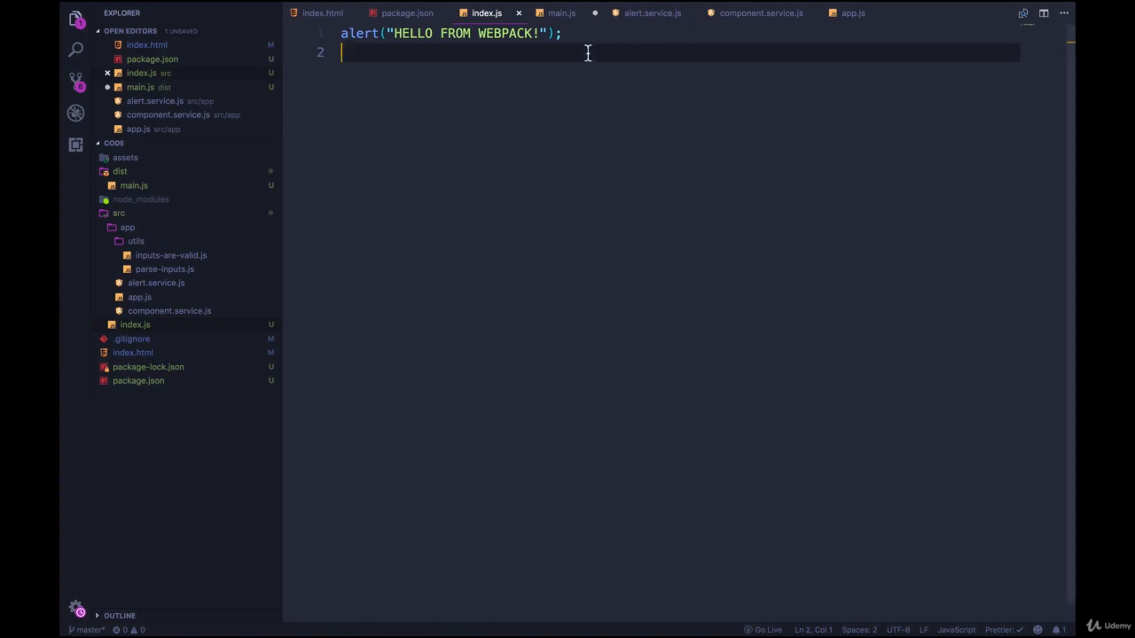
mouse_move(602, 40)
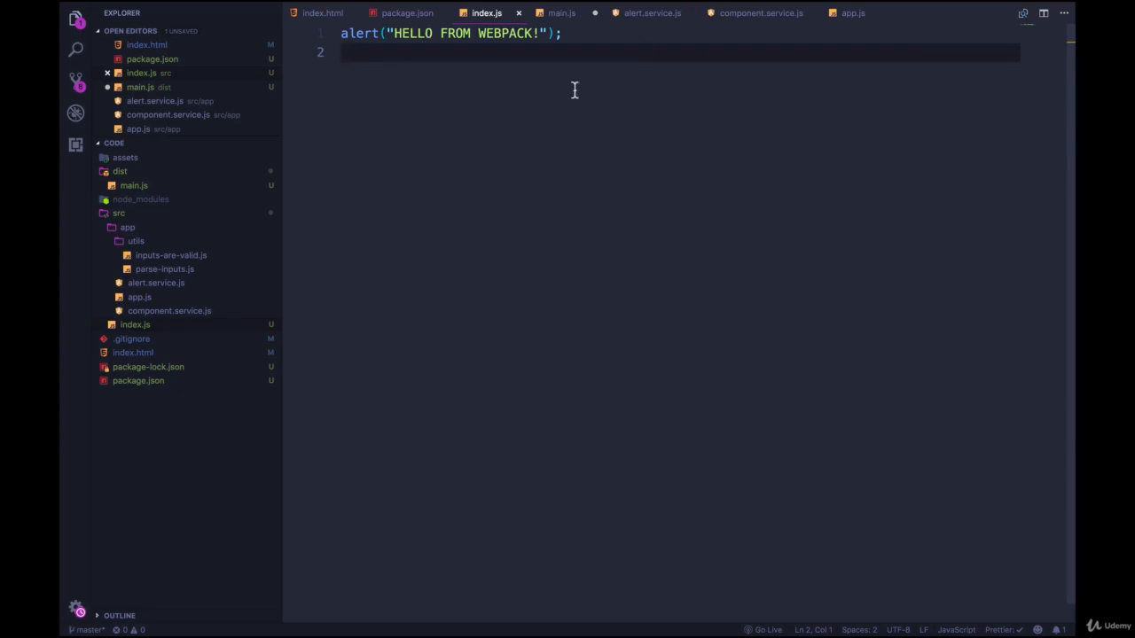
mouse_move(613, 107)
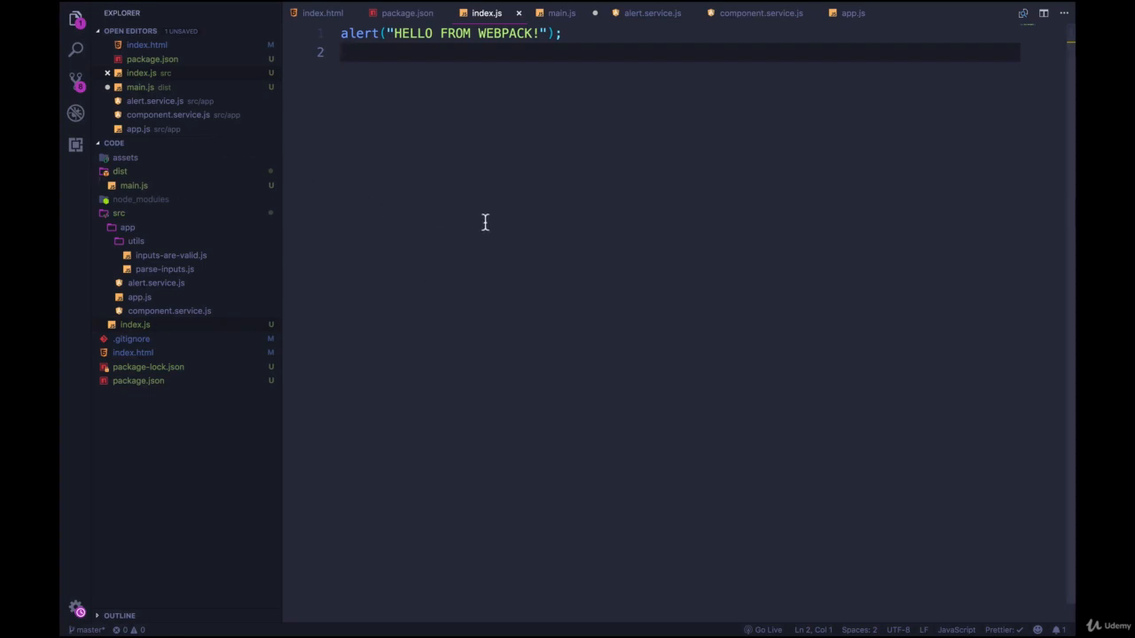
mouse_move(635, 174)
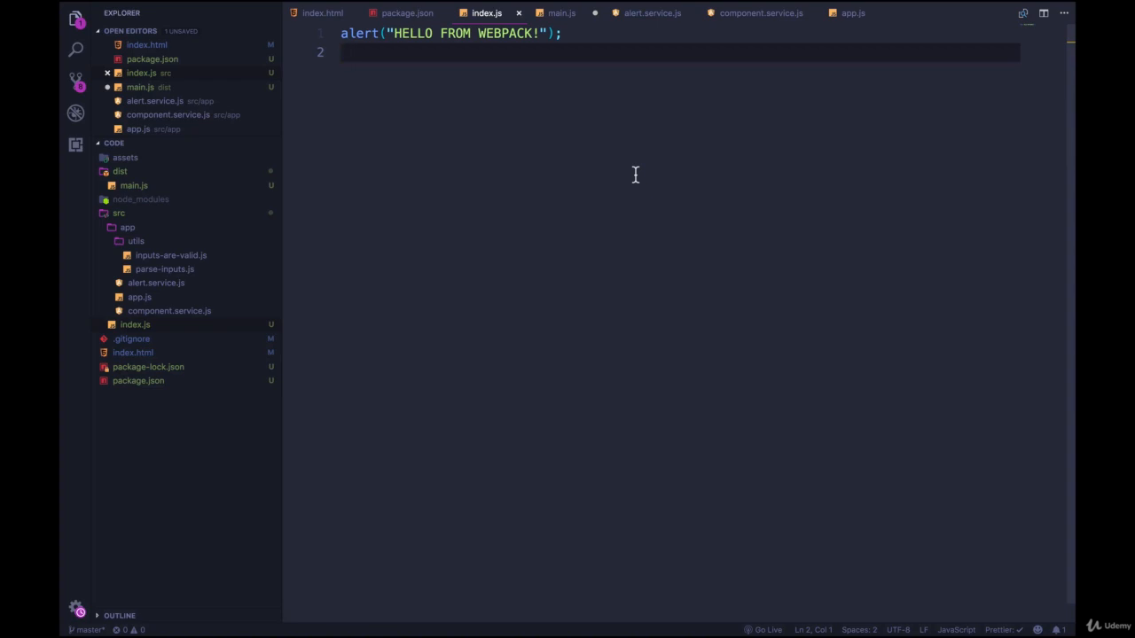
mouse_move(235, 228)
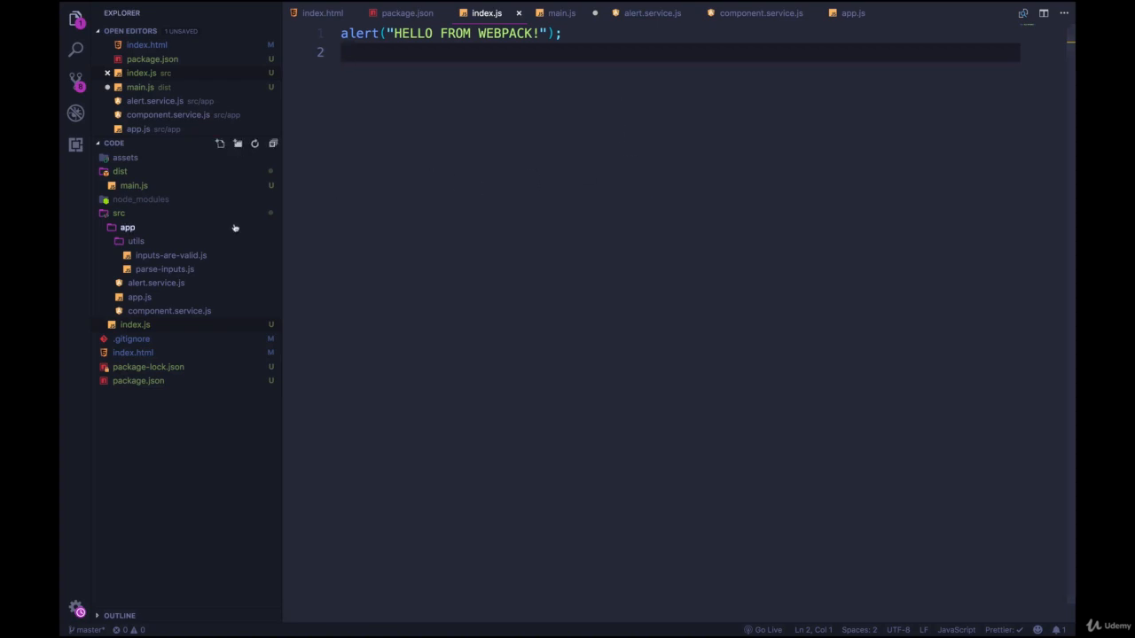
mouse_move(151, 173)
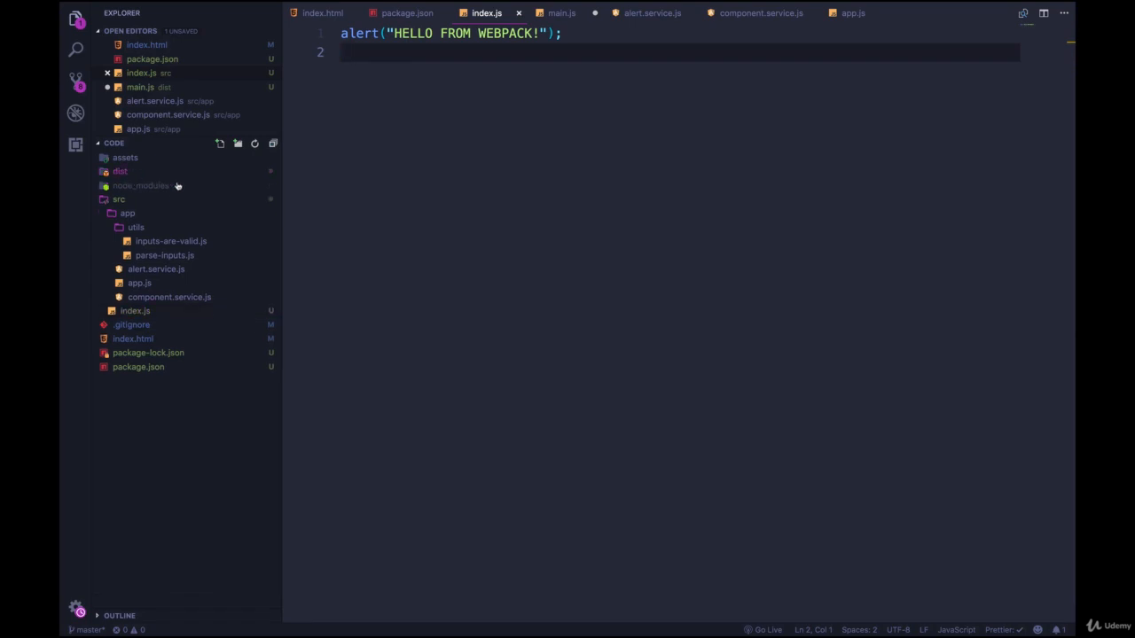
mouse_move(176, 186)
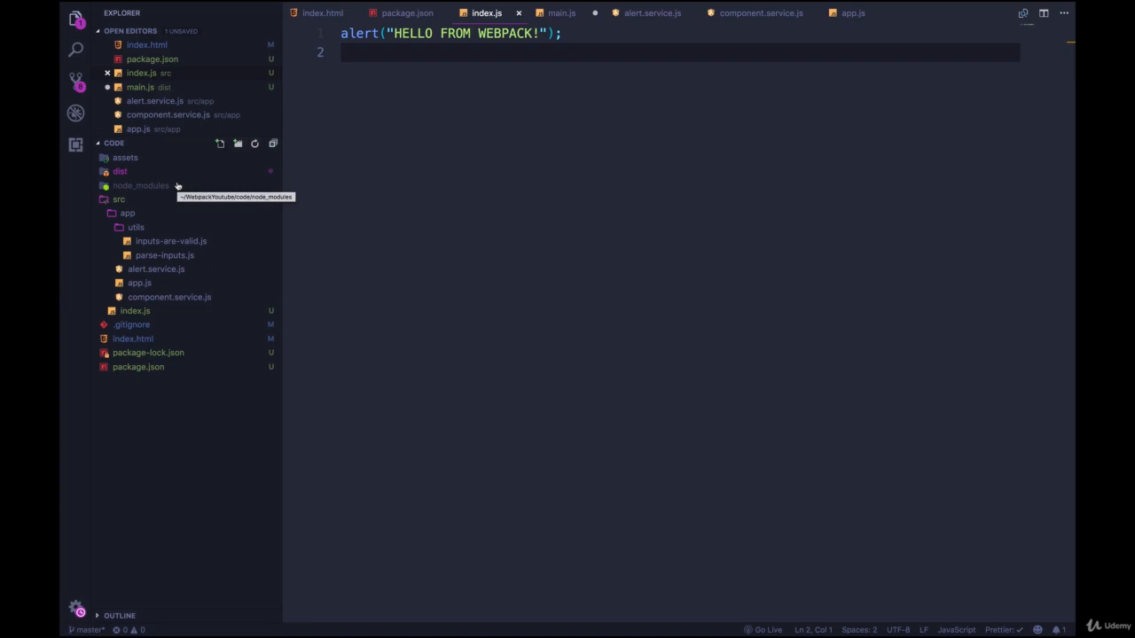
mouse_move(339, 214)
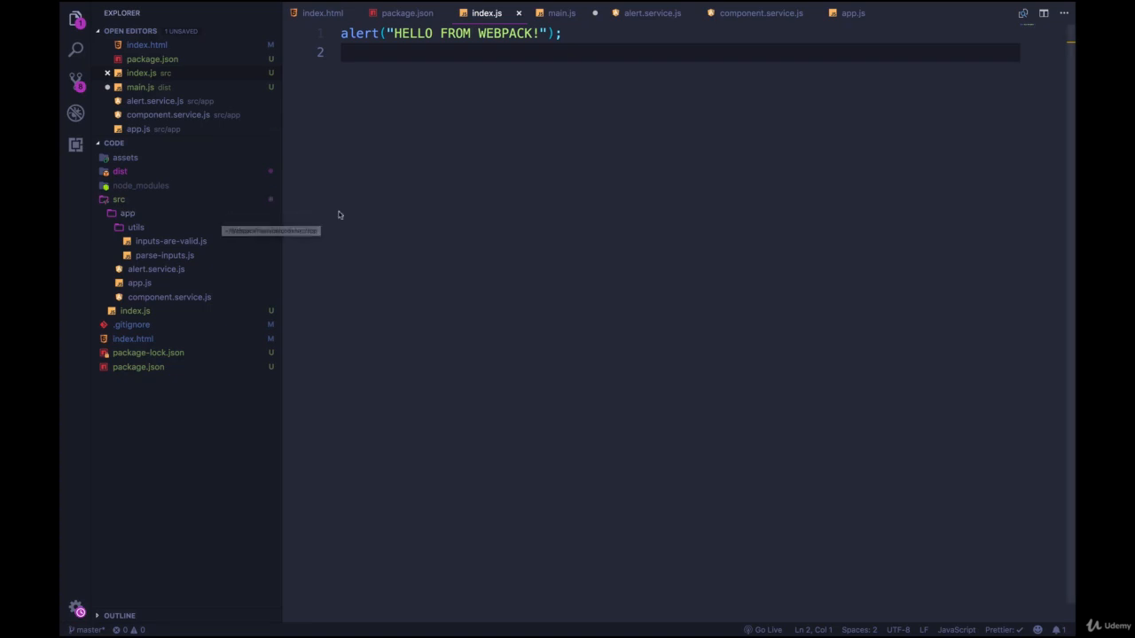
mouse_move(379, 235)
type("dist")
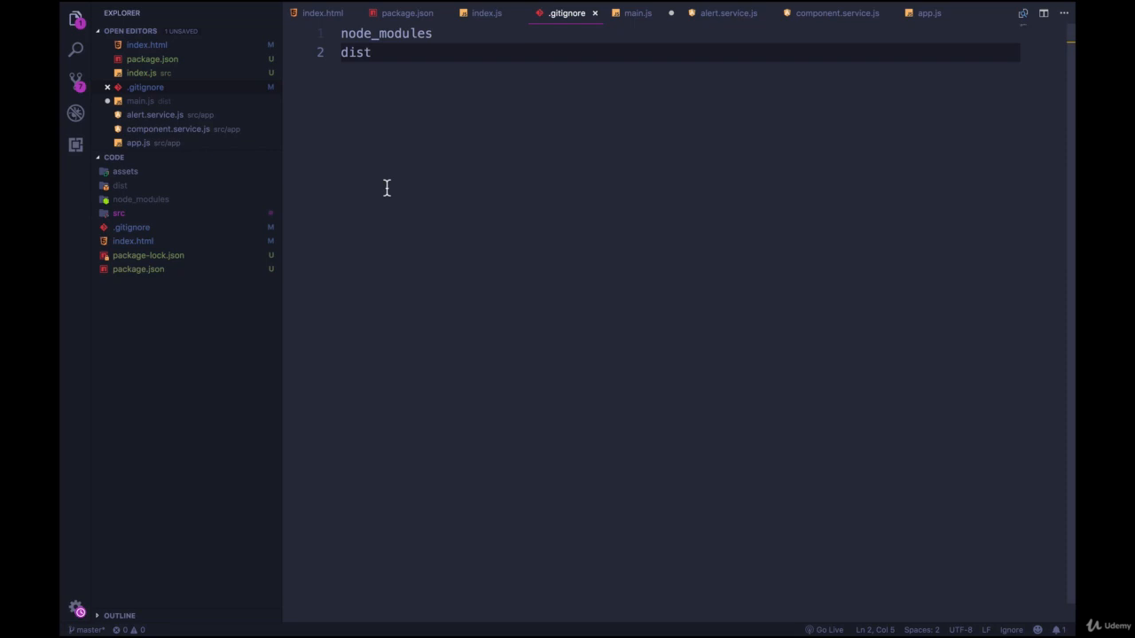
mouse_move(465, 102)
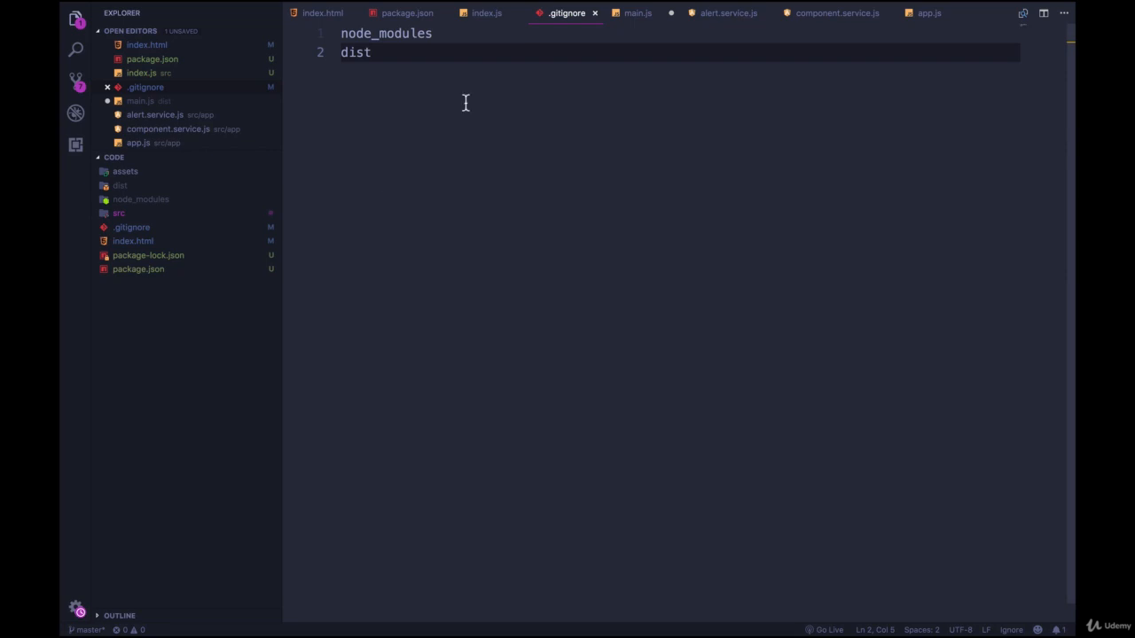
mouse_move(309, 189)
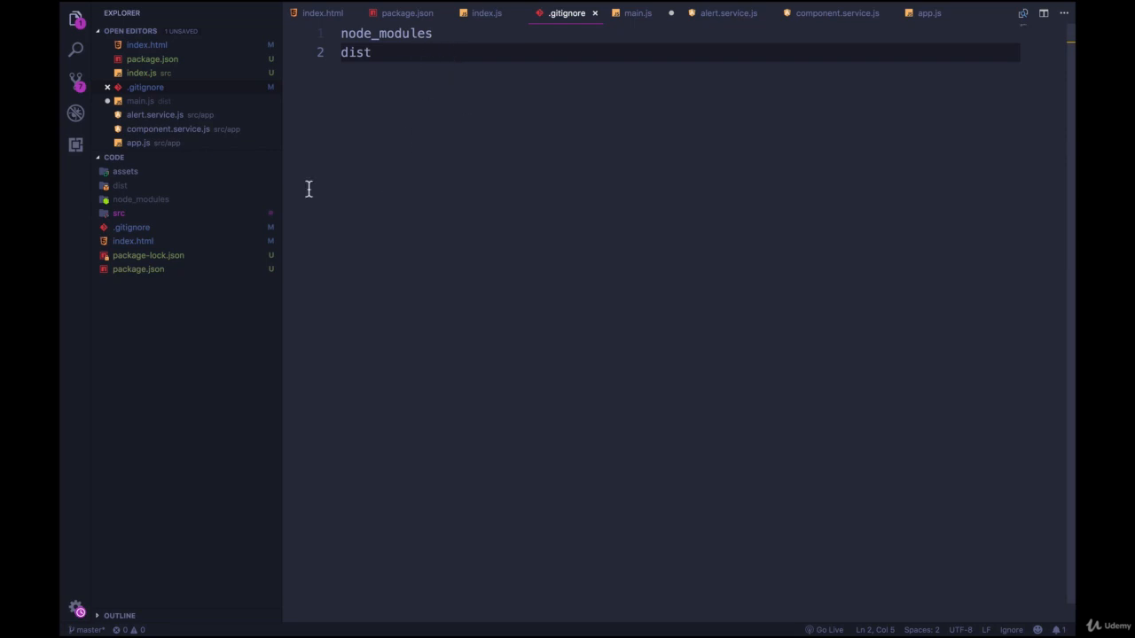
Step: Highlight the node_modules entry in .gitignore, which also lists dist
left_click(430, 32)
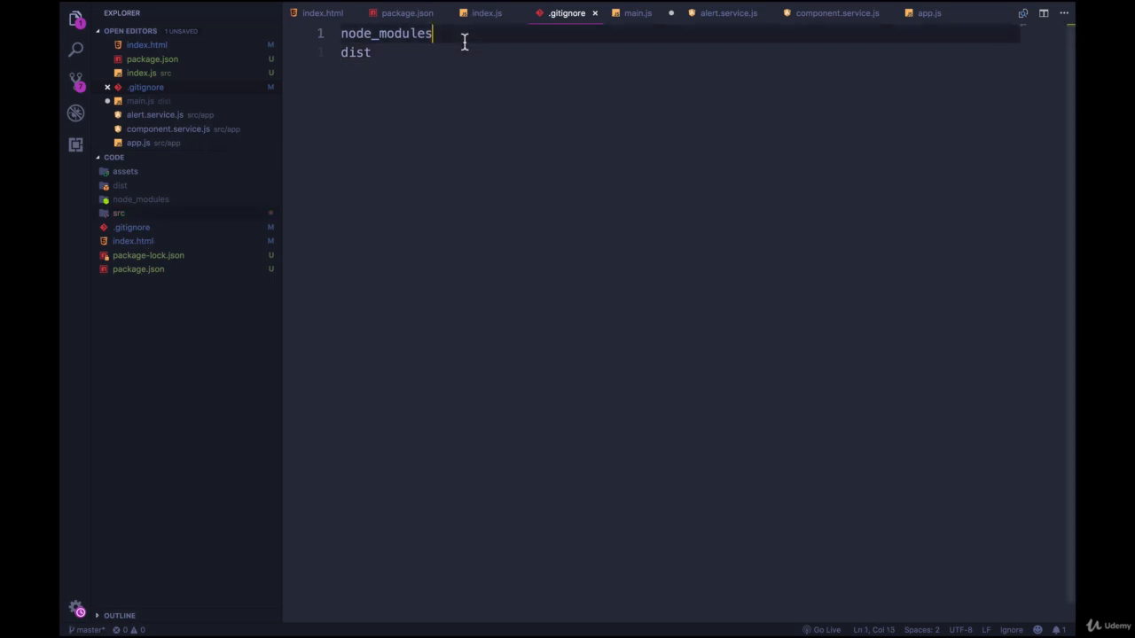
double_click(381, 33)
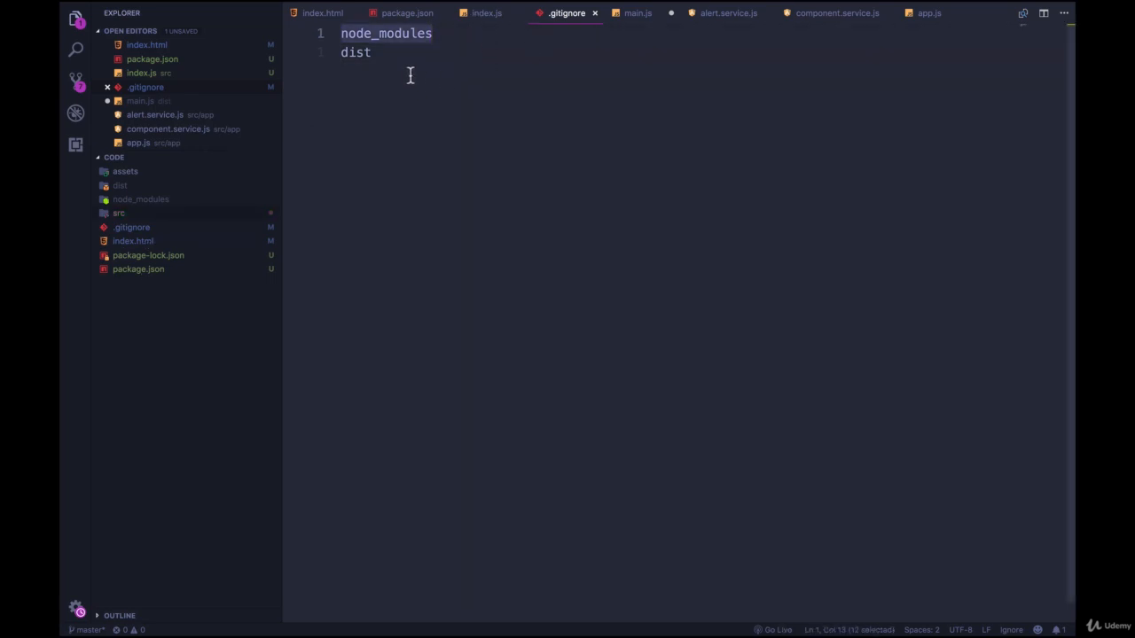